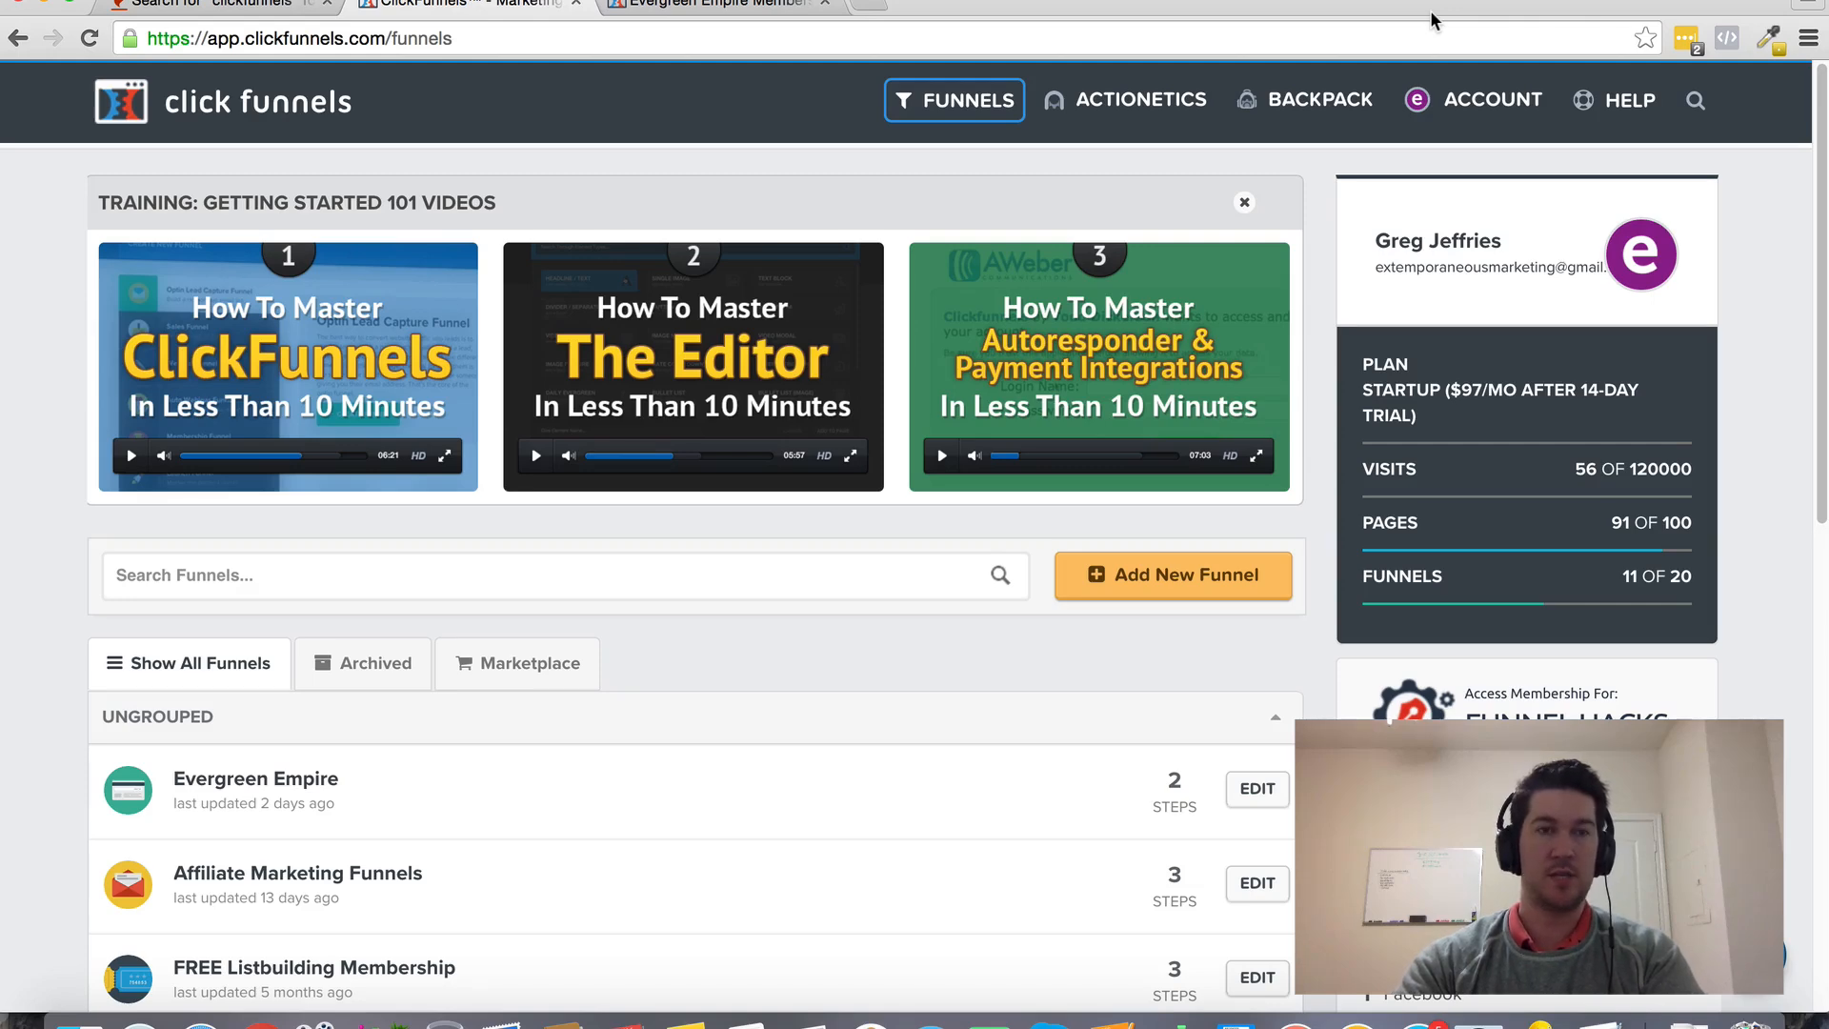
{"action": "mouse_move", "coordinate": [1413, 19]}
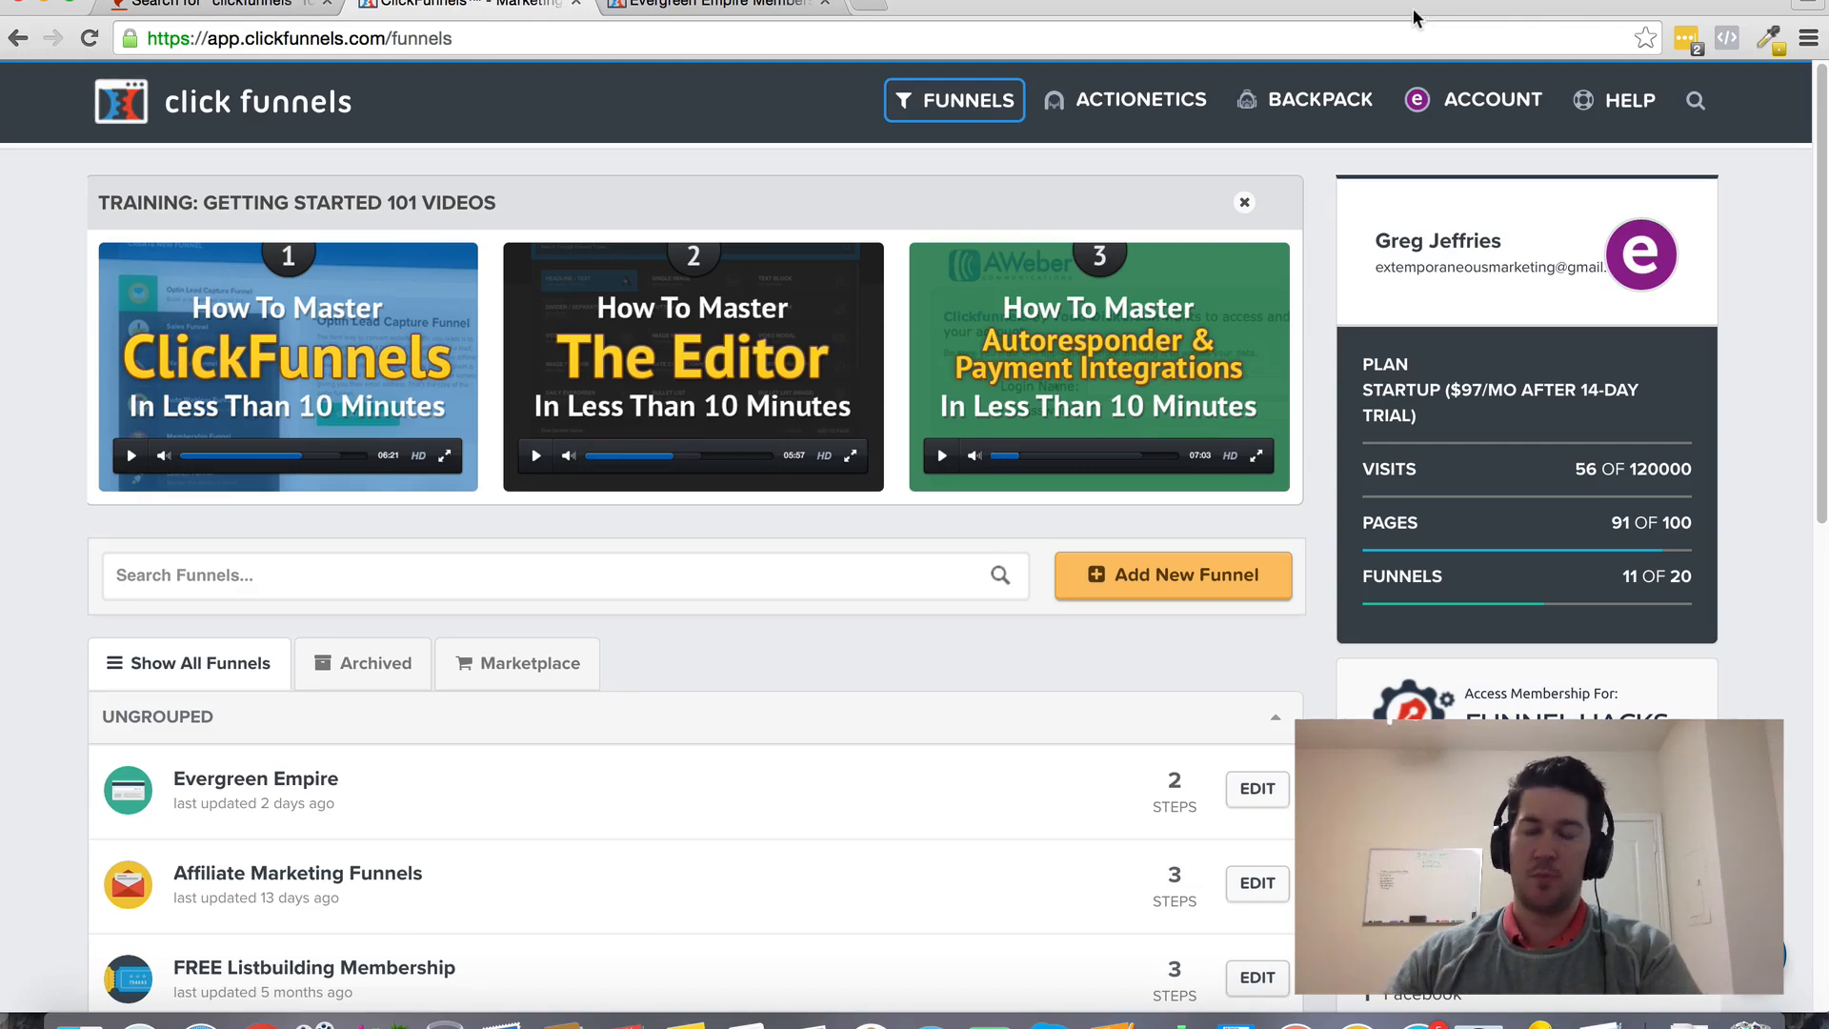
{"action": "mouse_move", "coordinate": [1338, 232]}
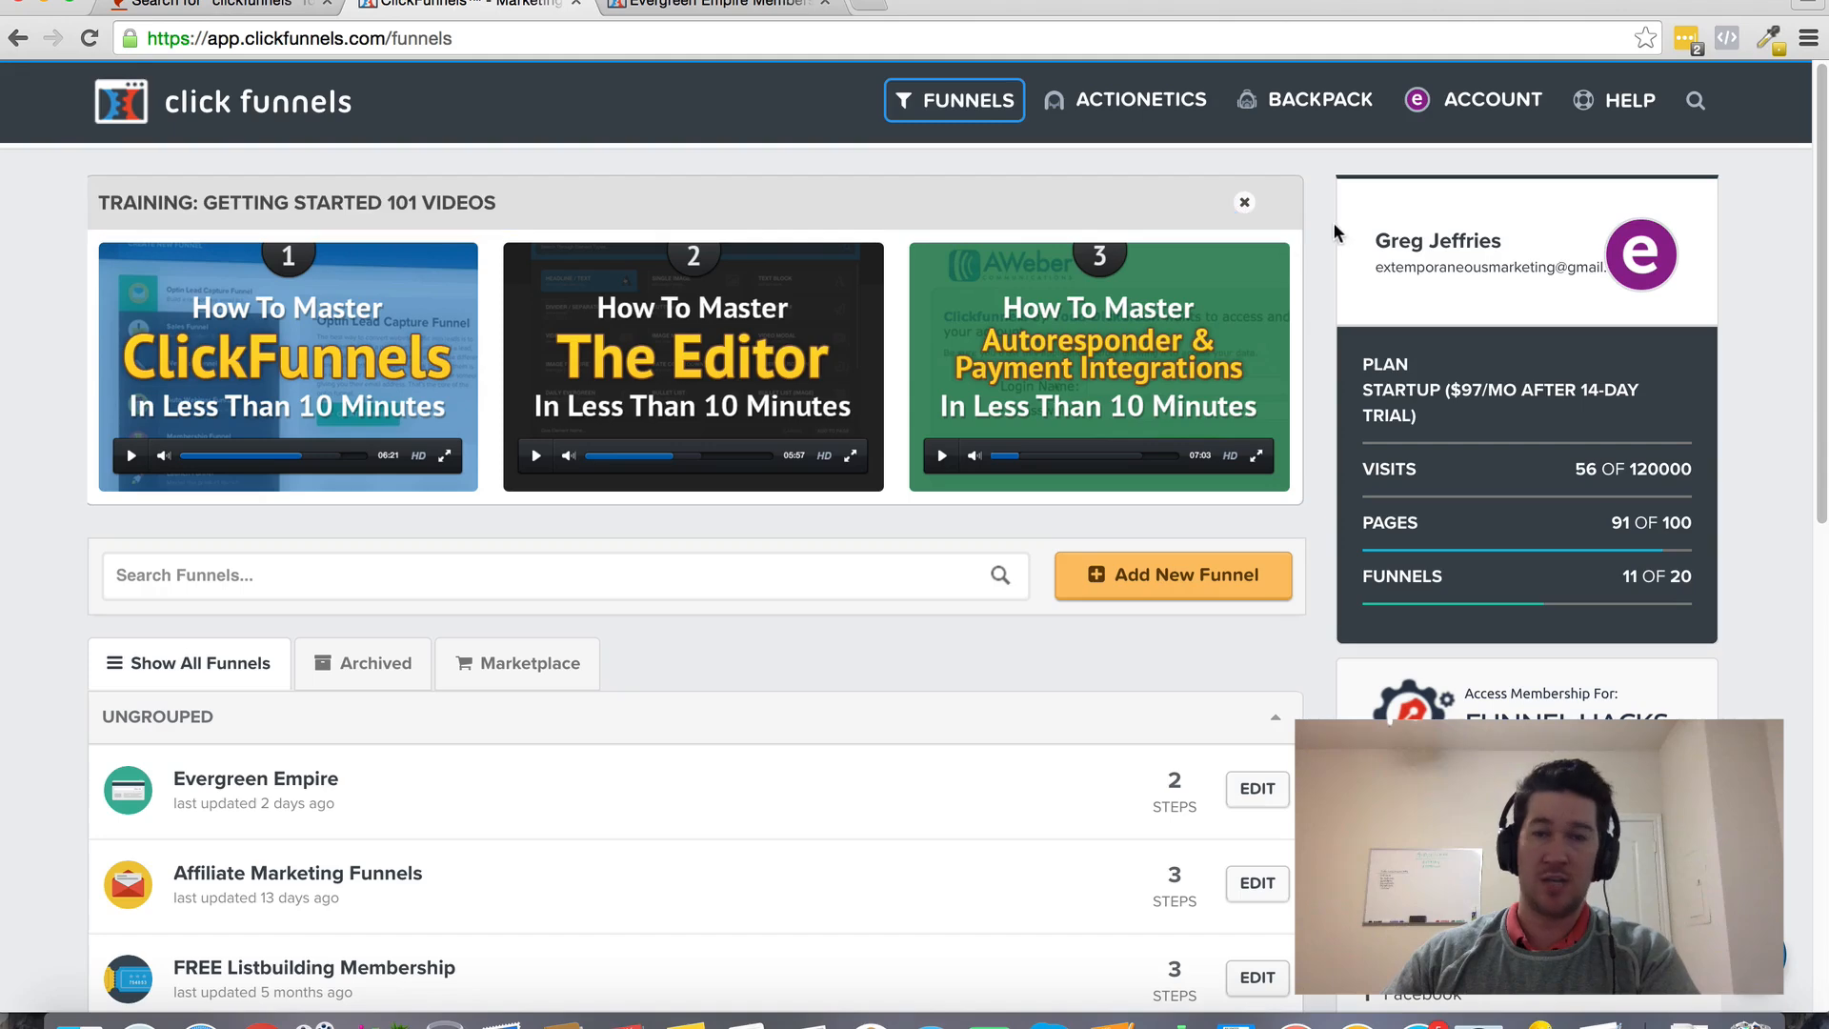
{"action": "mouse_move", "coordinate": [1297, 156]}
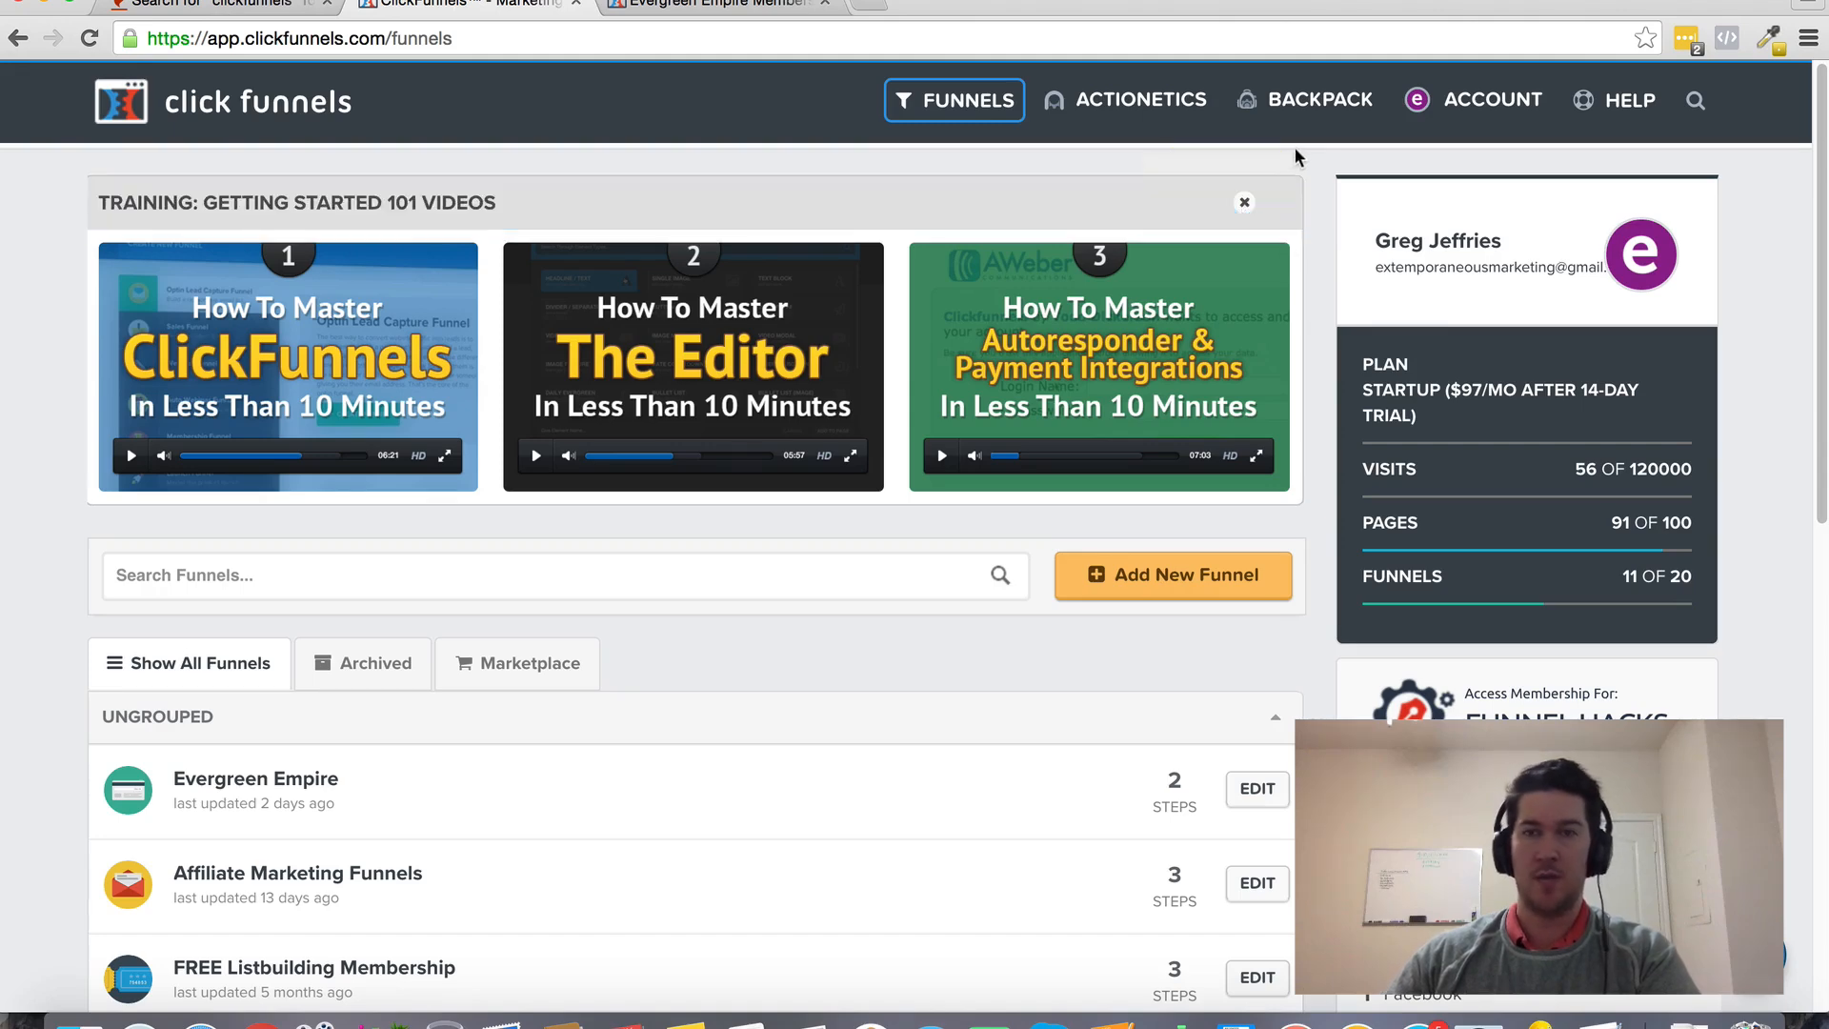
{"action": "mouse_move", "coordinate": [1306, 152]}
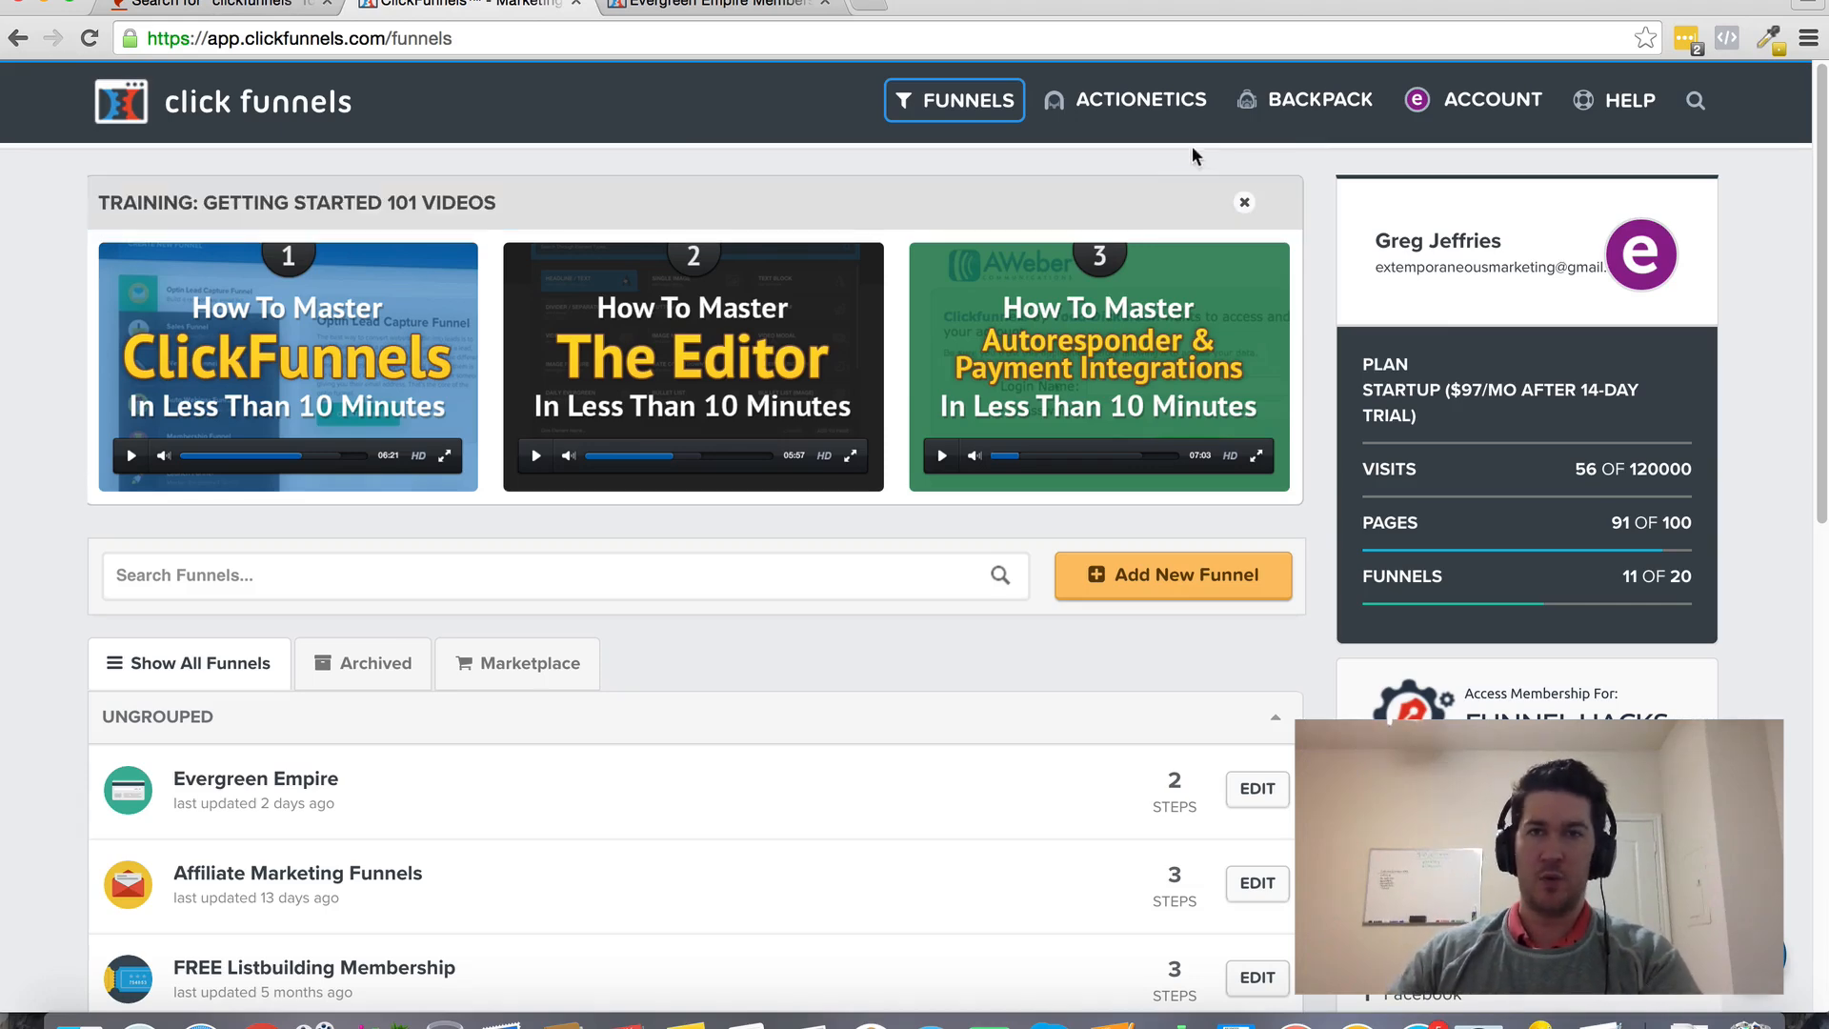
{"action": "mouse_move", "coordinate": [329, 877]}
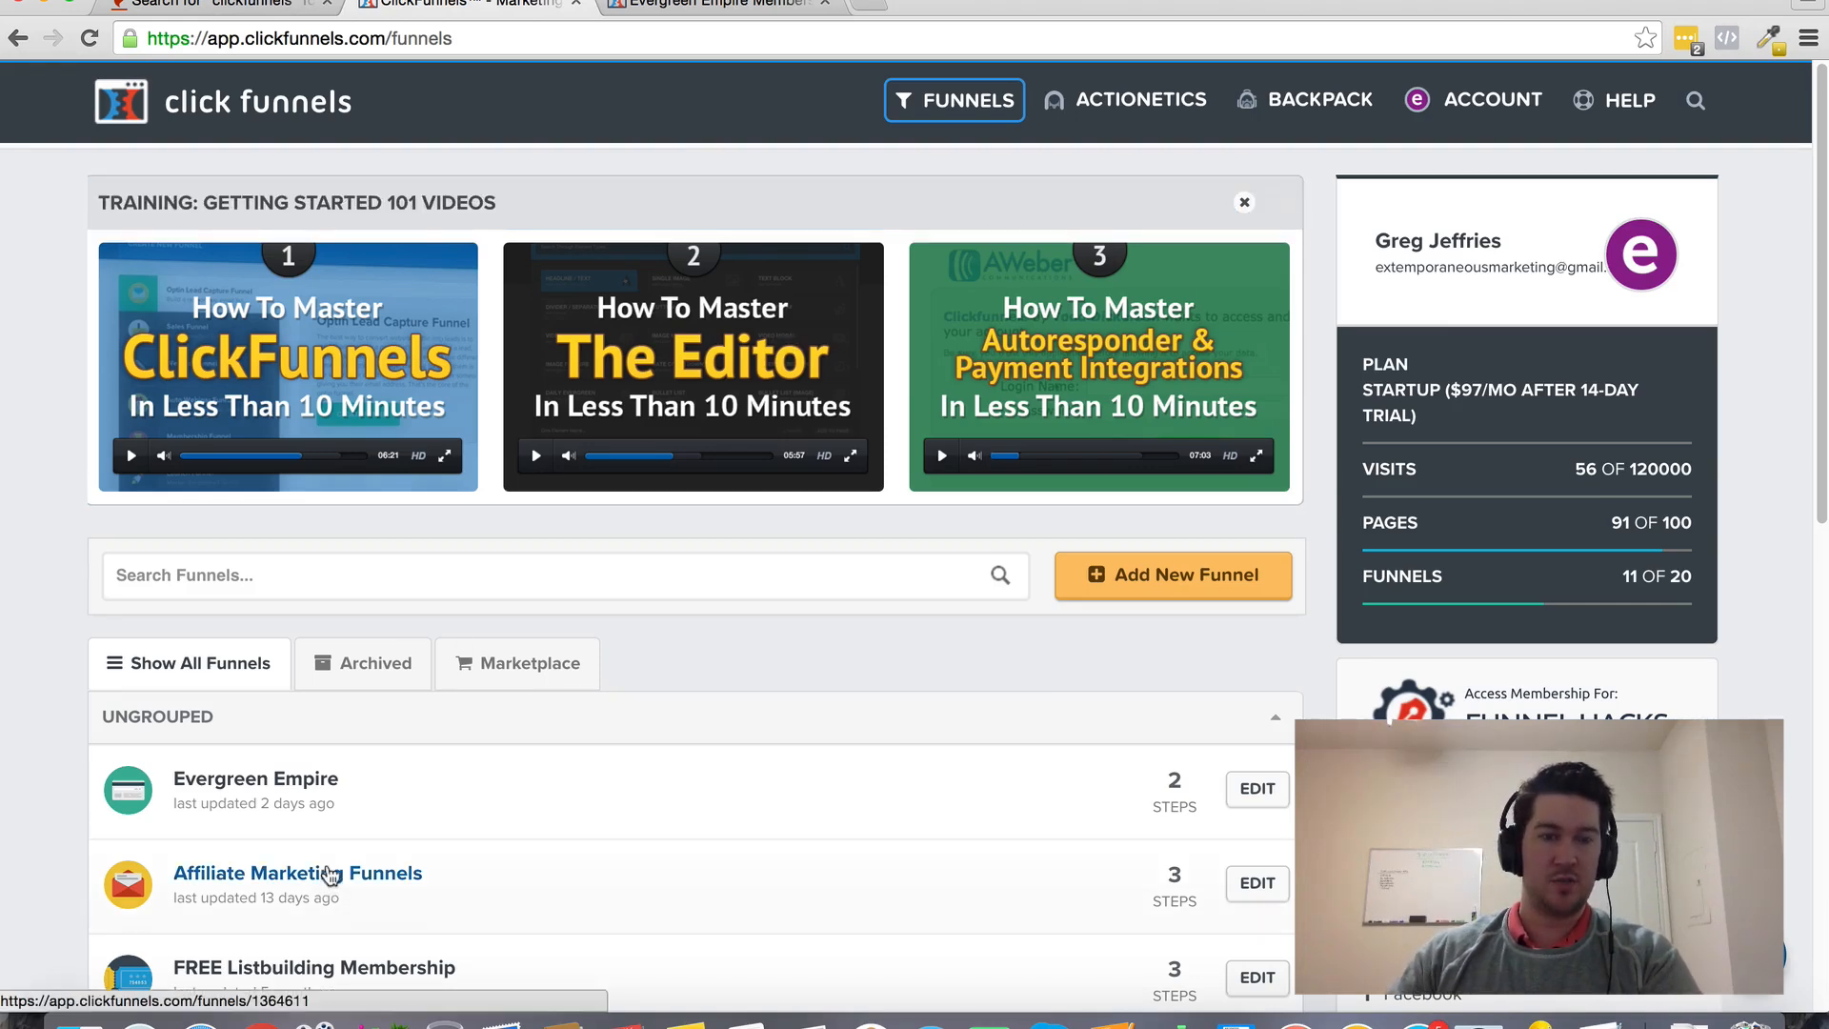
Open the DotComSecrets Book Optin step of Affiliate Marketing Funnels in the page editor
{"action": "right_click", "coordinate": [297, 872]}
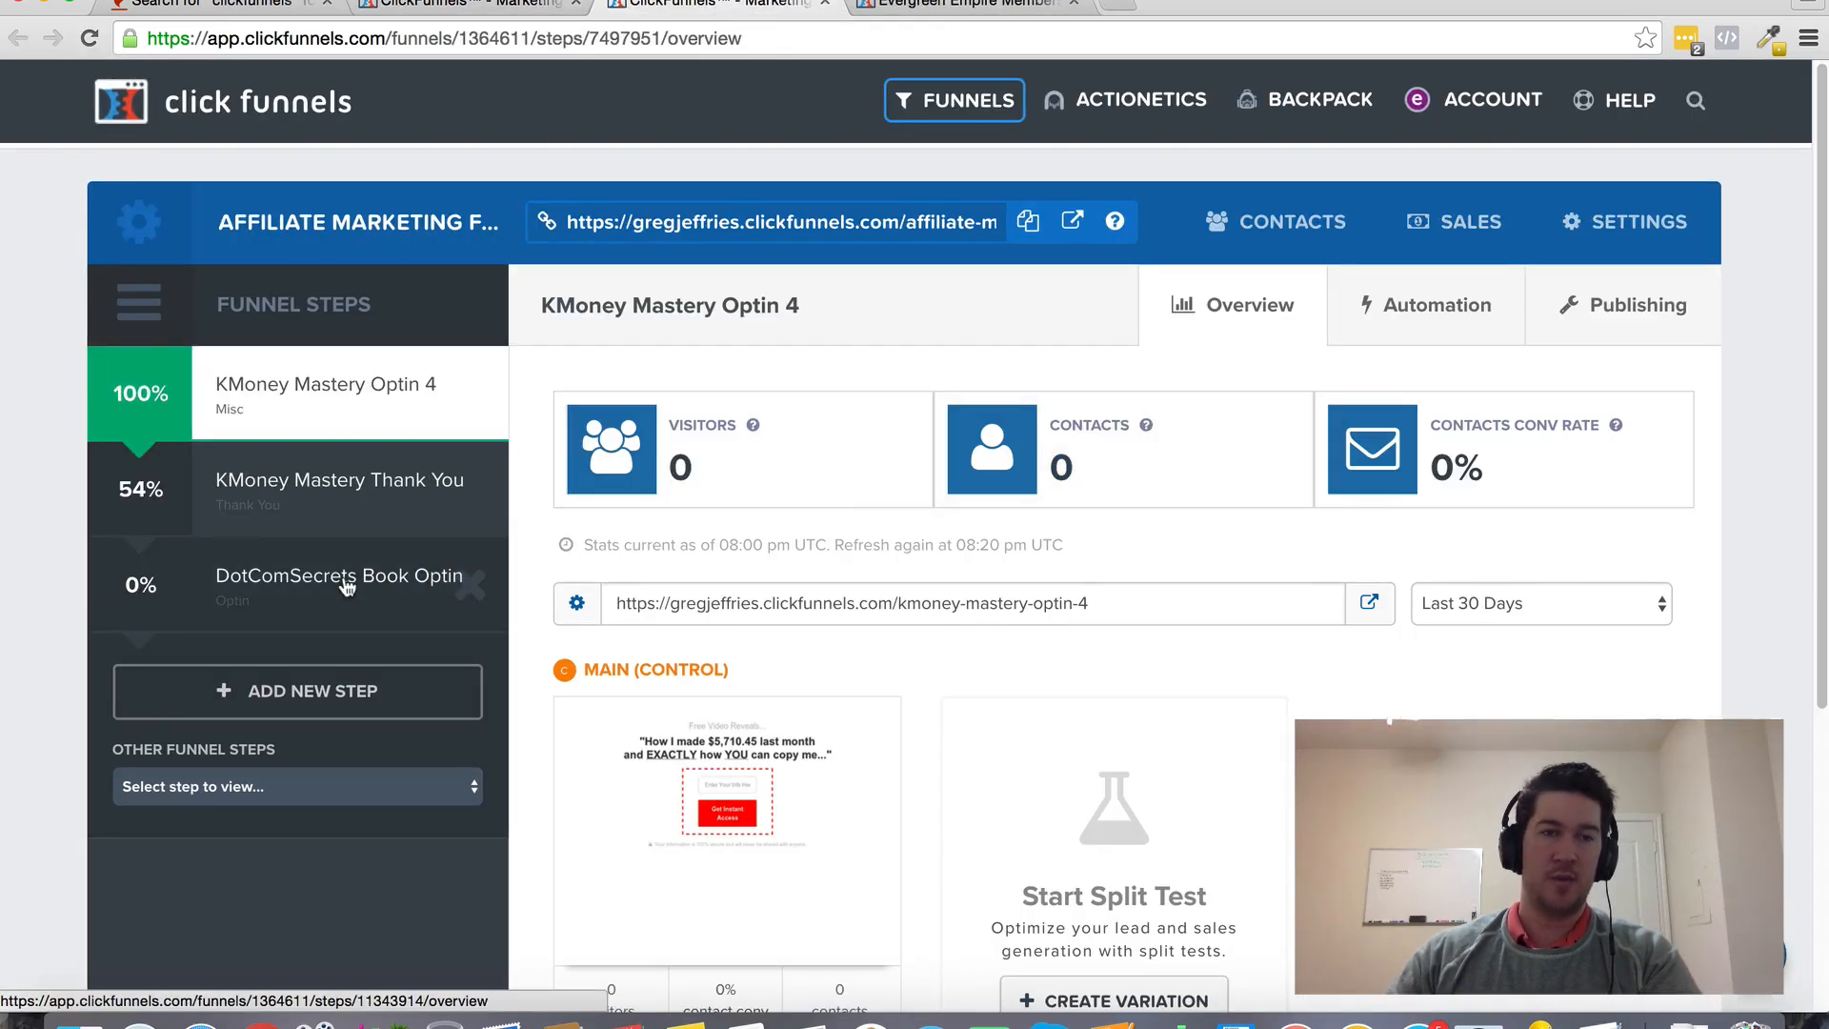
{"action": "left_click", "coordinate": [338, 576]}
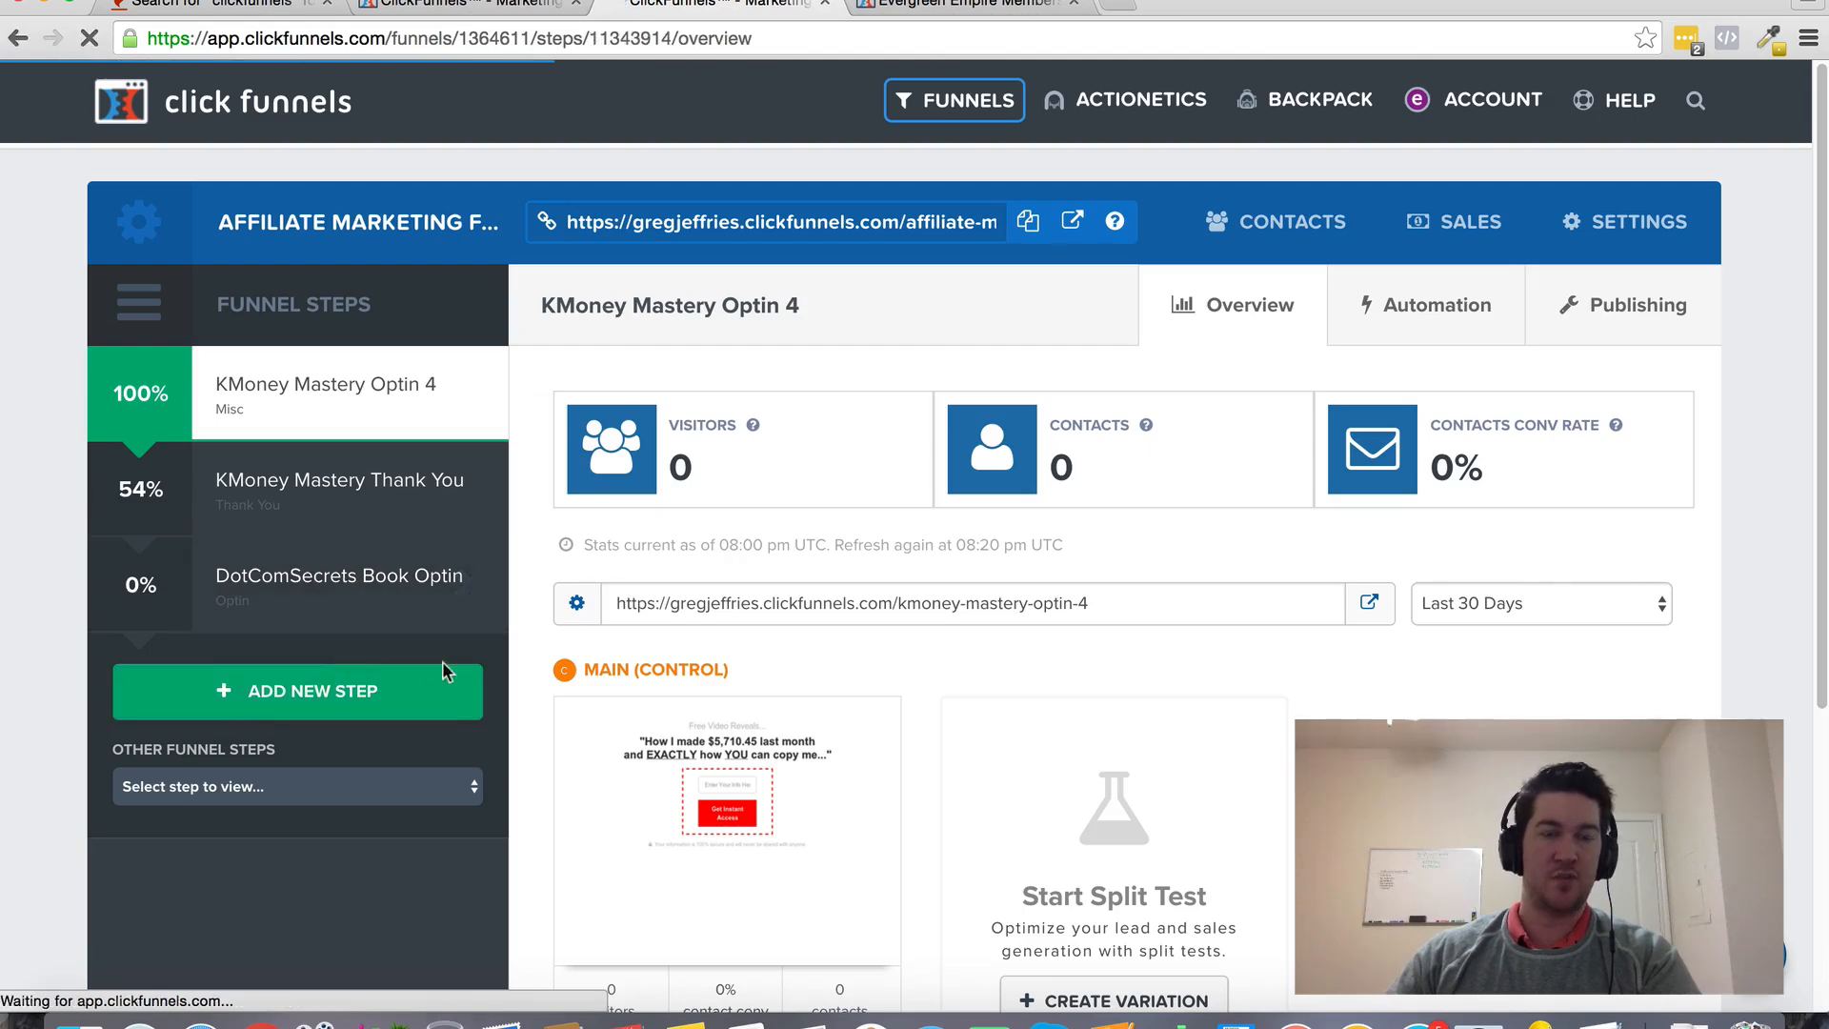
{"action": "left_click", "coordinate": [339, 575]}
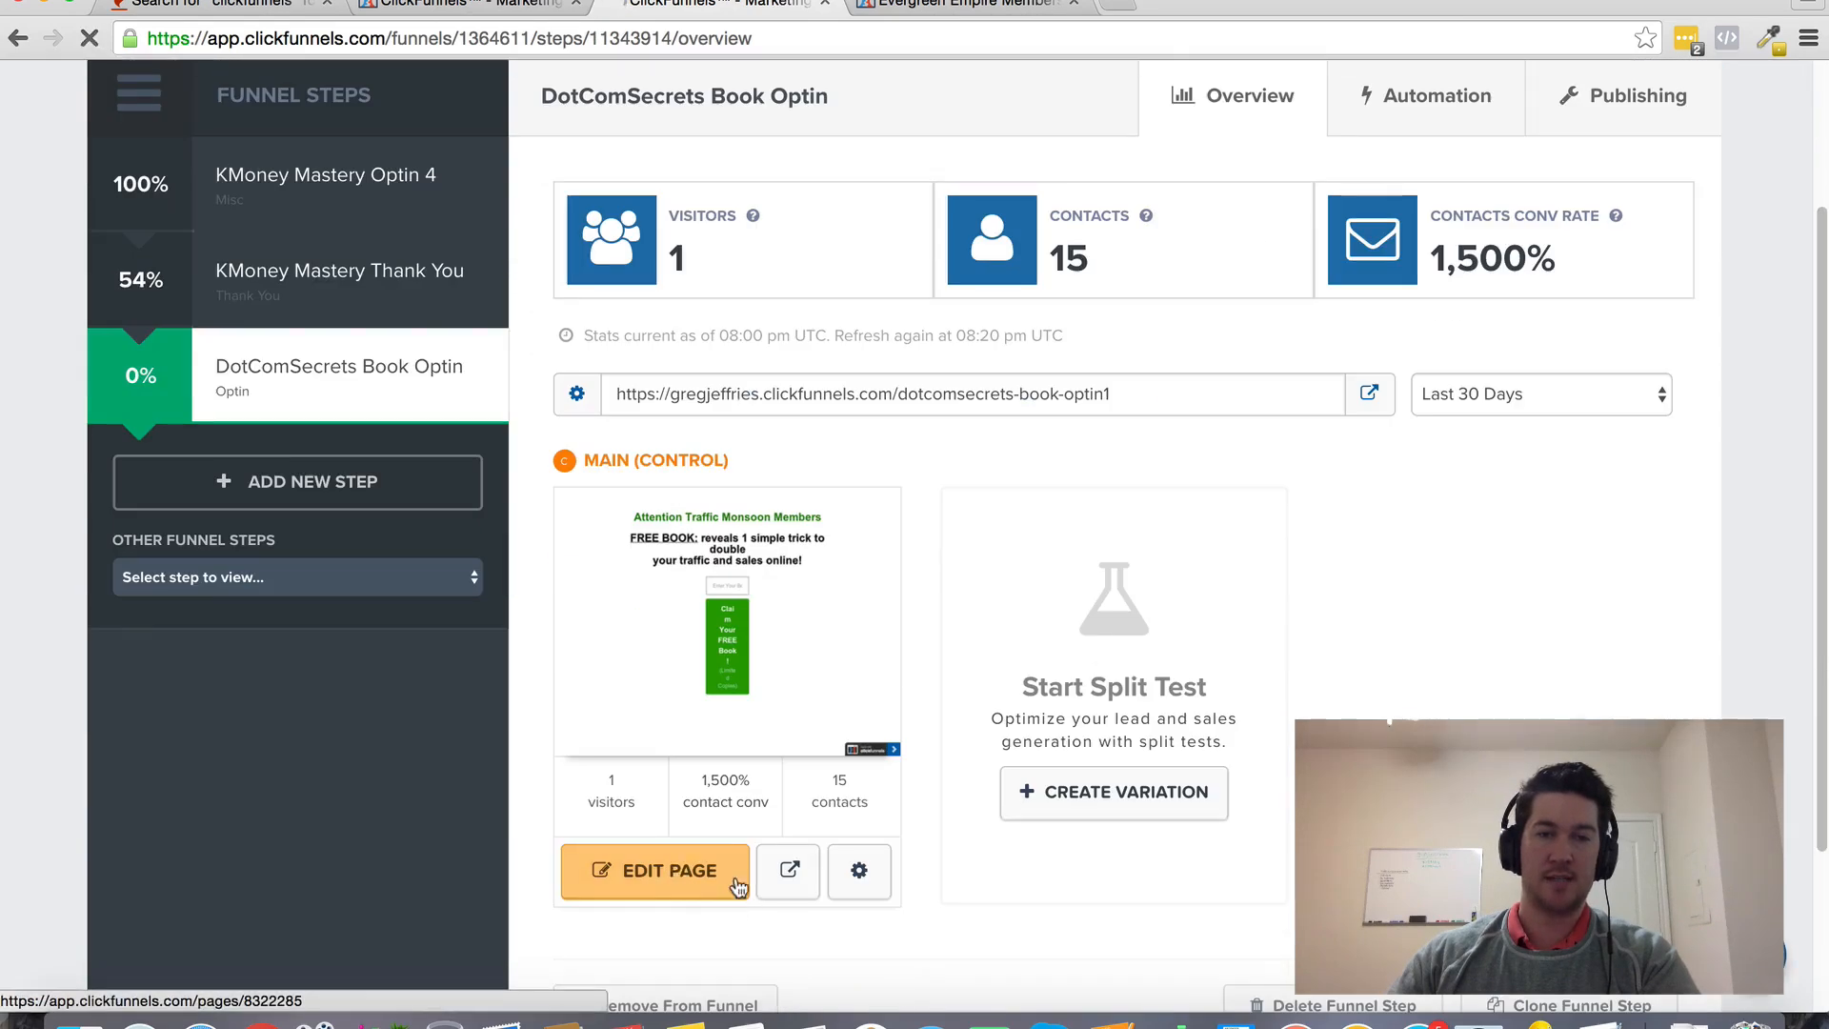
{"action": "left_click", "coordinate": [657, 871]}
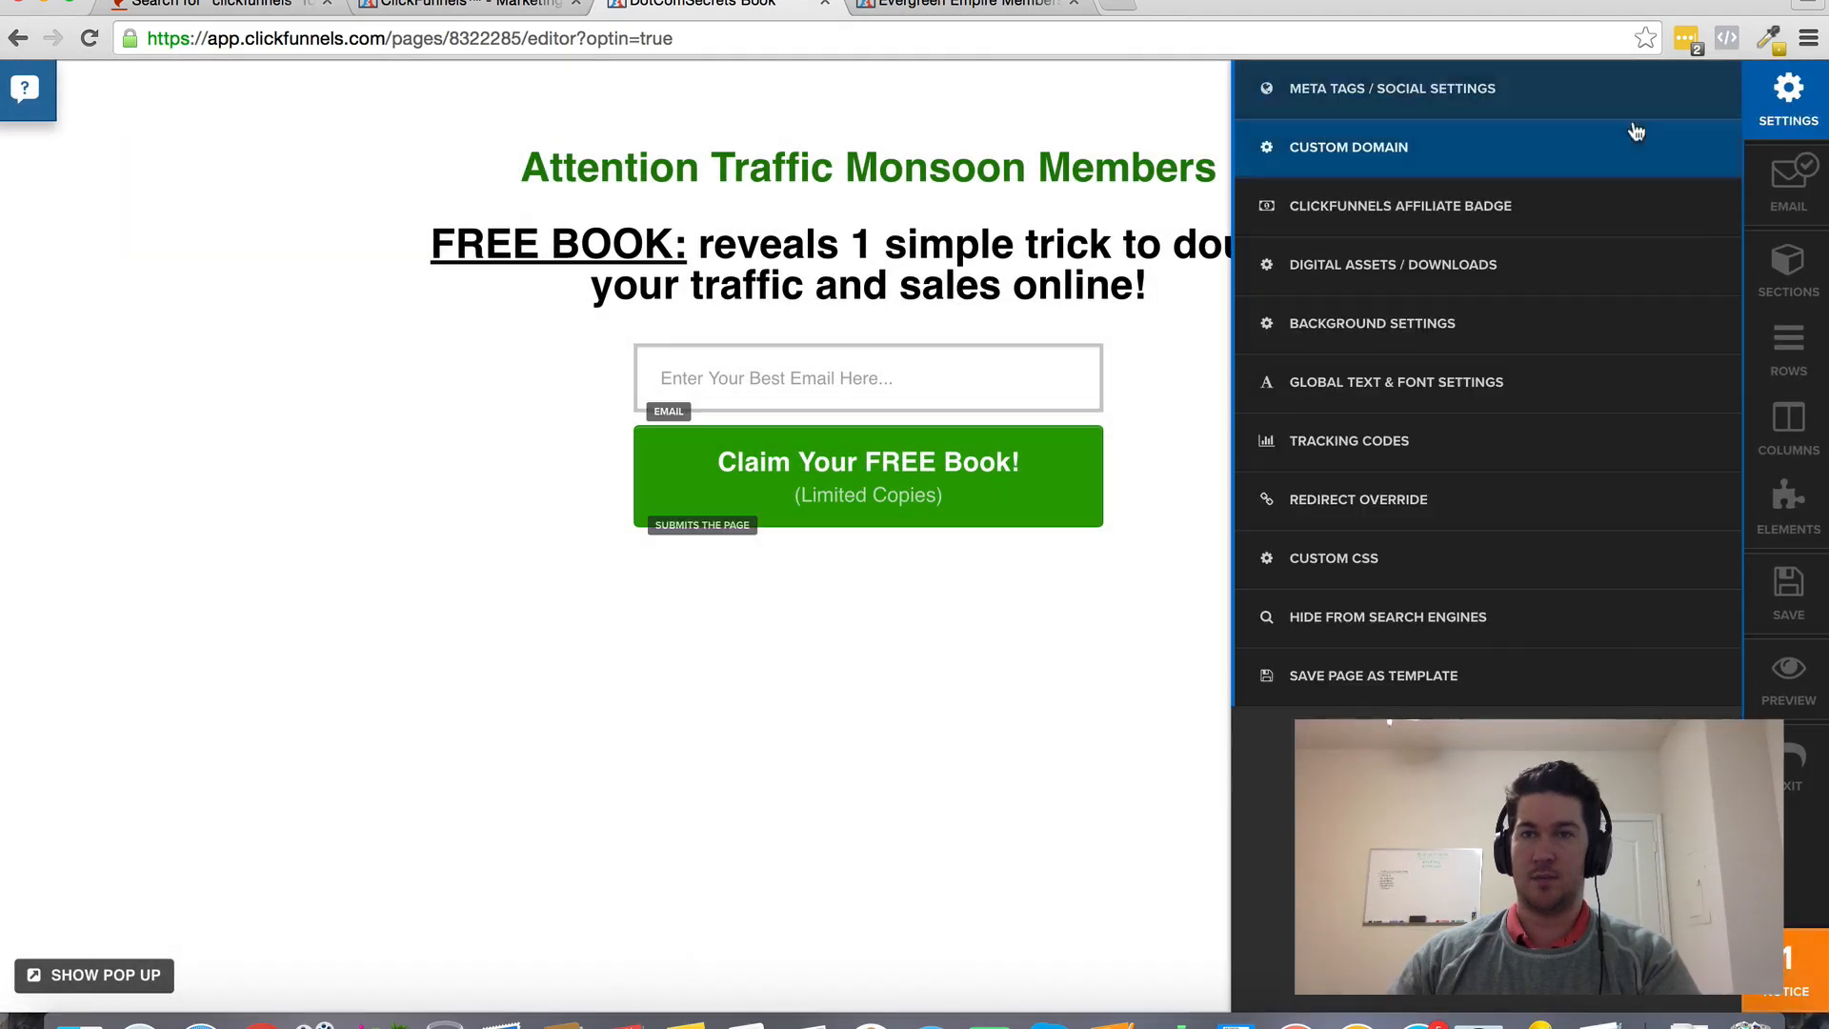
View the page's Tracking Codes header box, then switch to the funnel's Settings tab
{"action": "left_click", "coordinate": [1389, 88]}
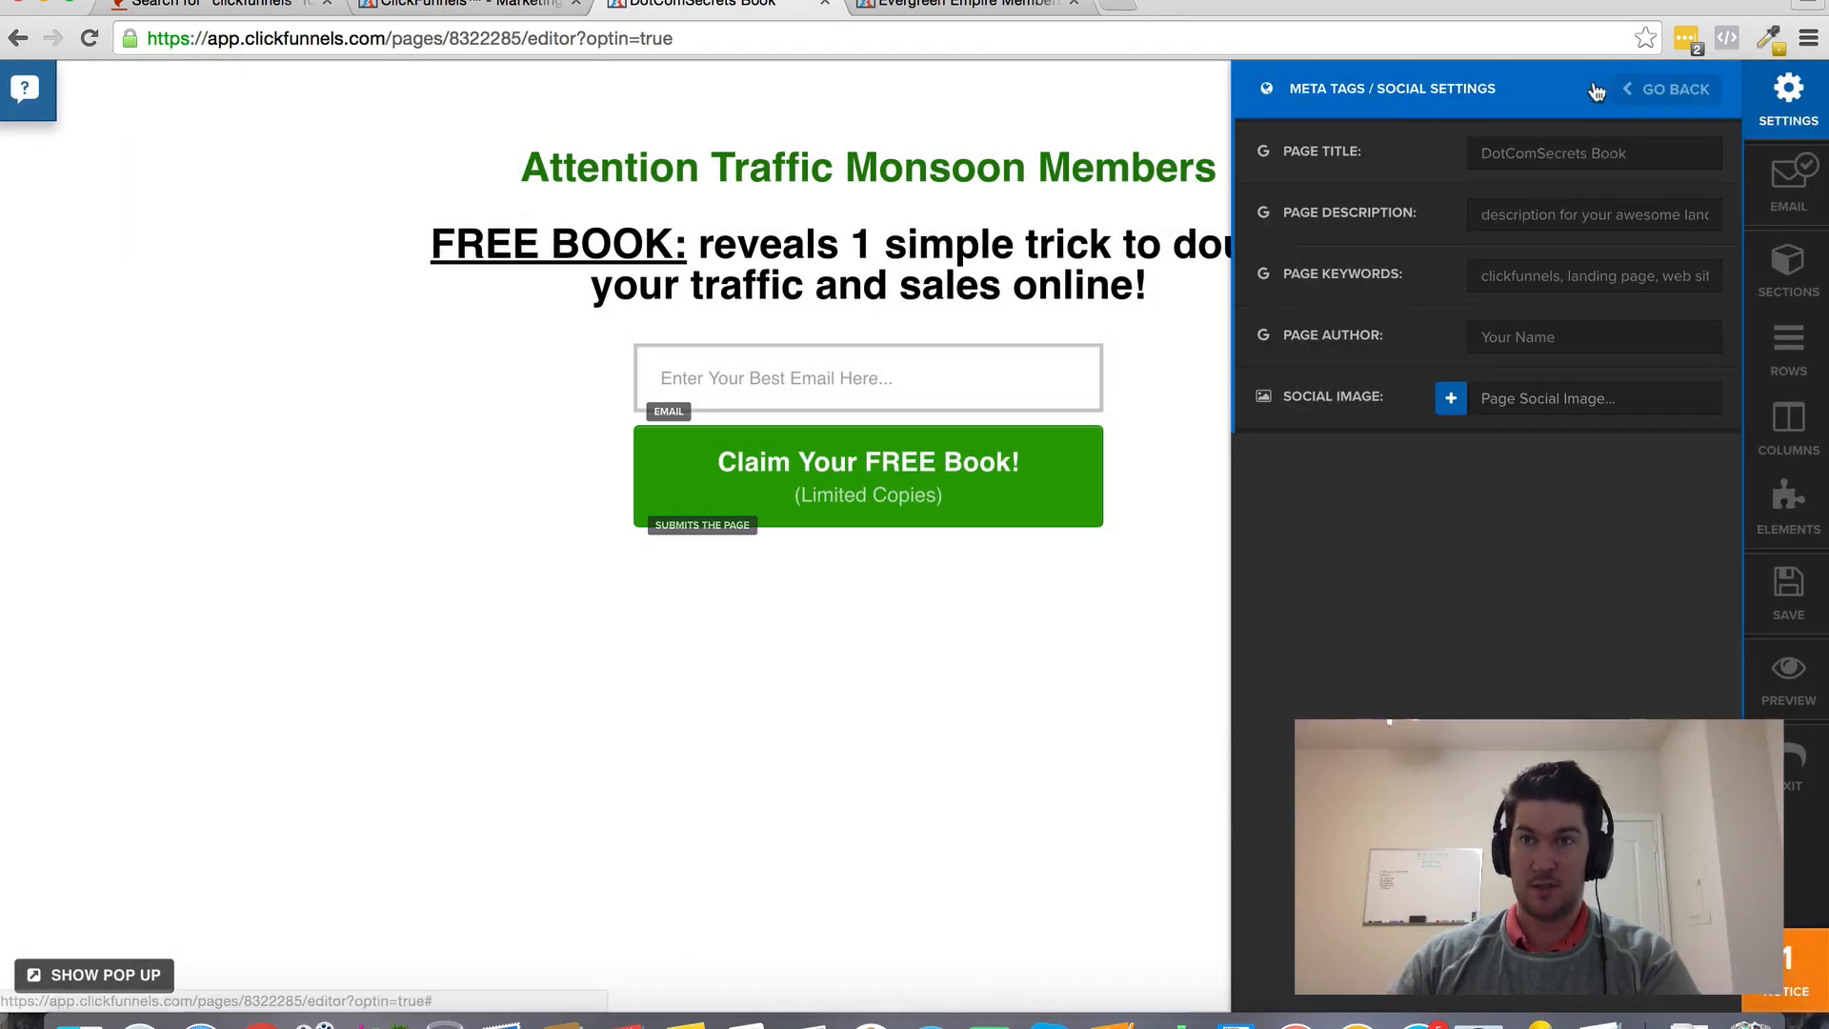
{"action": "left_click", "coordinate": [1677, 88]}
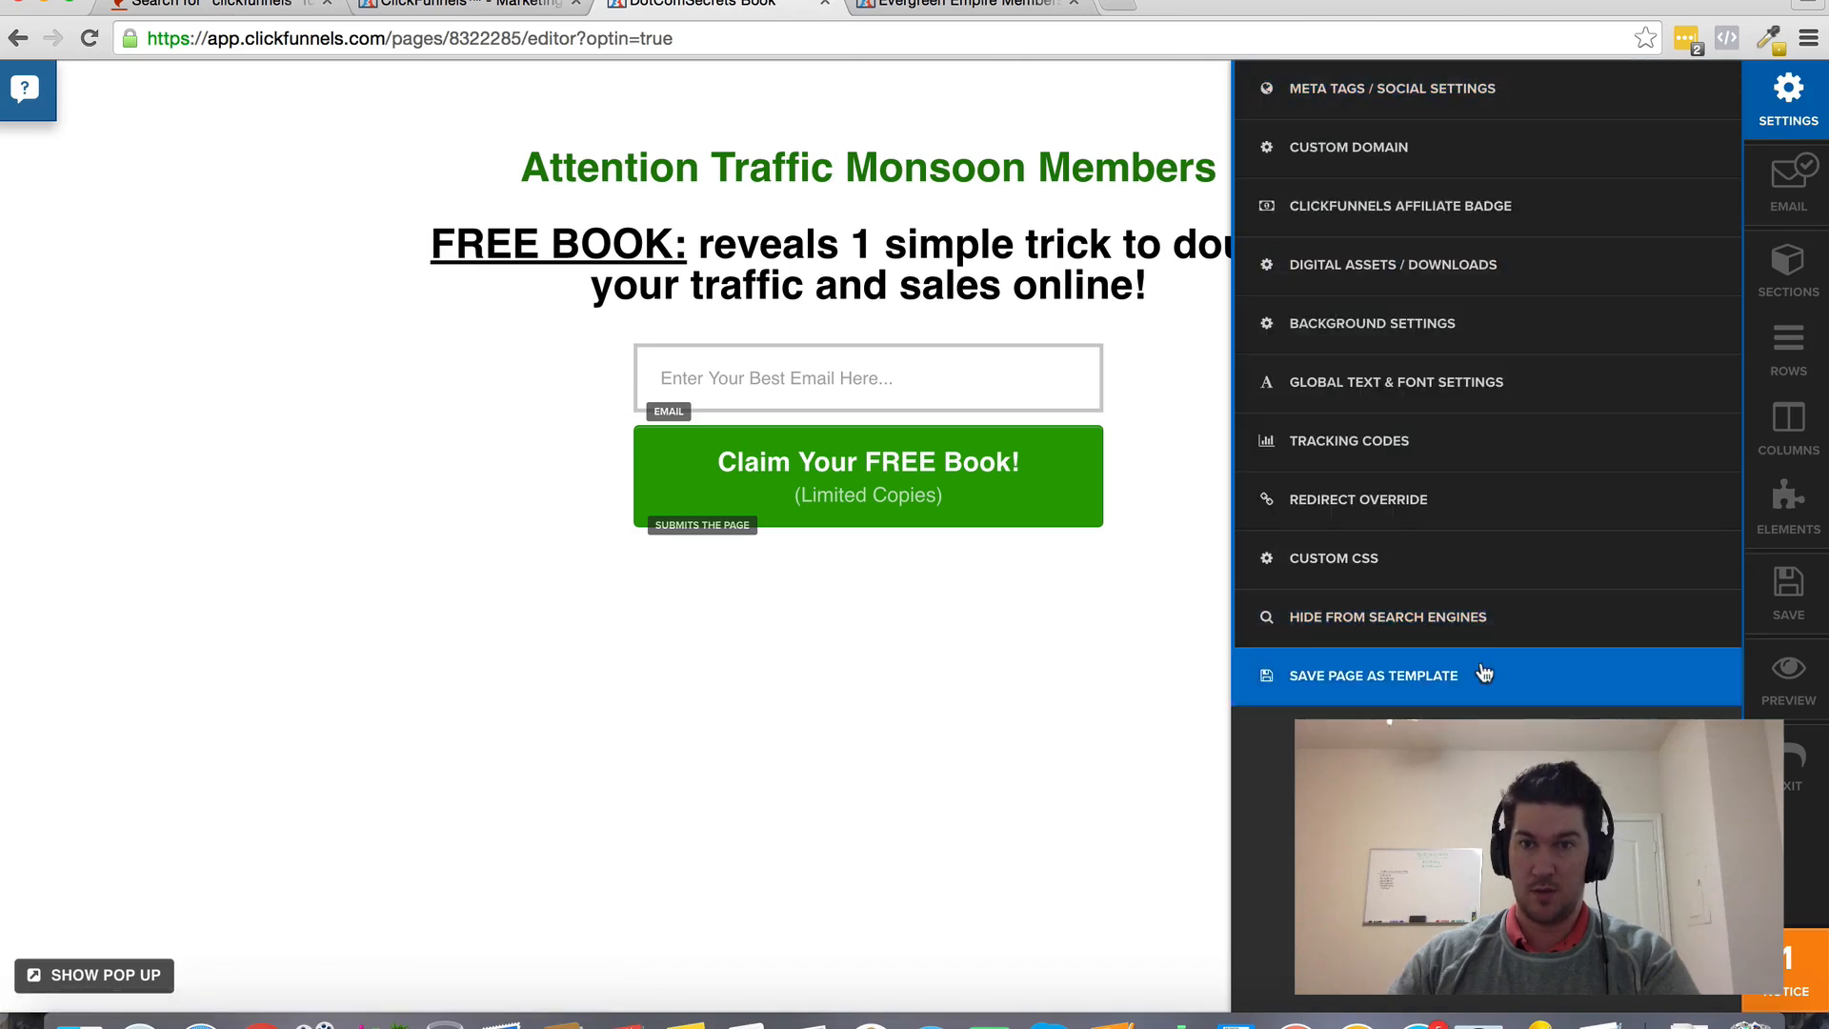
{"action": "left_click", "coordinate": [1349, 441]}
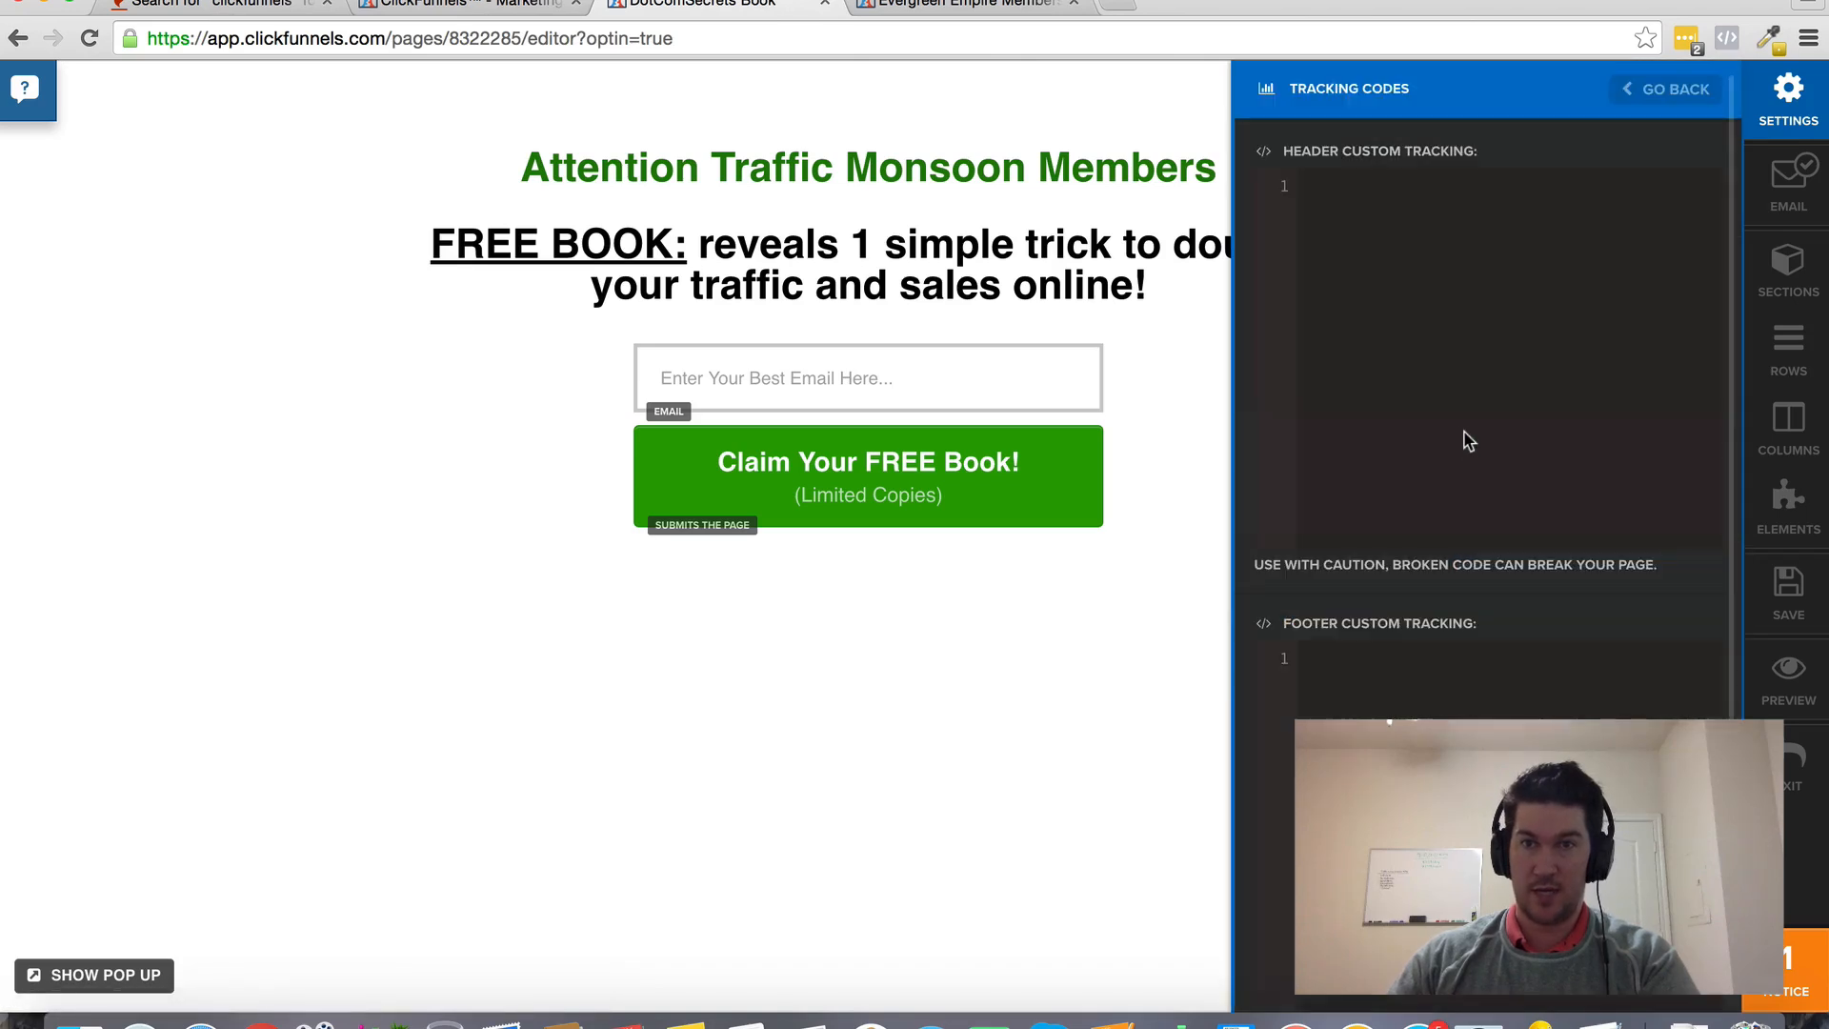
{"action": "left_click", "coordinate": [1342, 184]}
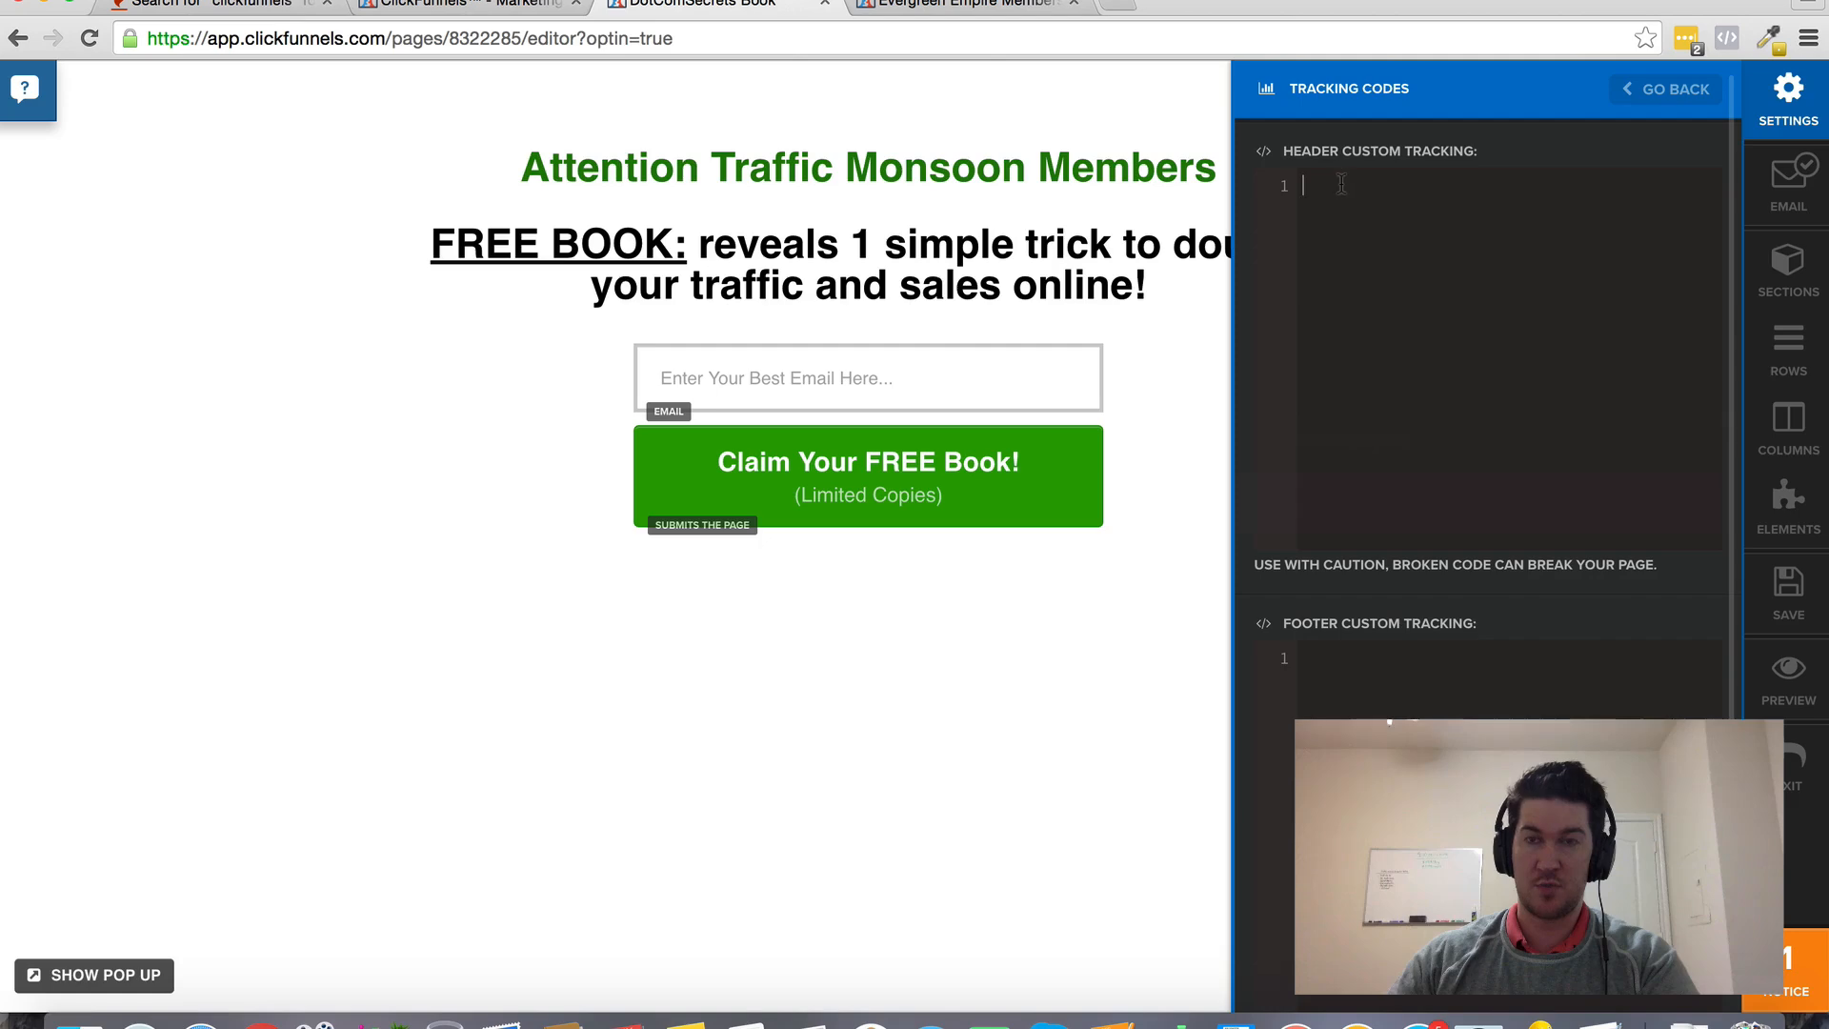
{"action": "mouse_move", "coordinate": [1421, 218]}
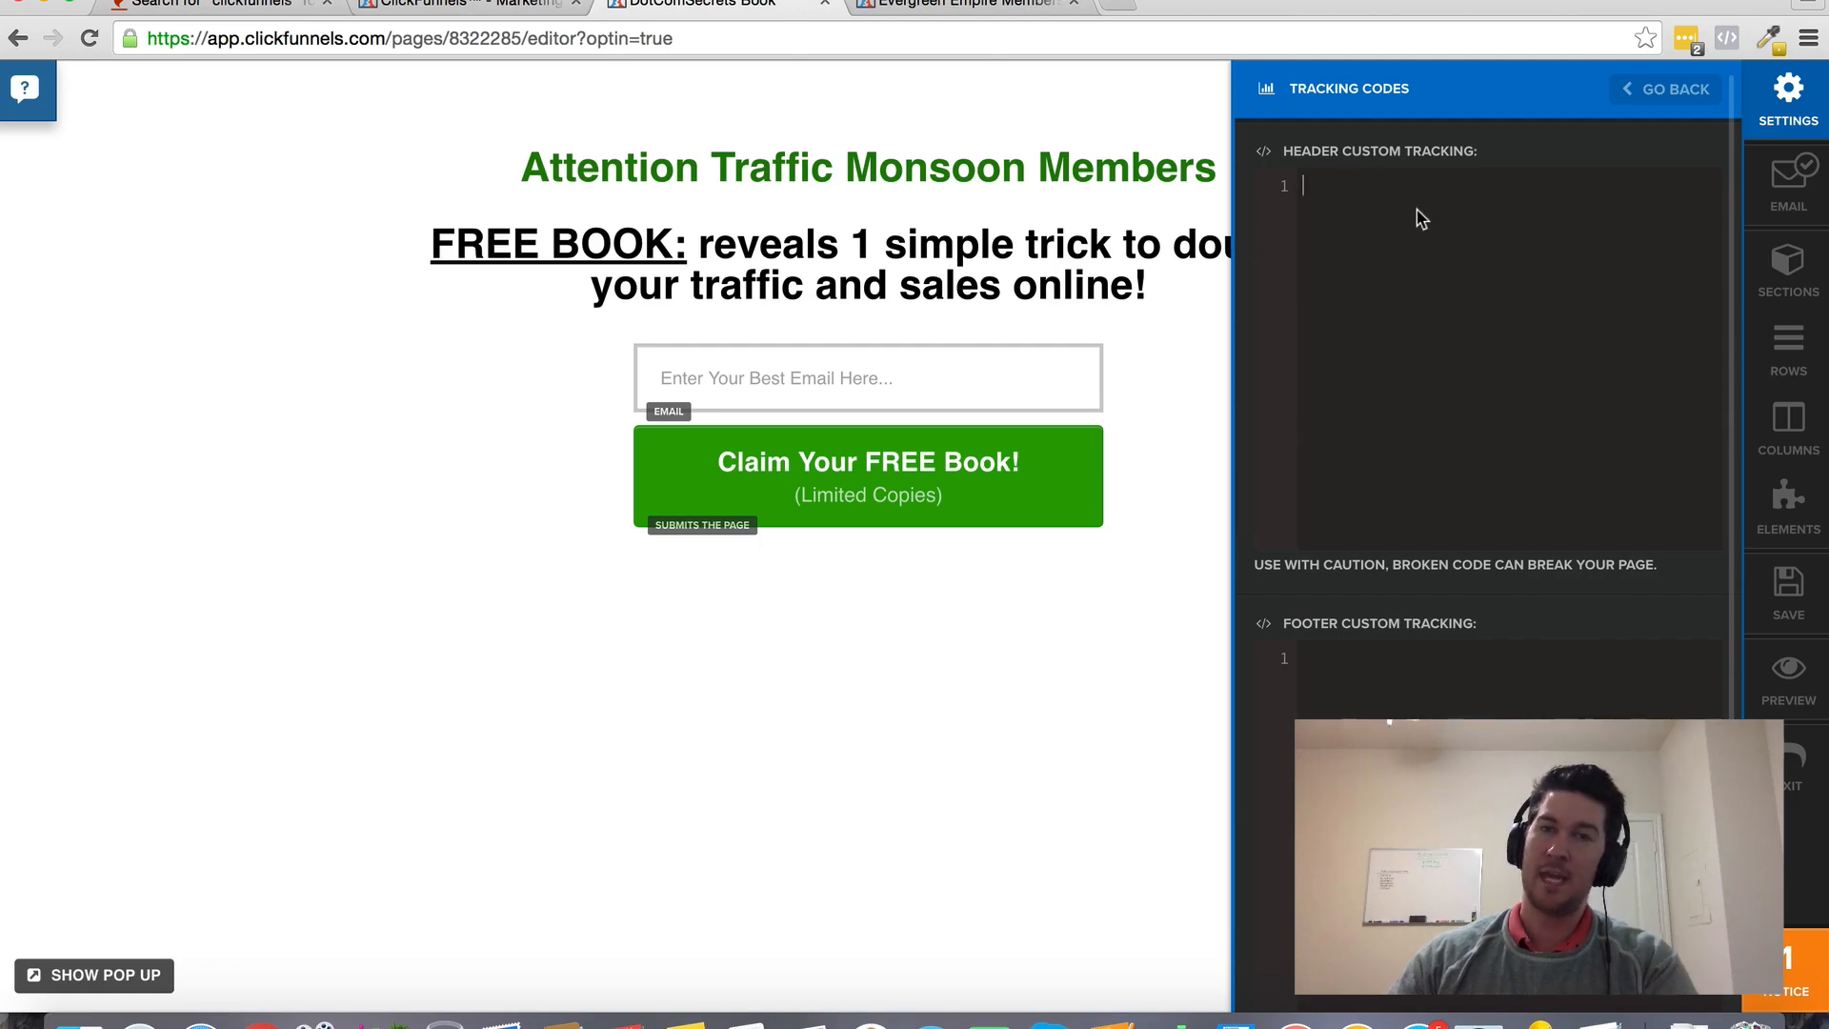
{"action": "left_click", "coordinate": [1665, 88]}
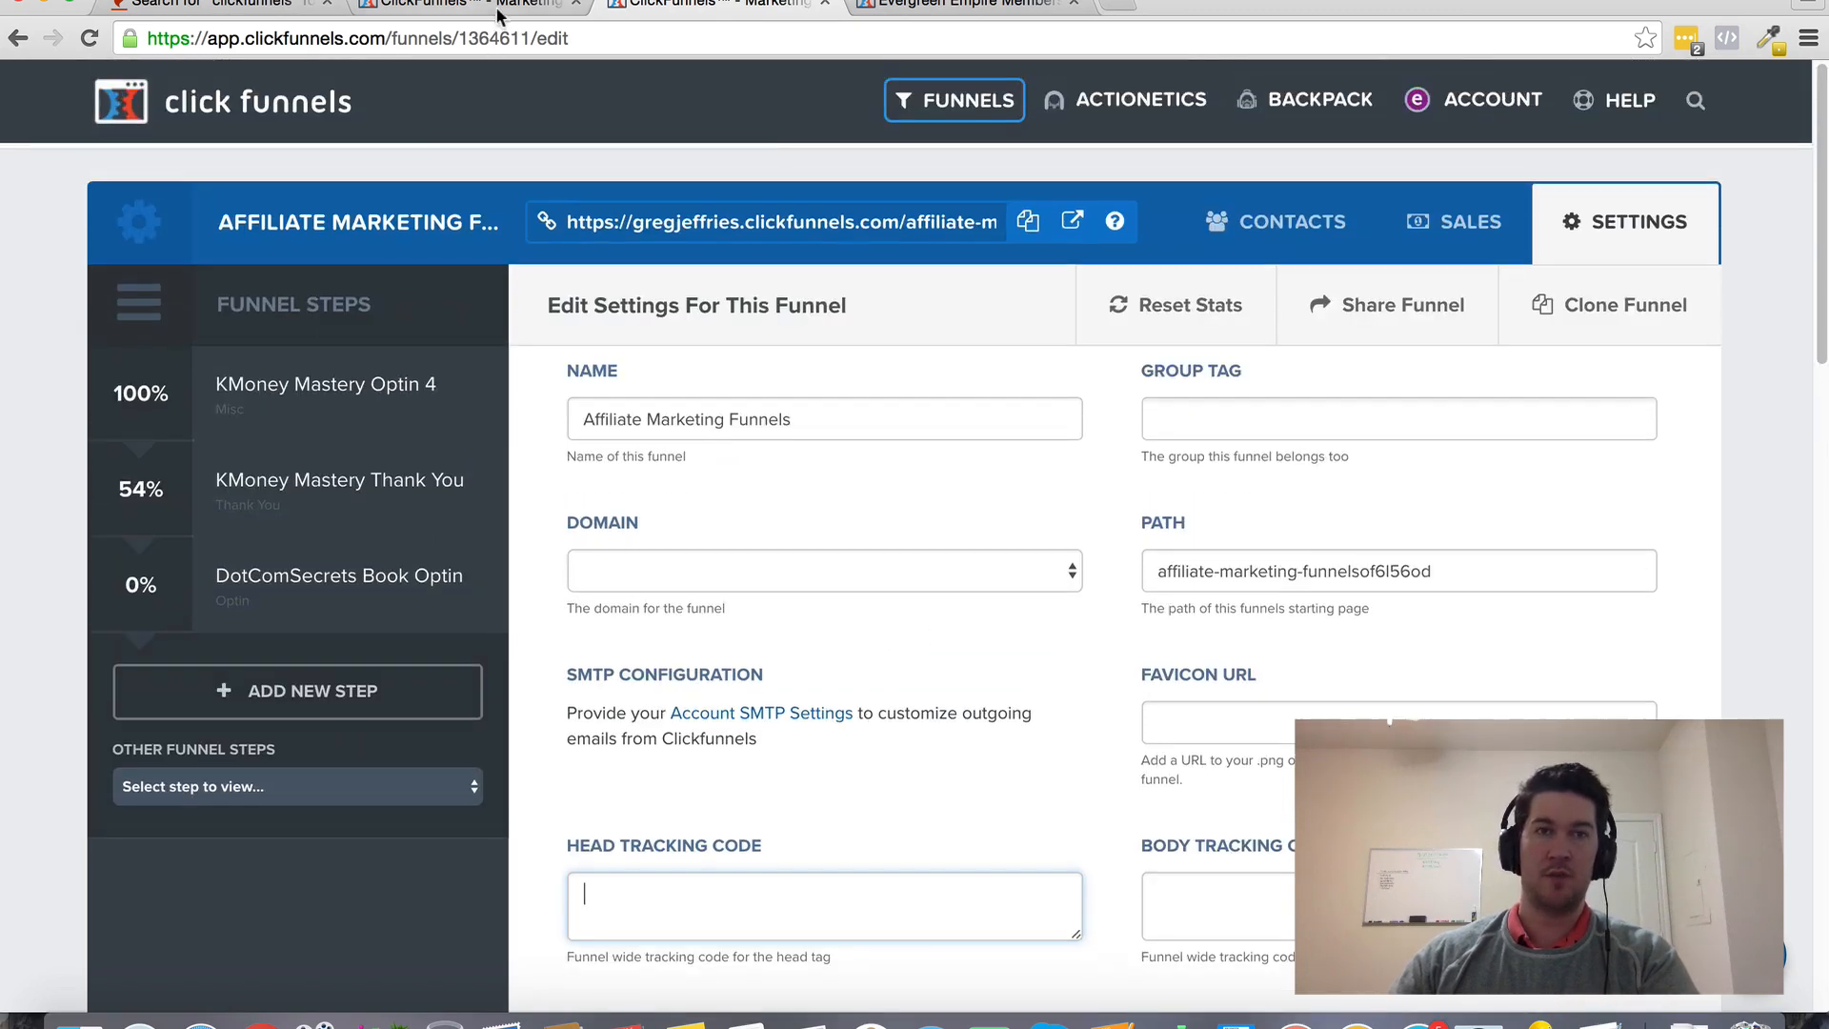
Check the funnel settings' help options, then switch to the Evergreen Empire membership tab
{"action": "left_click", "coordinate": [1629, 100]}
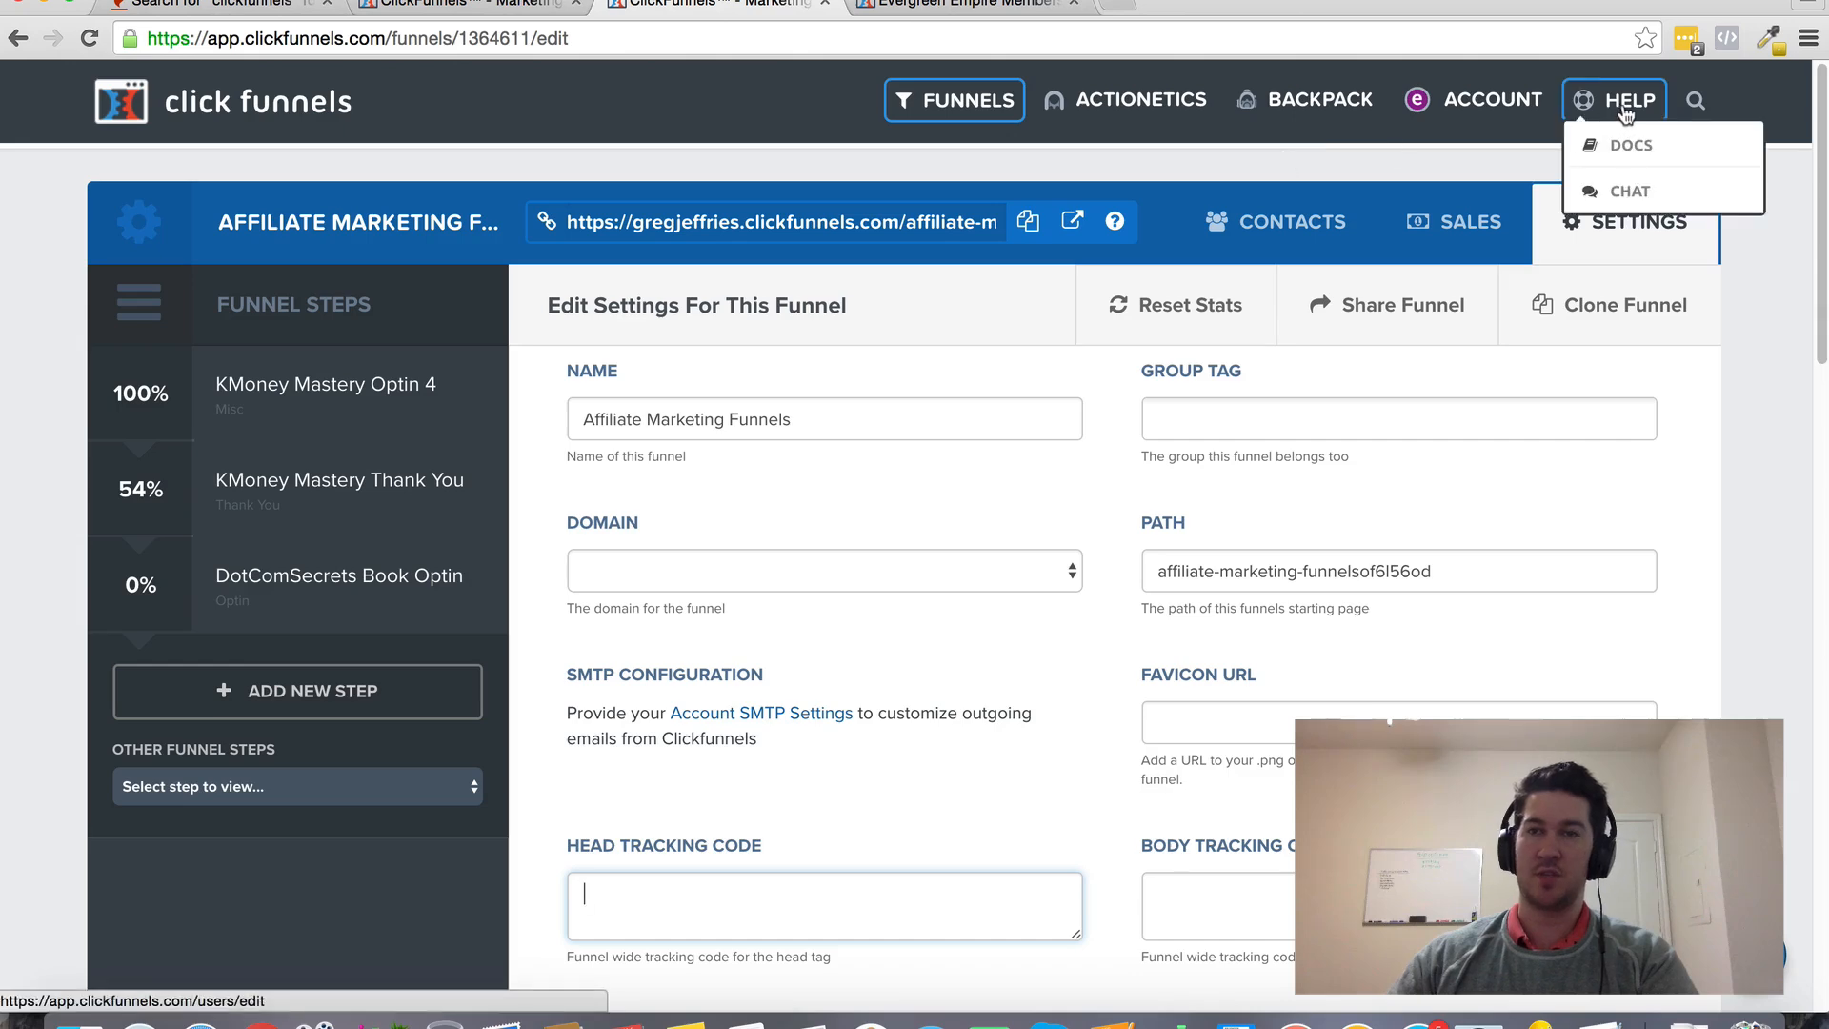
{"action": "mouse_move", "coordinate": [1636, 143]}
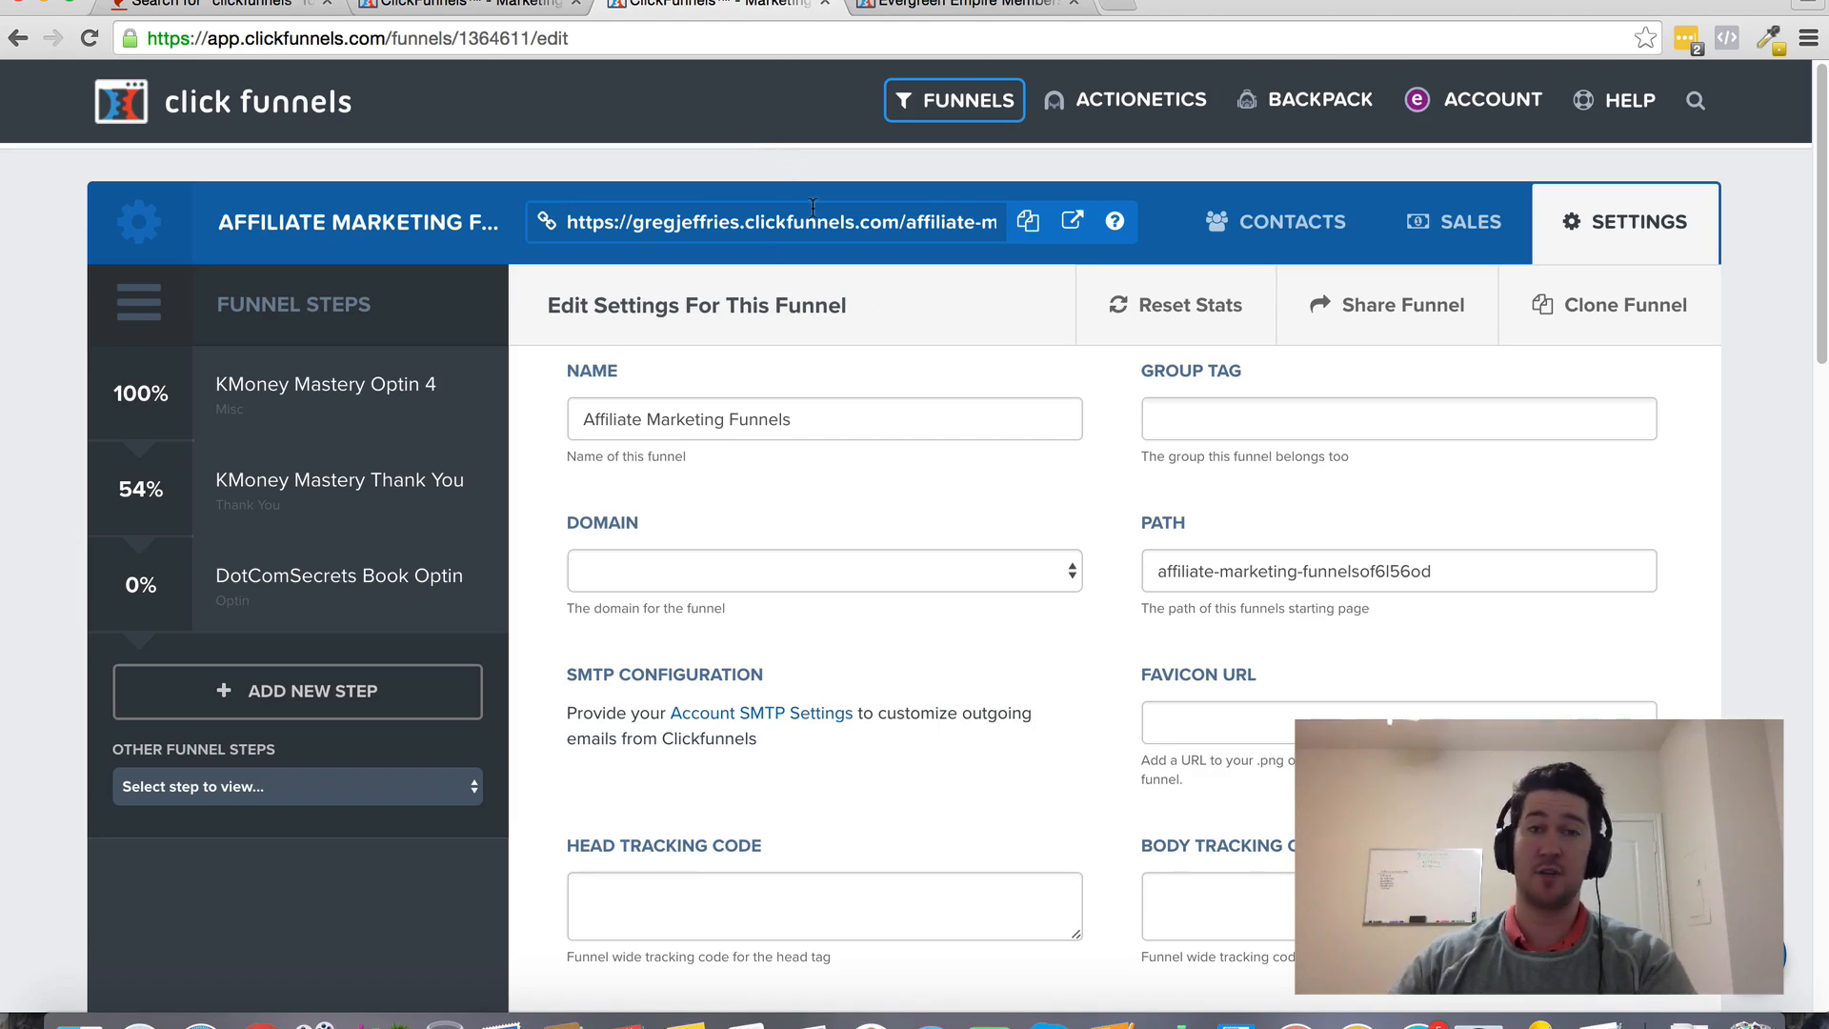
{"action": "mouse_move", "coordinate": [828, 919]}
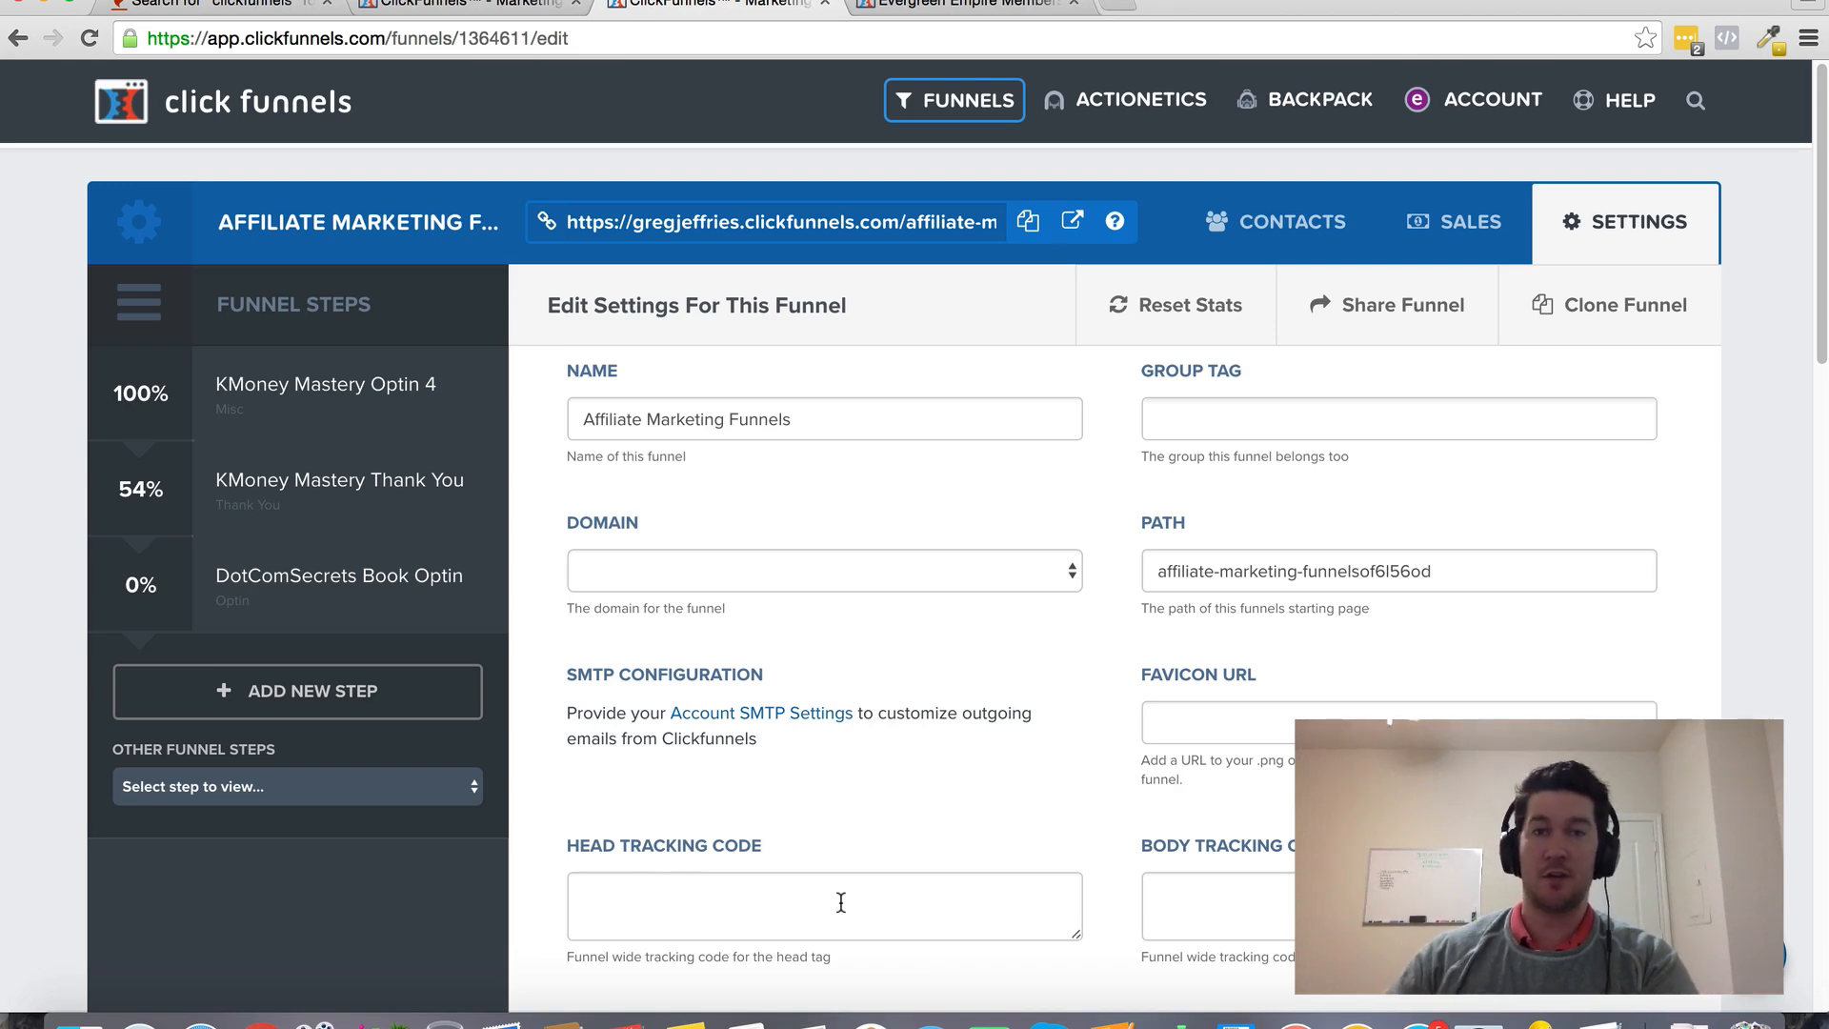
{"action": "mouse_move", "coordinate": [871, 765]}
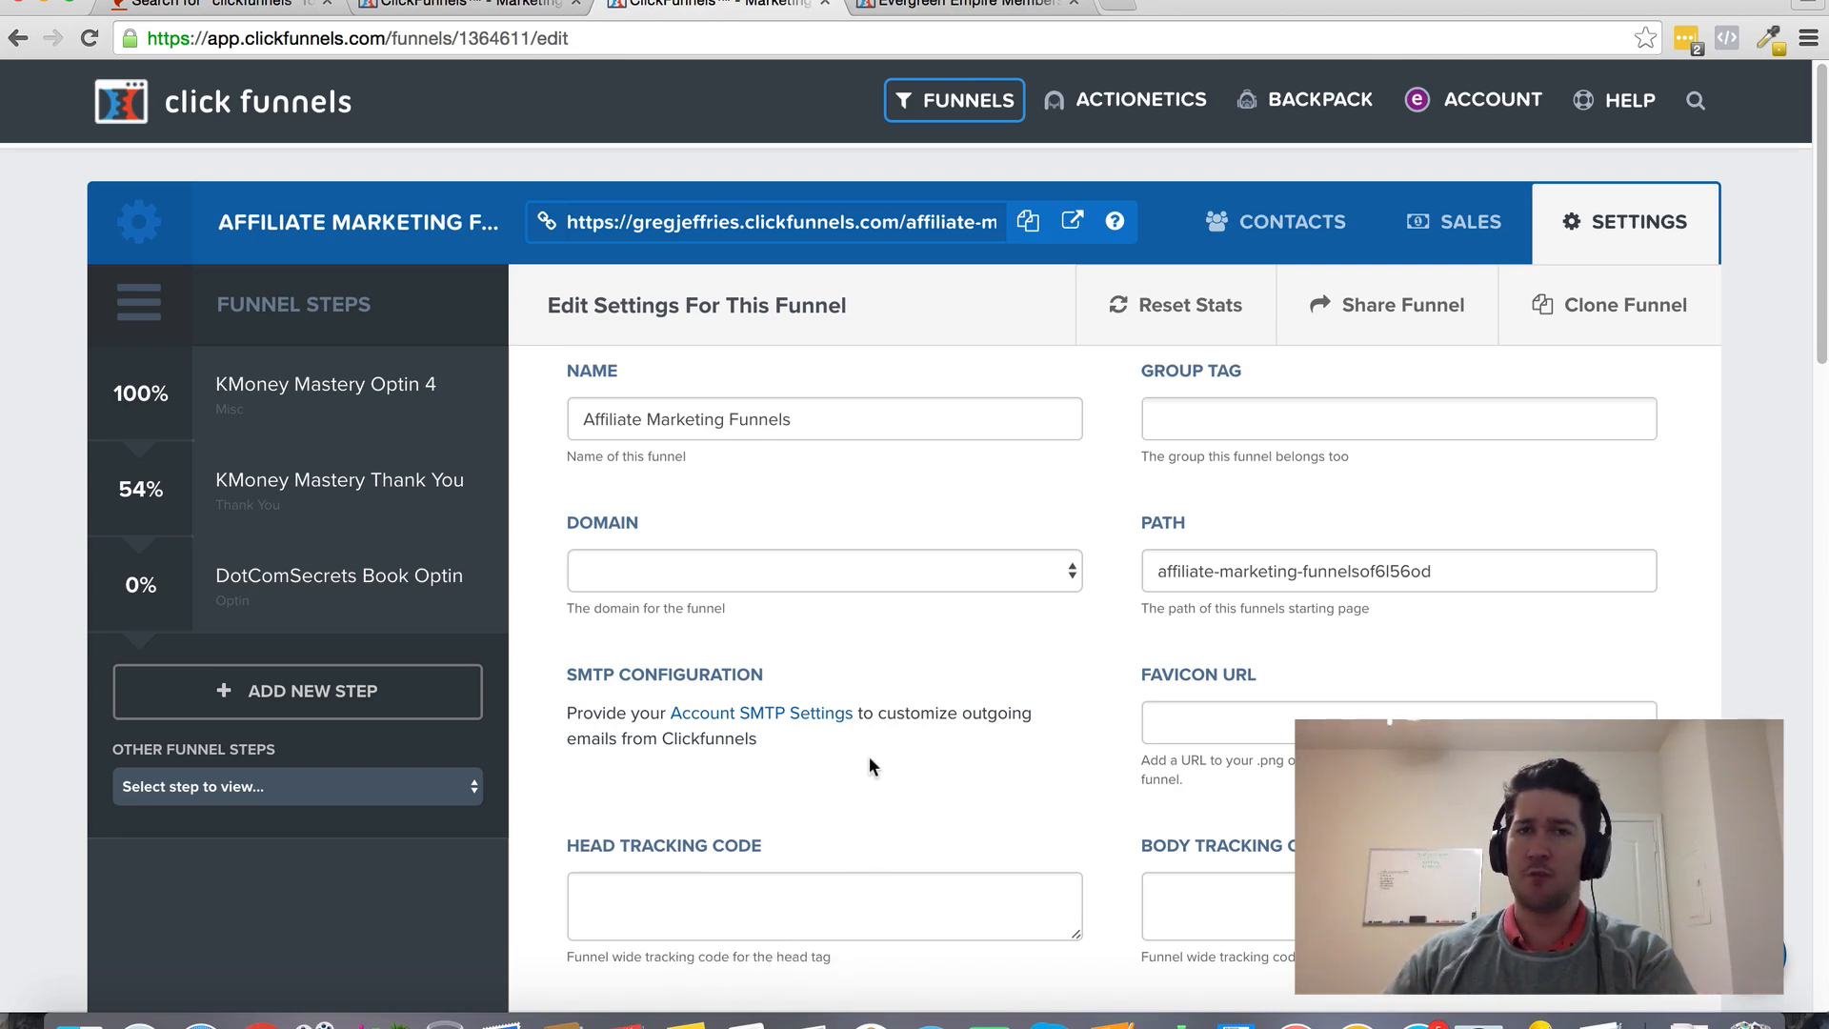
{"action": "left_click", "coordinate": [824, 924]}
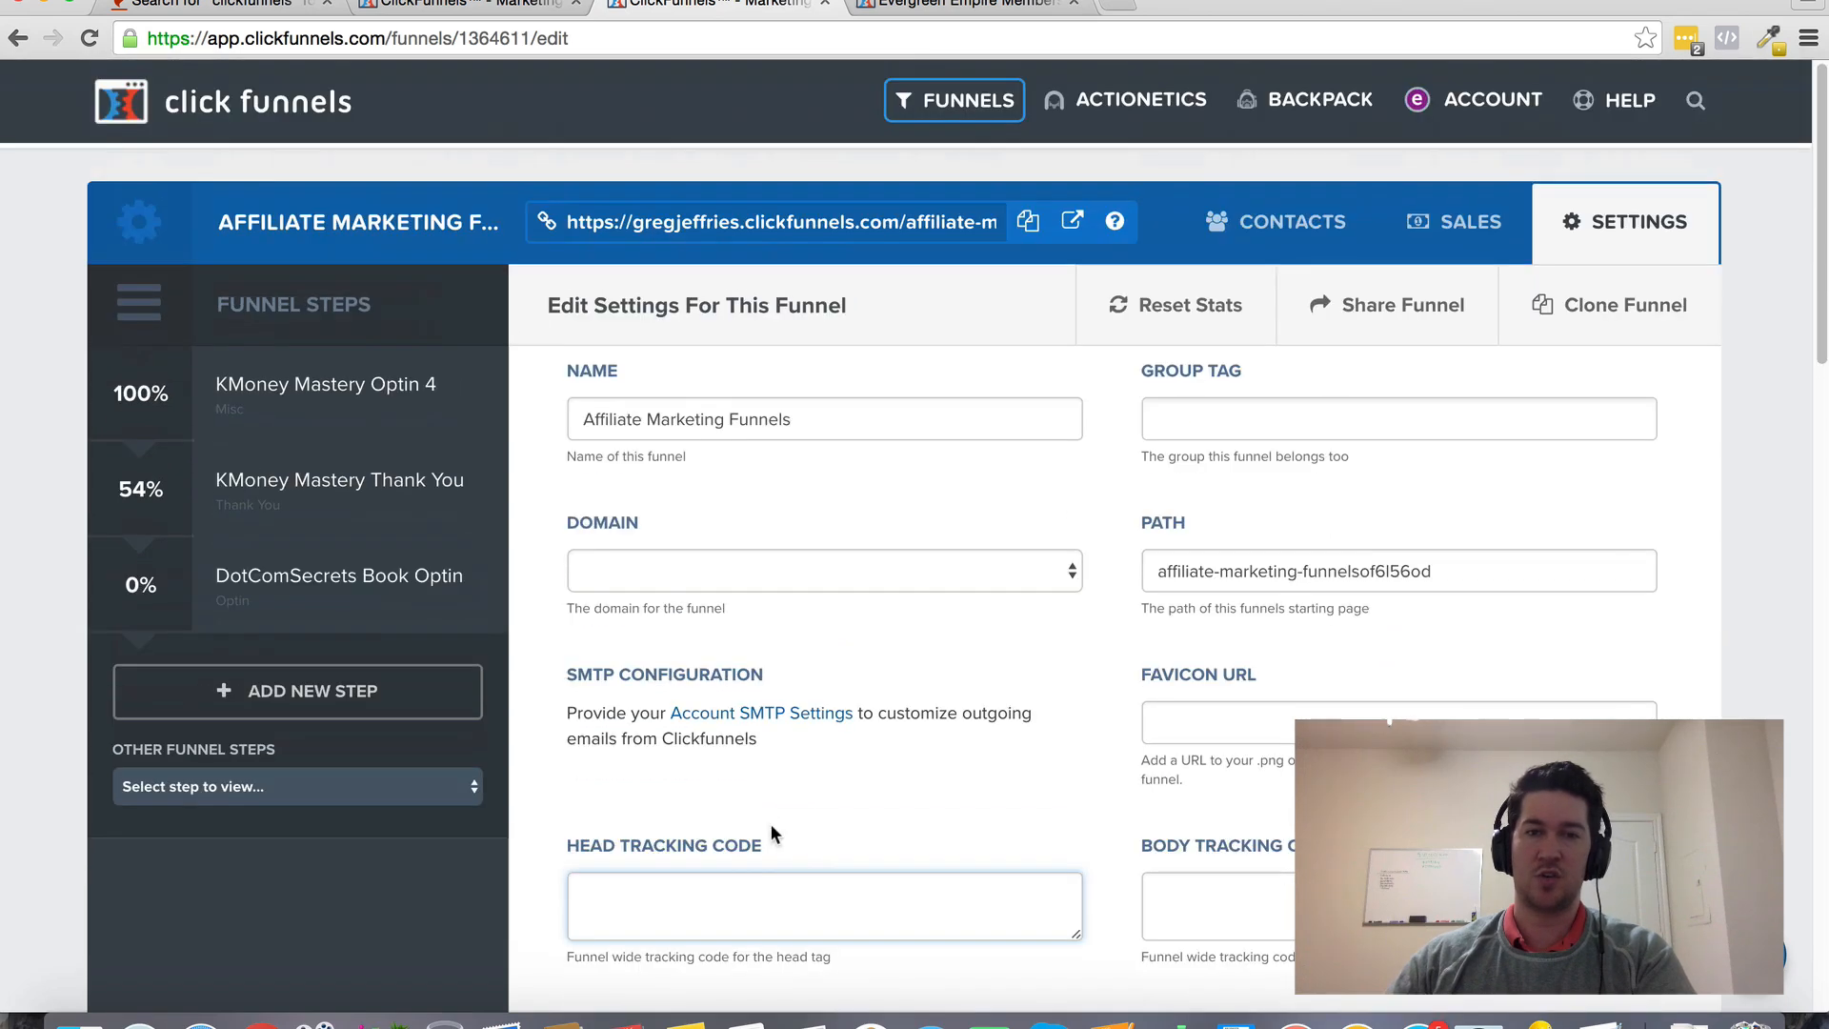
{"action": "mouse_move", "coordinate": [826, 859]}
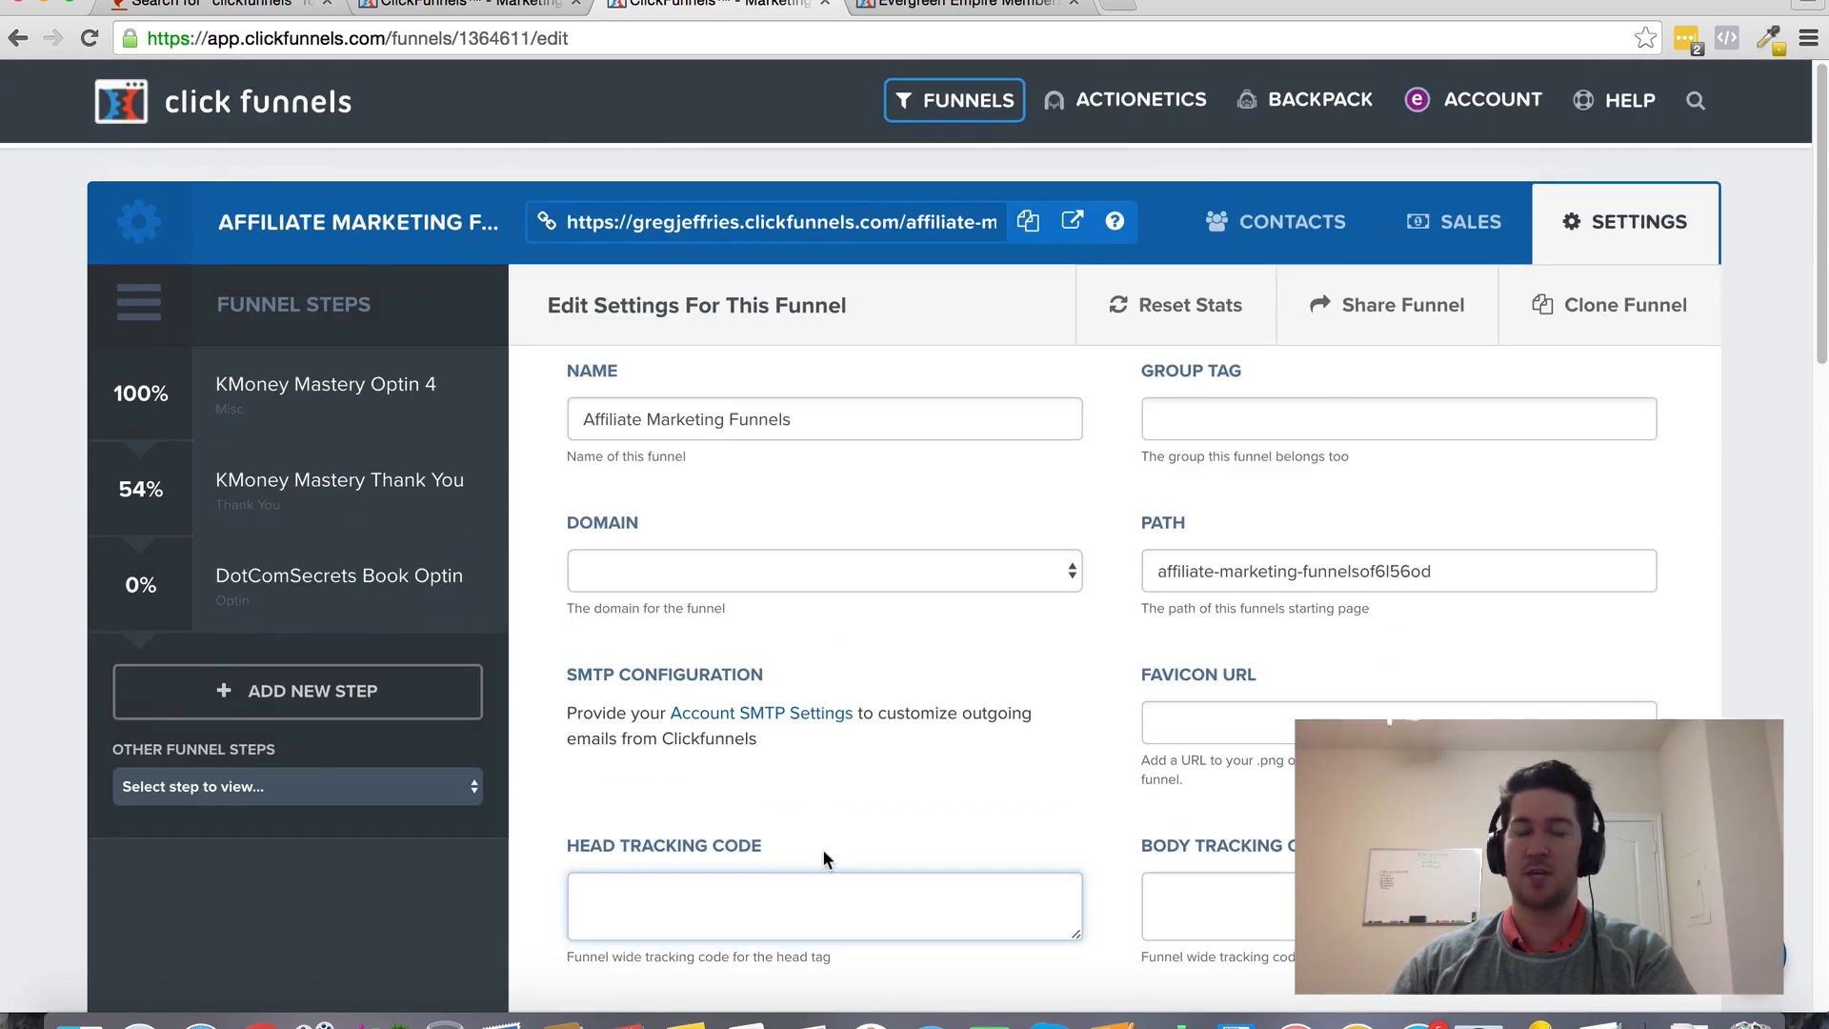
{"action": "mouse_move", "coordinate": [303, 122]}
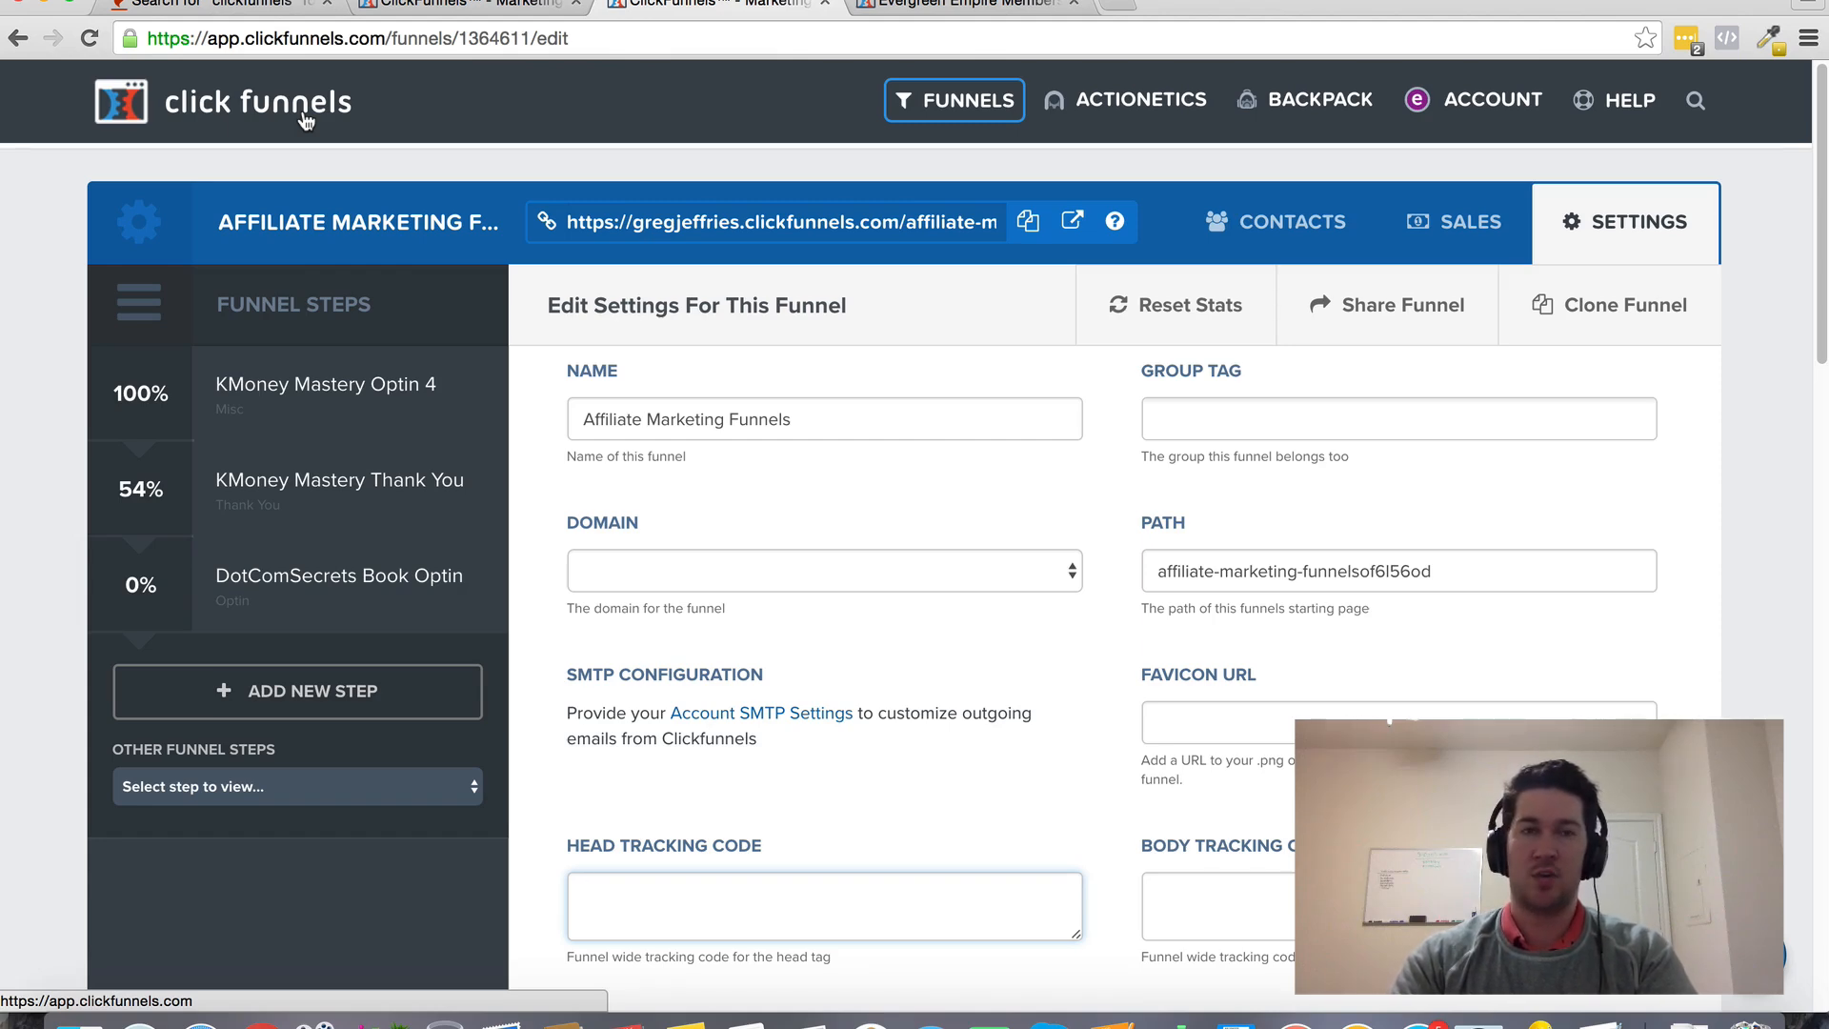
{"action": "mouse_move", "coordinate": [332, 114]}
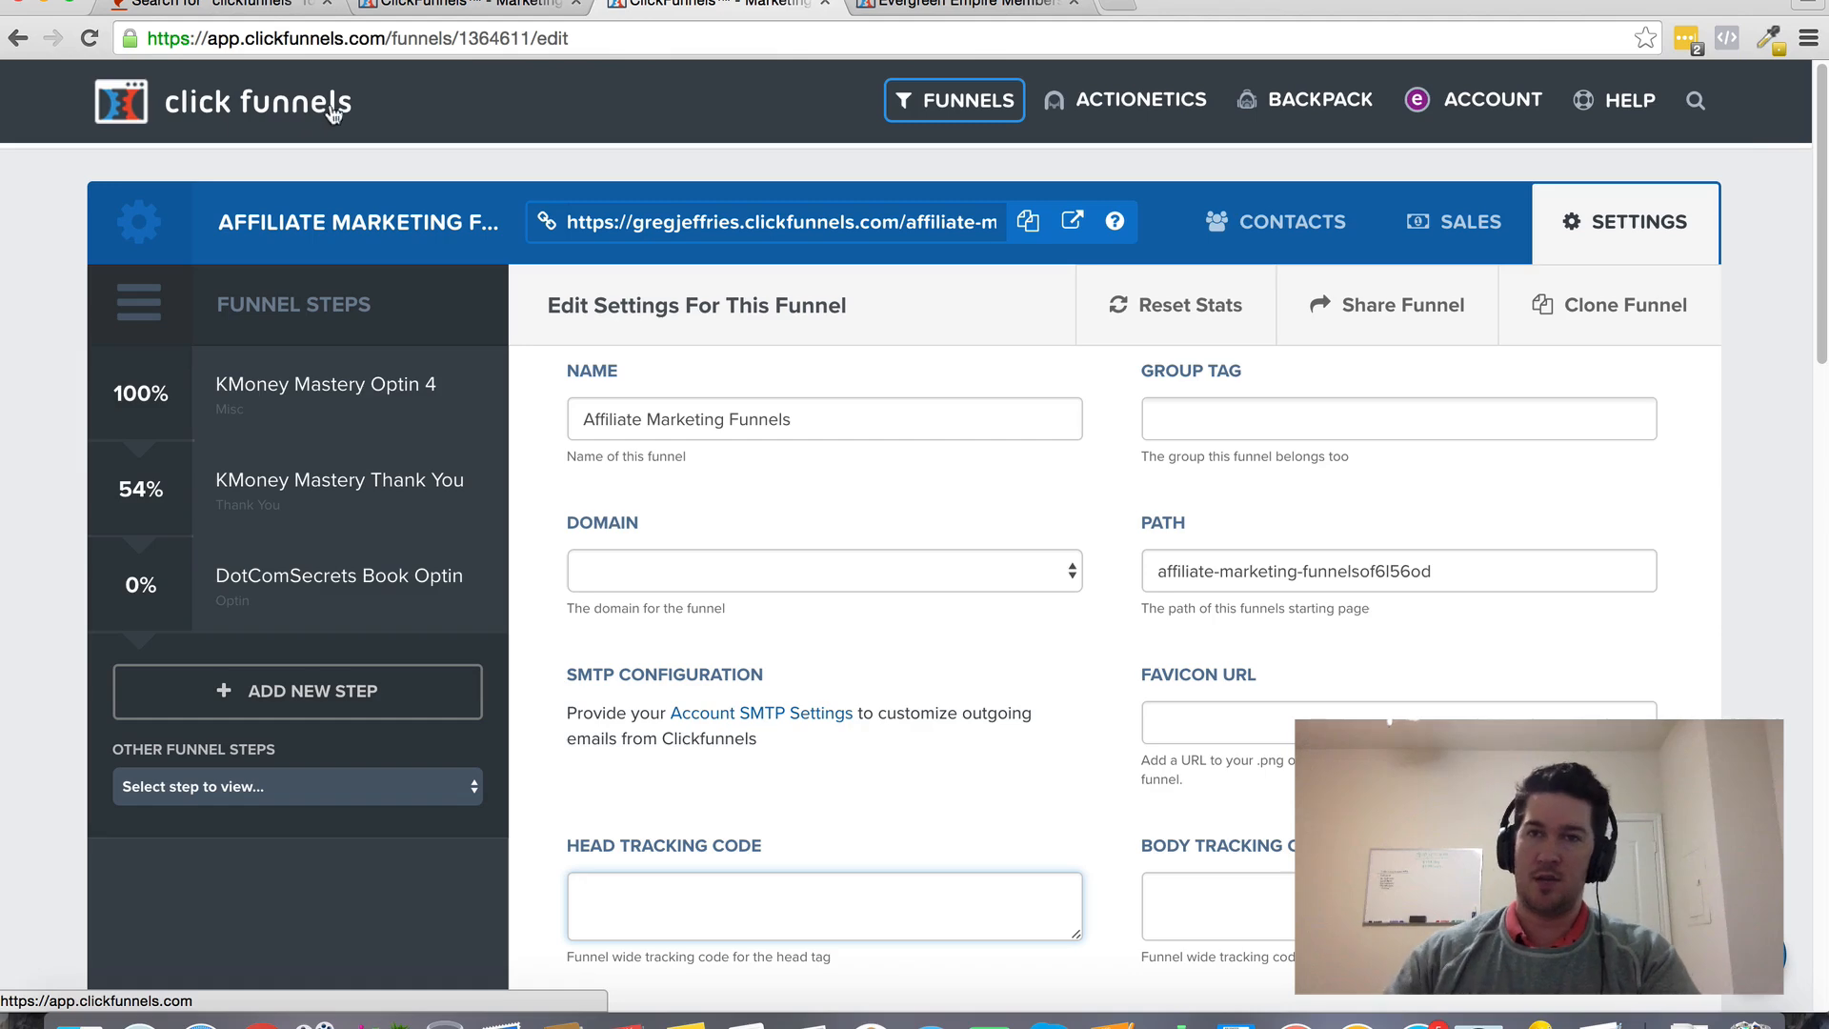
{"action": "left_click", "coordinate": [1630, 100]}
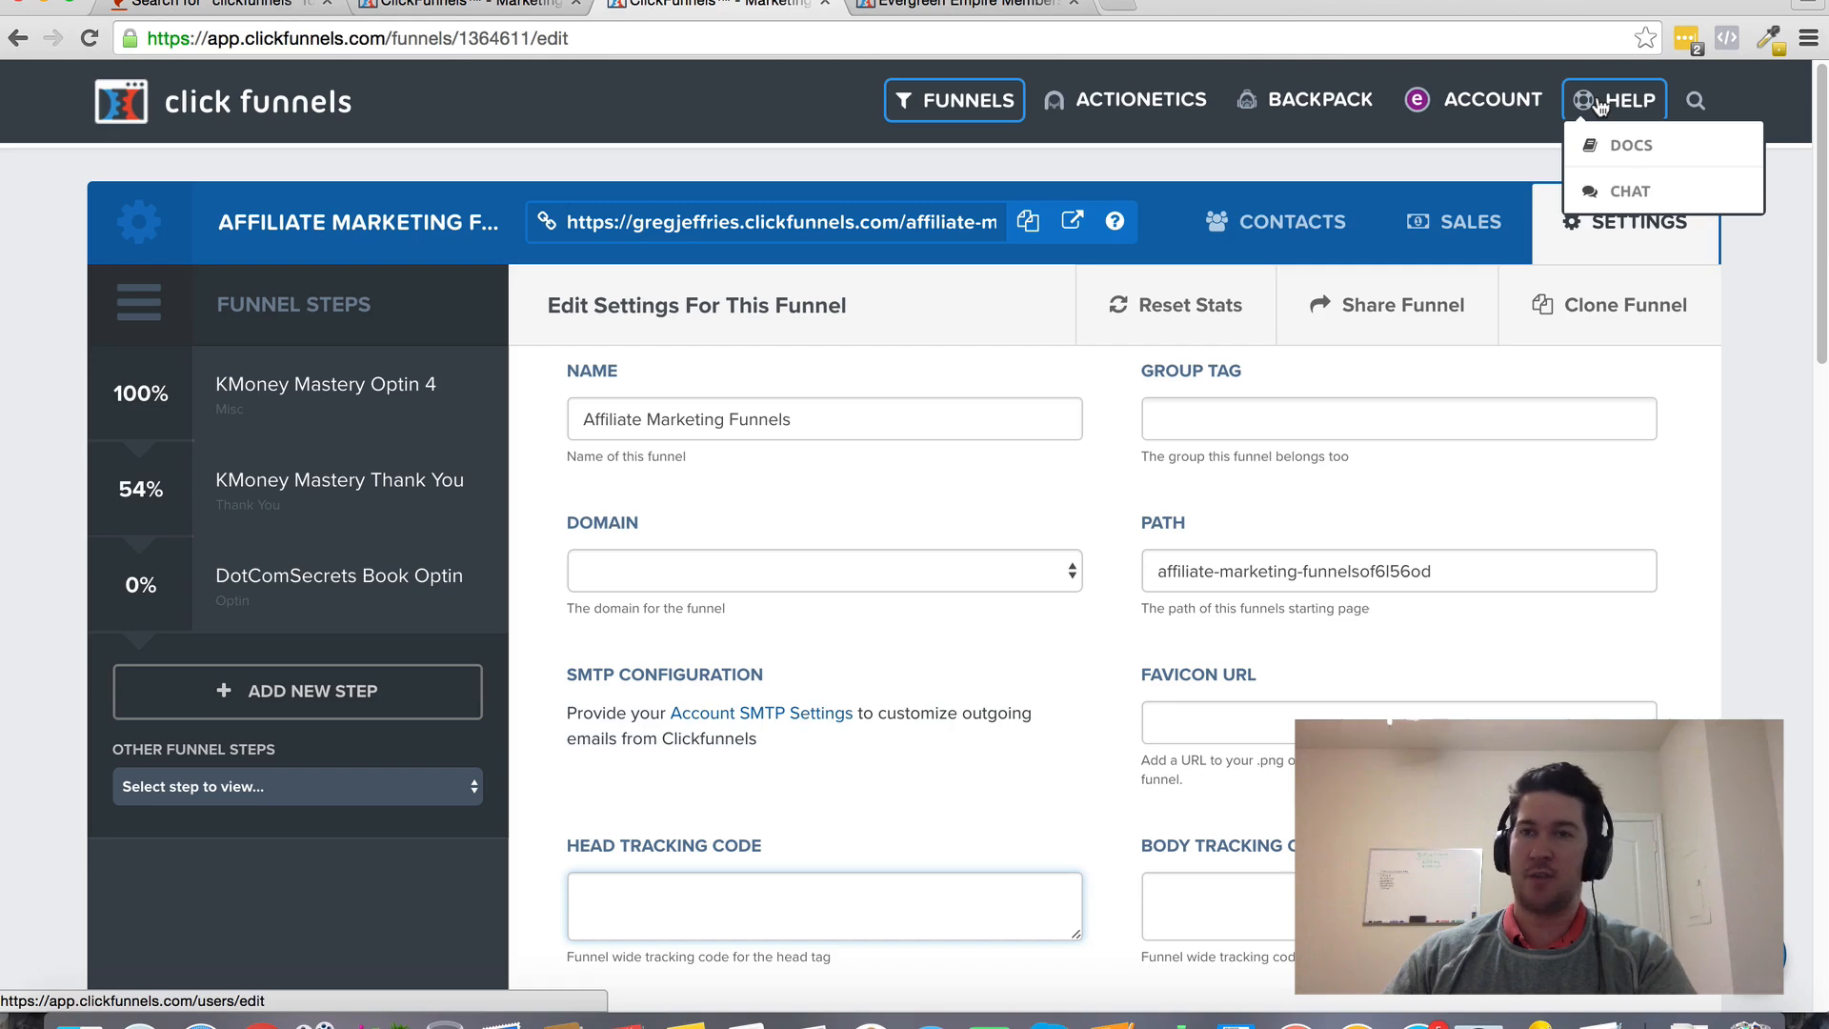
{"action": "mouse_move", "coordinate": [1013, 181]}
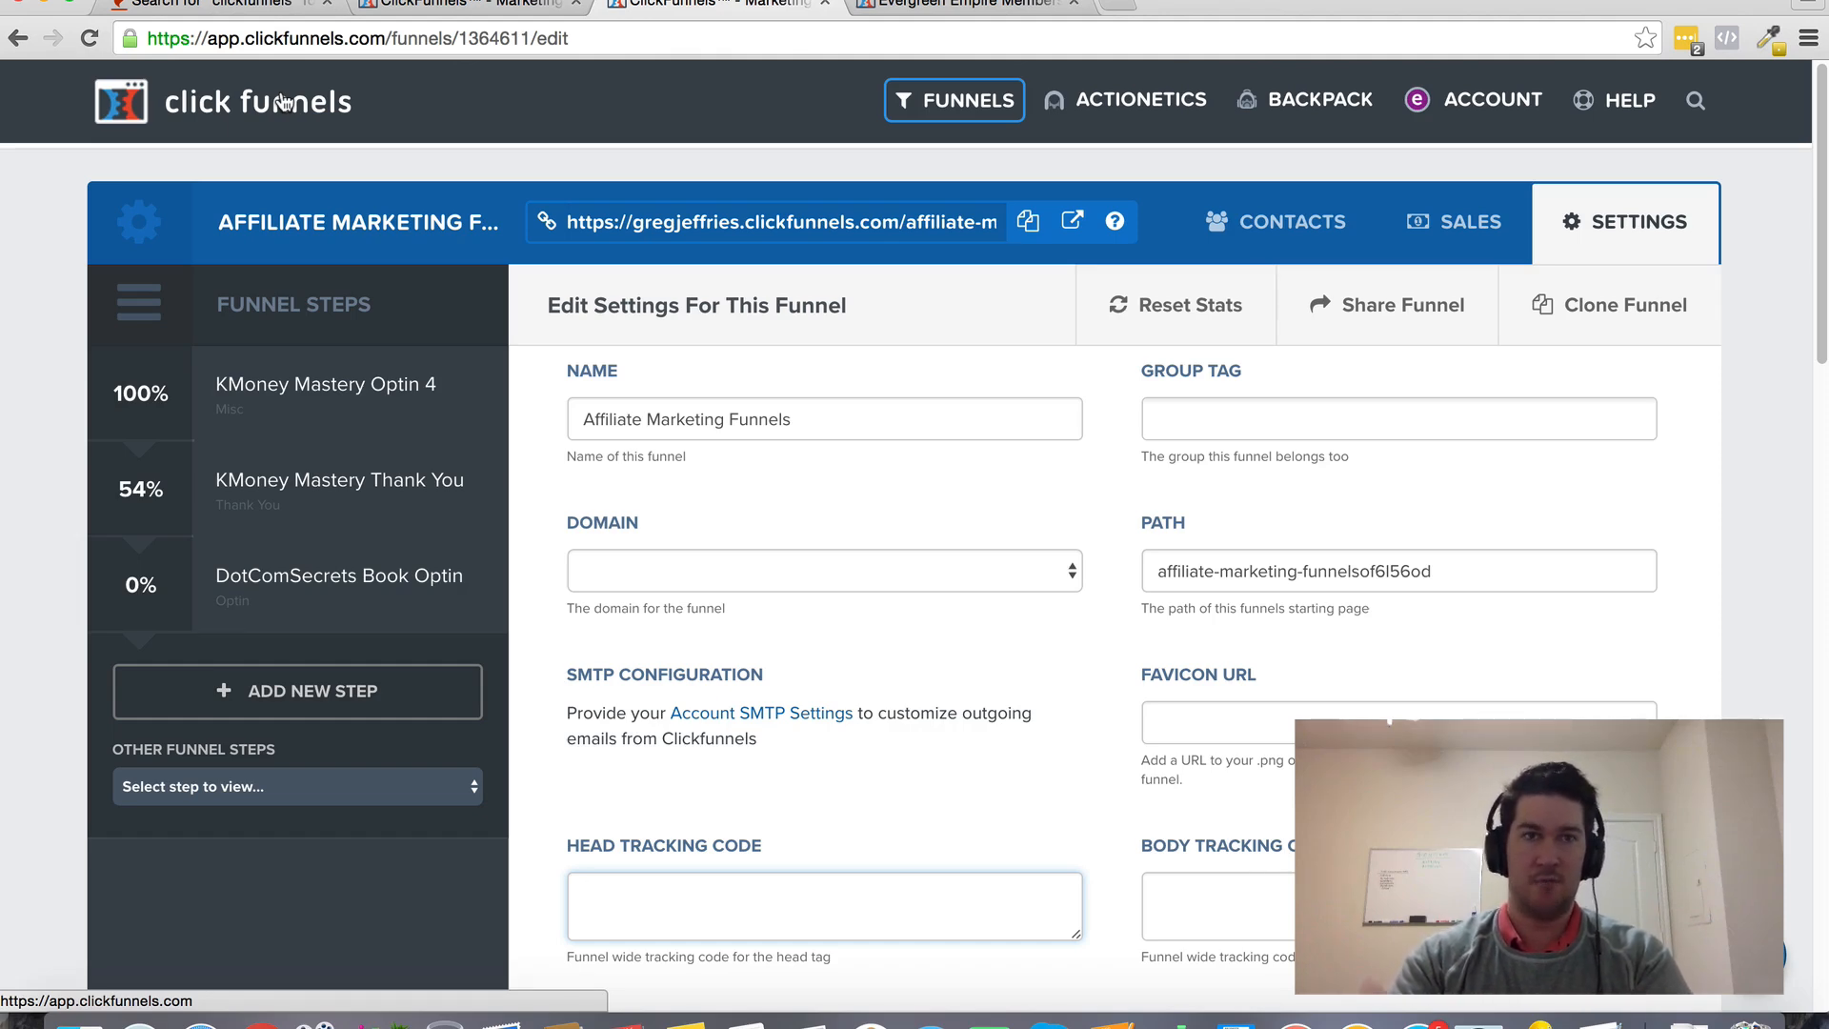
{"action": "mouse_move", "coordinate": [718, 130]}
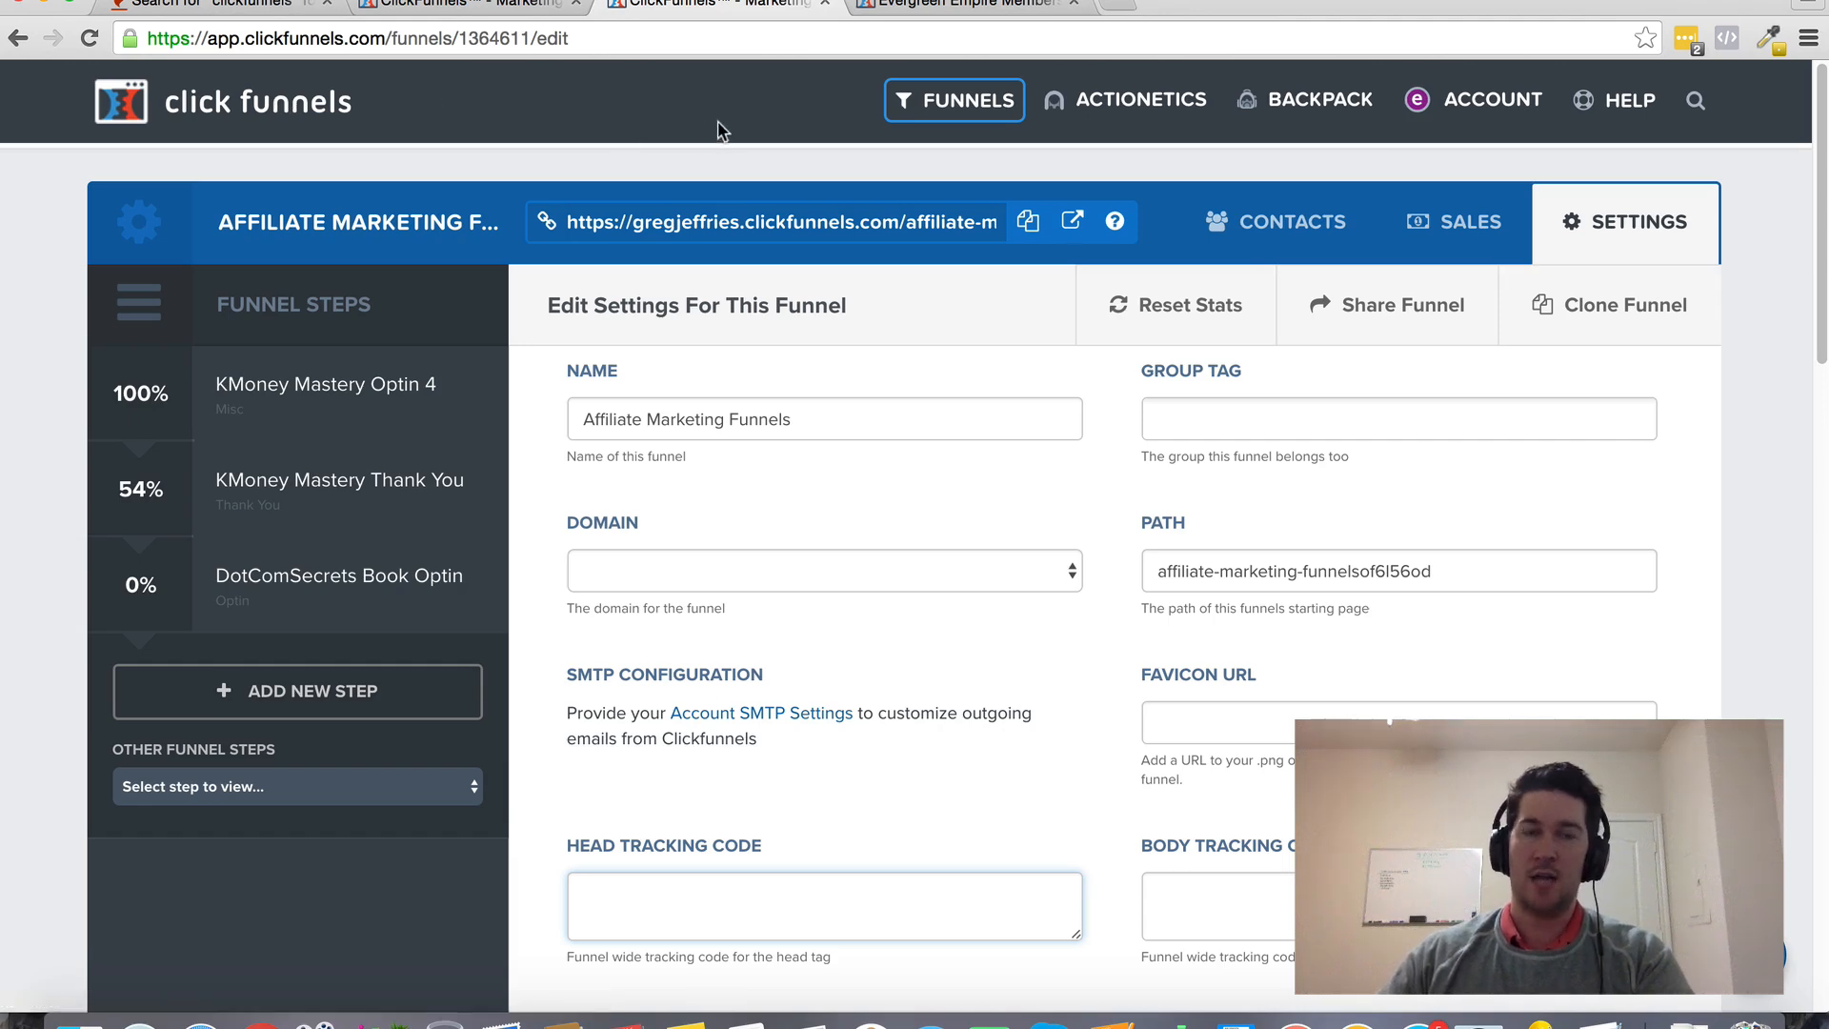
{"action": "mouse_move", "coordinate": [732, 128]}
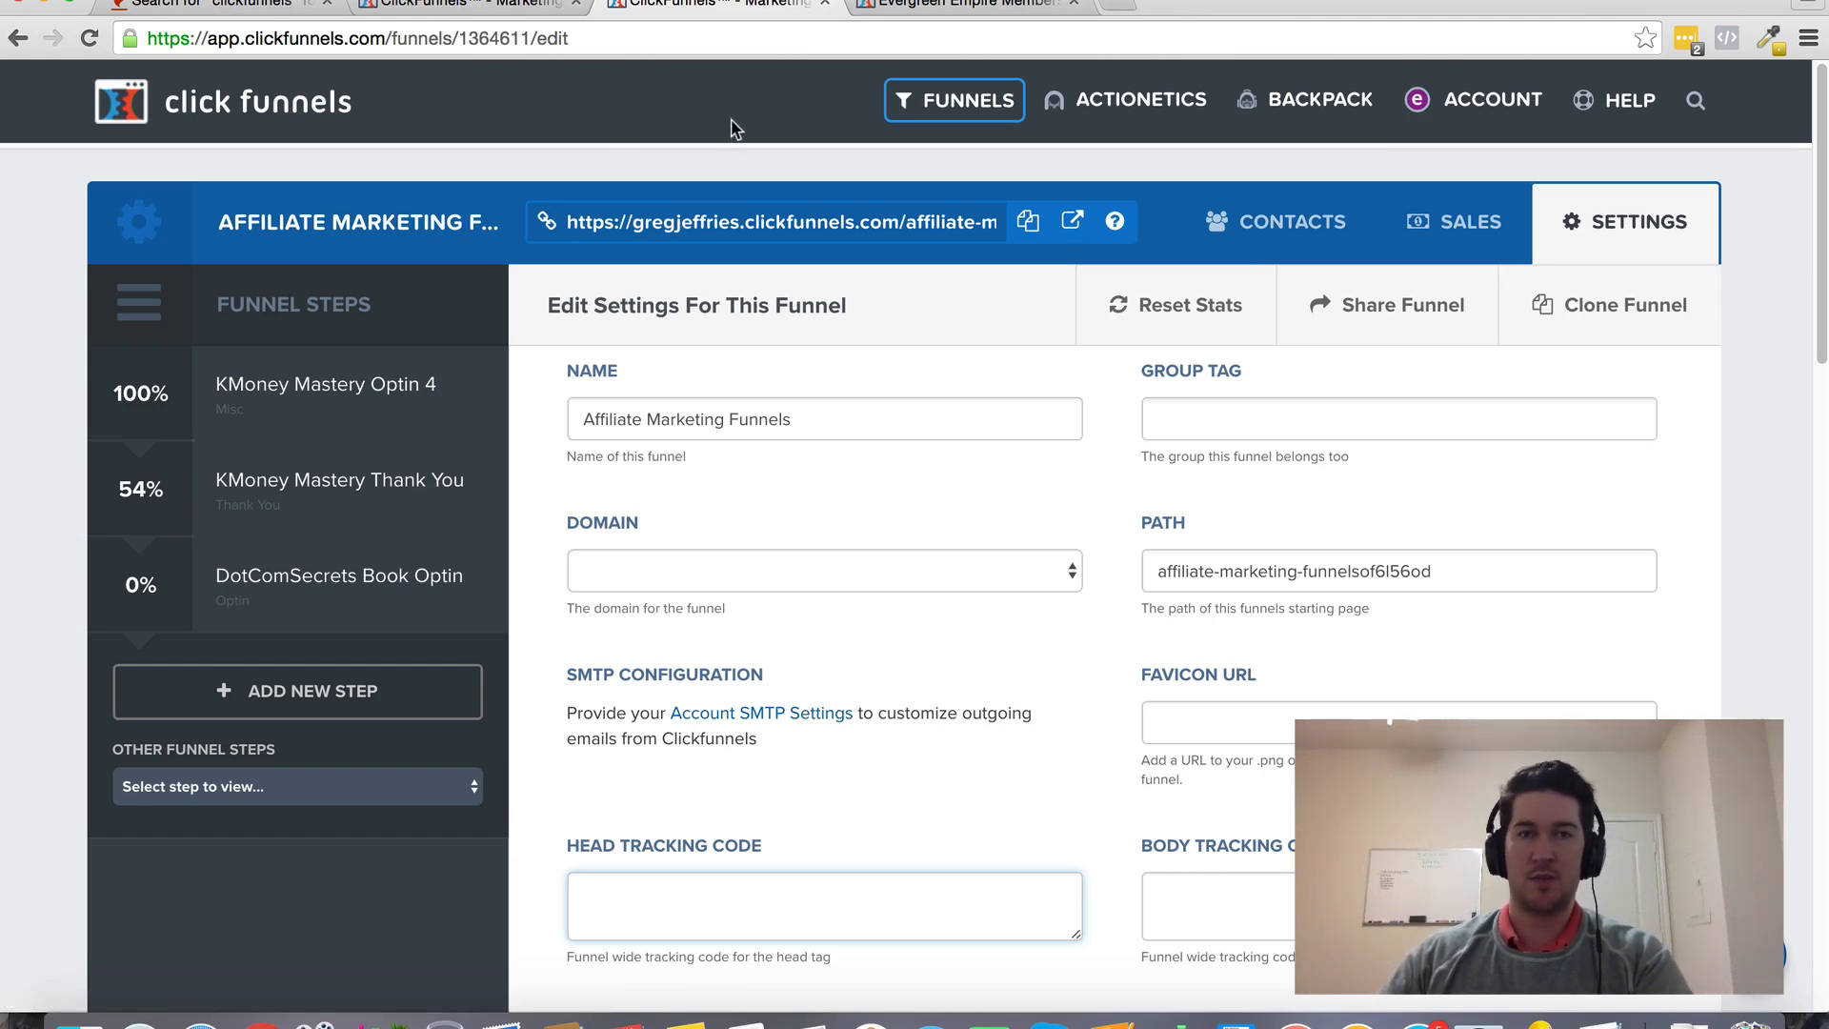
{"action": "mouse_move", "coordinate": [741, 140]}
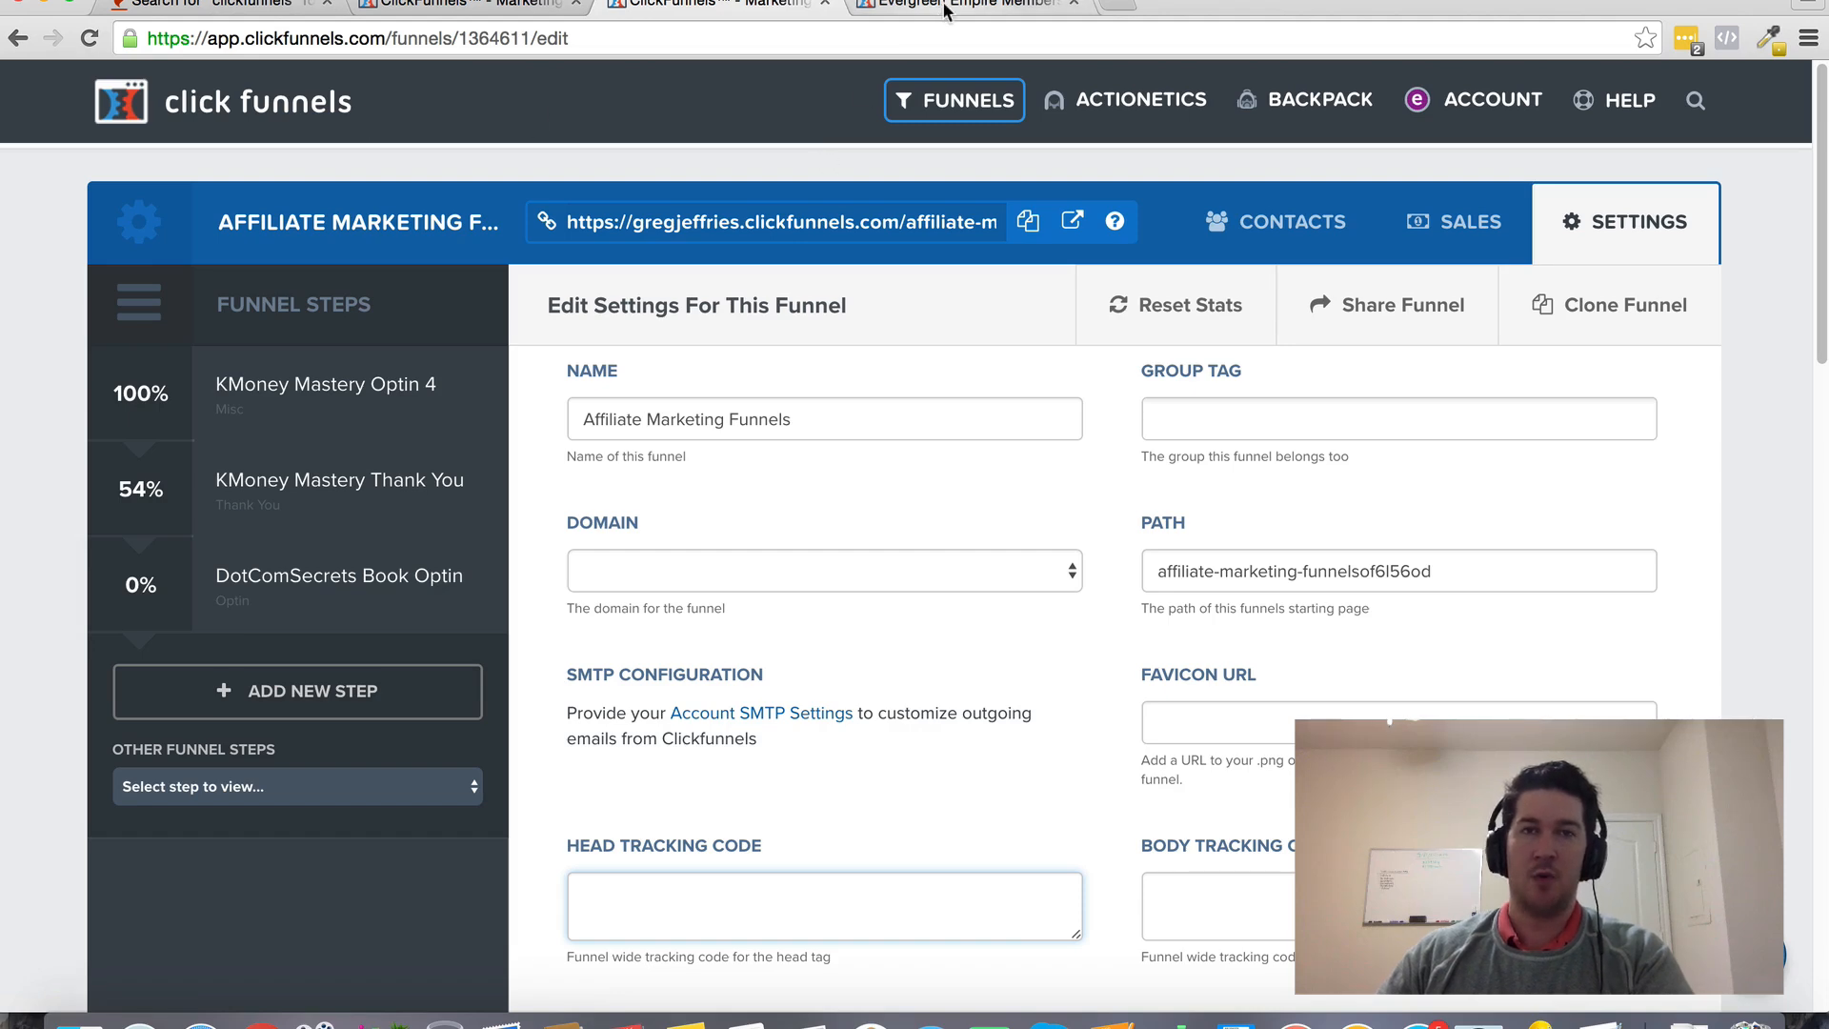
{"action": "left_click", "coordinate": [972, 6]}
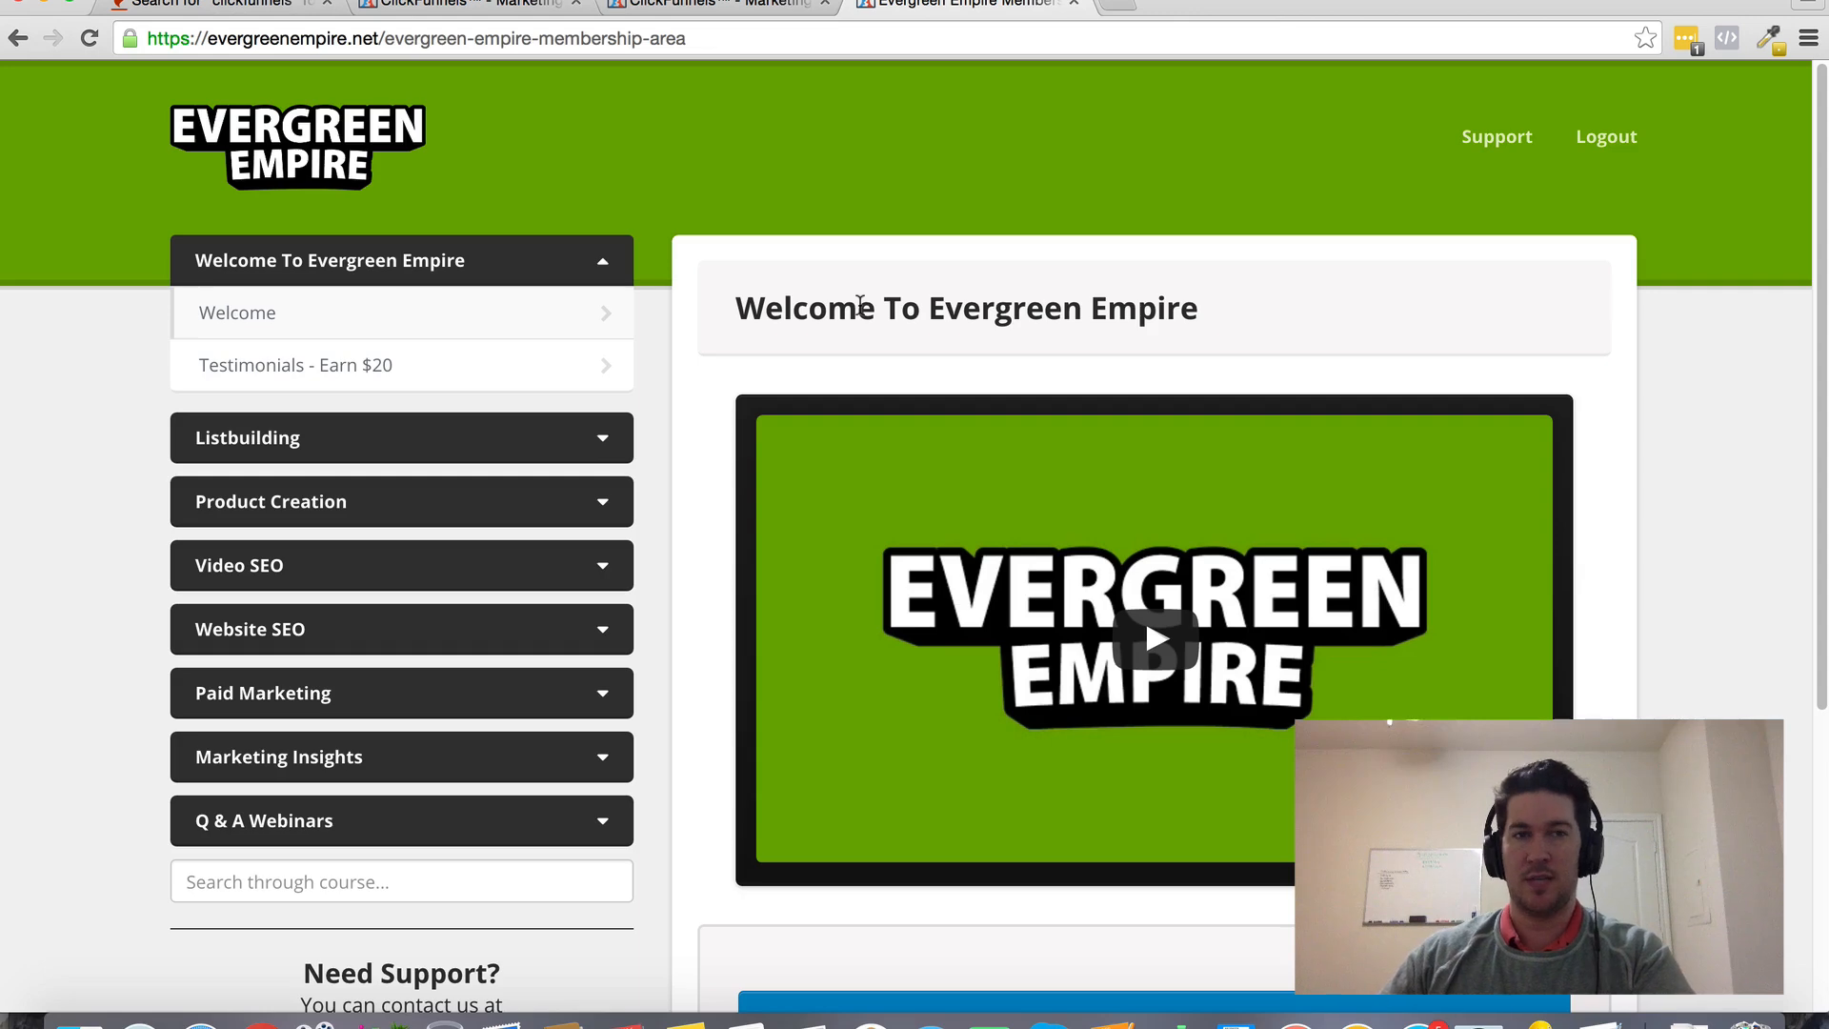
{"action": "mouse_move", "coordinate": [837, 296]}
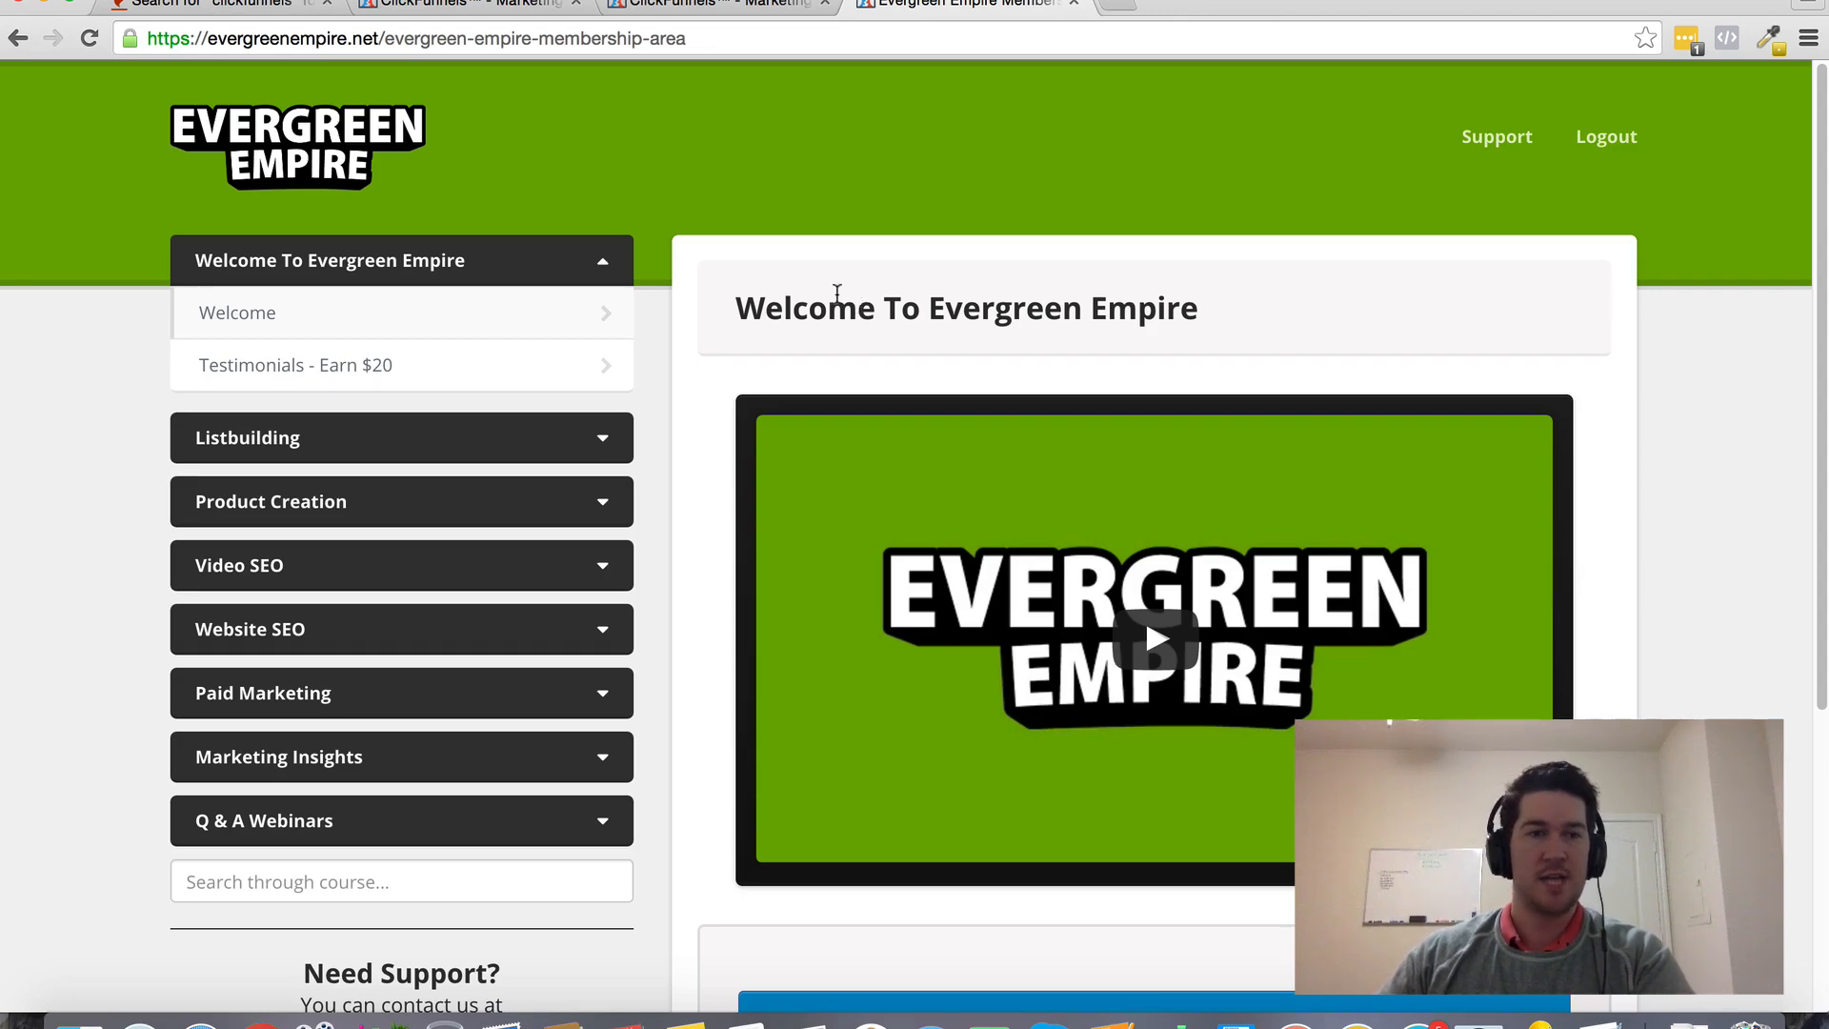
Scroll down the Evergreen Empire welcome page to view the course modules
{"action": "scroll", "scroll_direction": "down", "scroll_amount": 3}
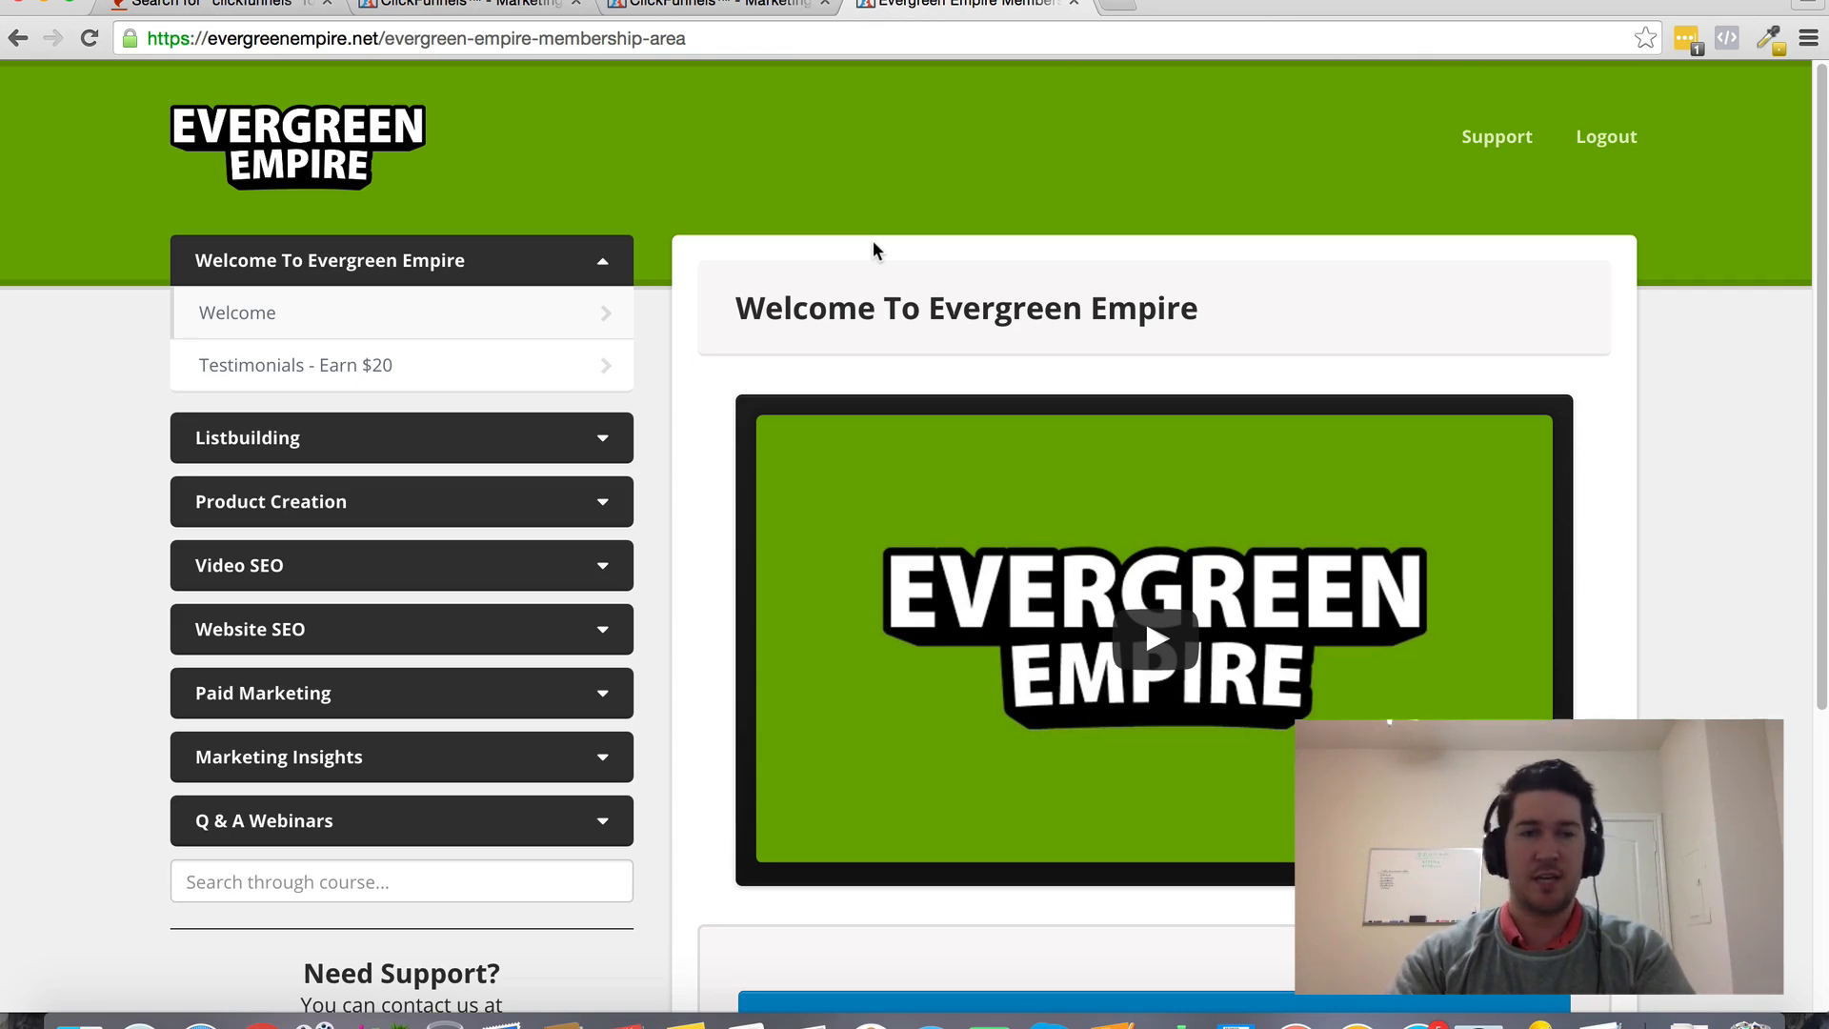
{"action": "mouse_move", "coordinate": [609, 435]}
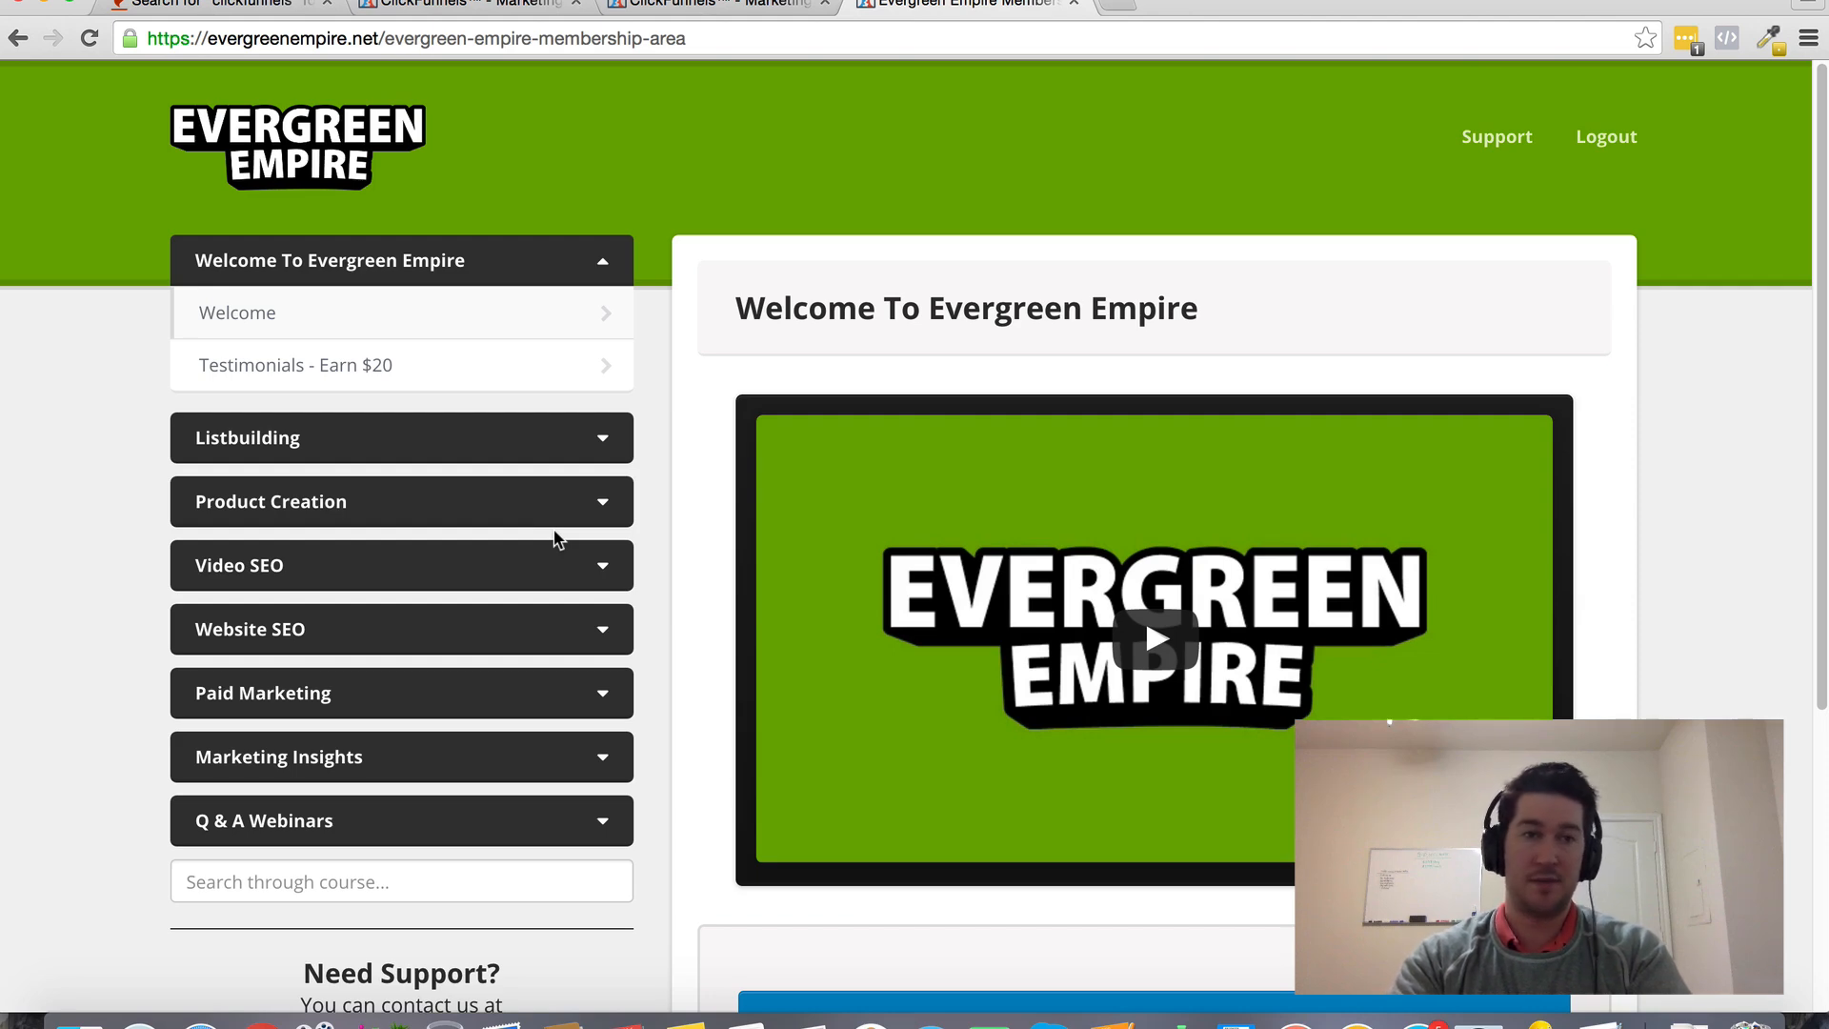
{"action": "mouse_move", "coordinate": [630, 490]}
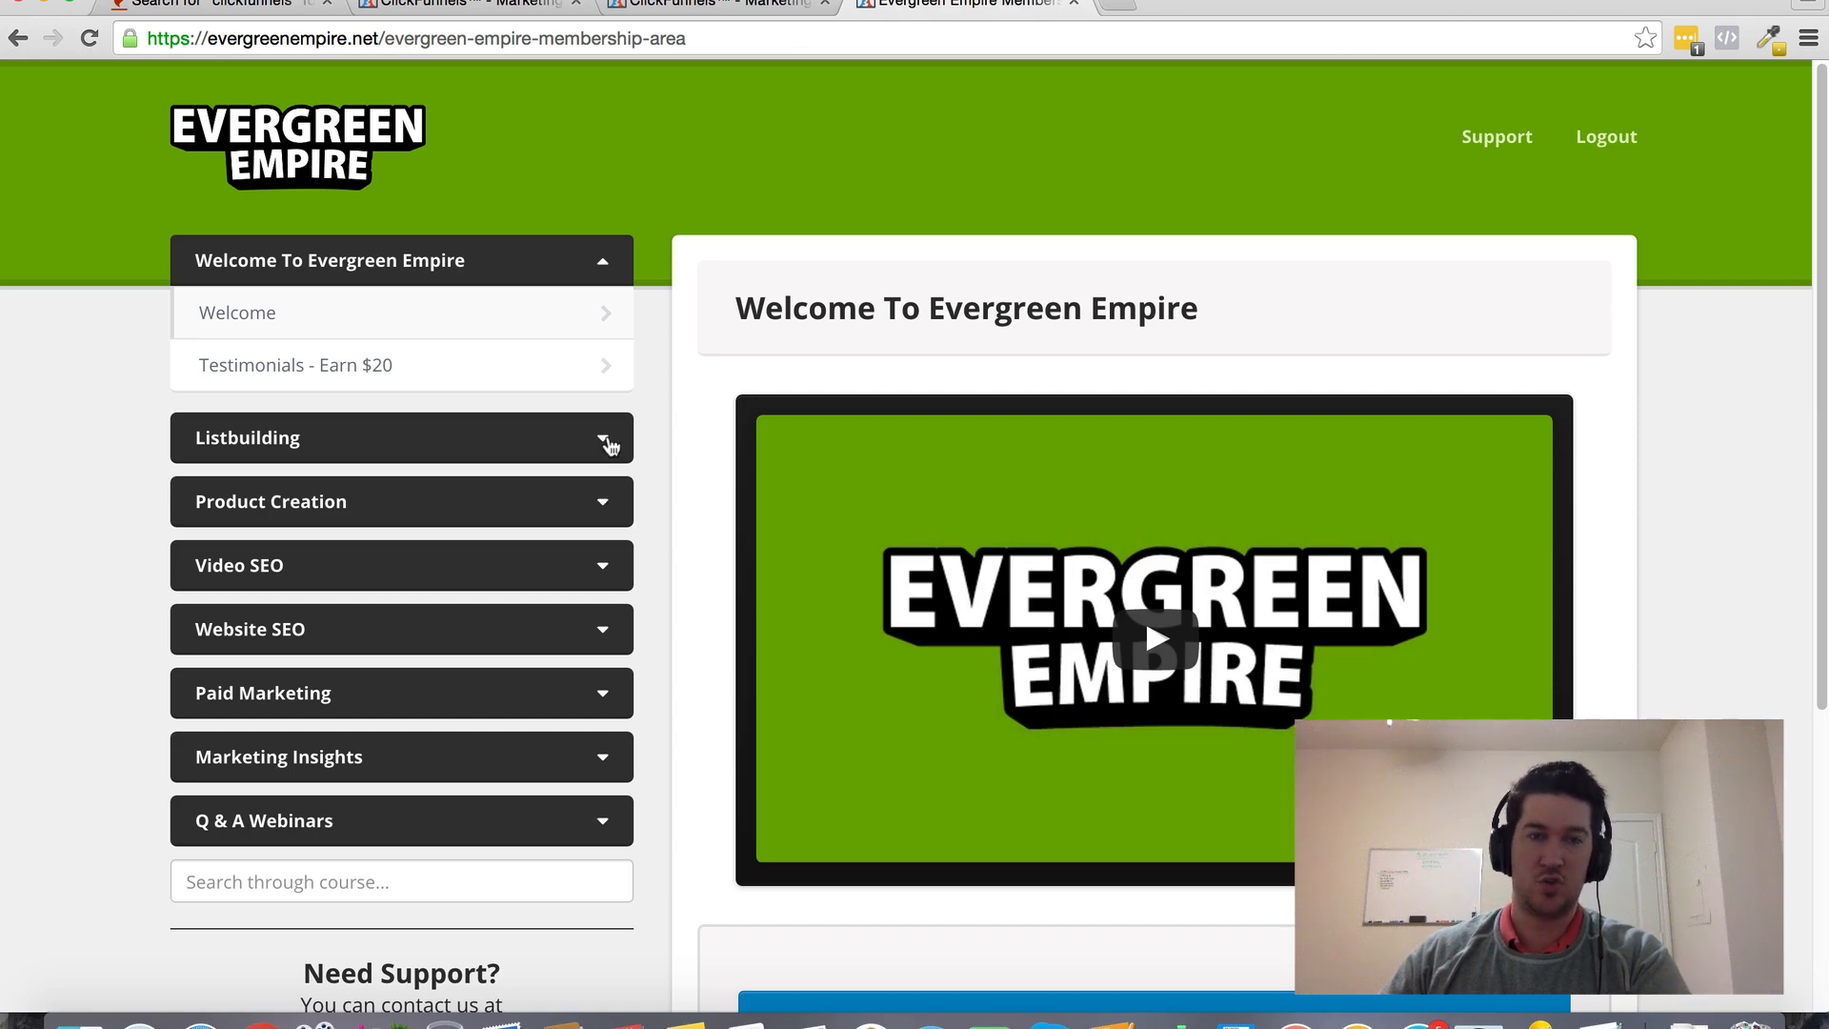
{"action": "mouse_move", "coordinate": [607, 451]}
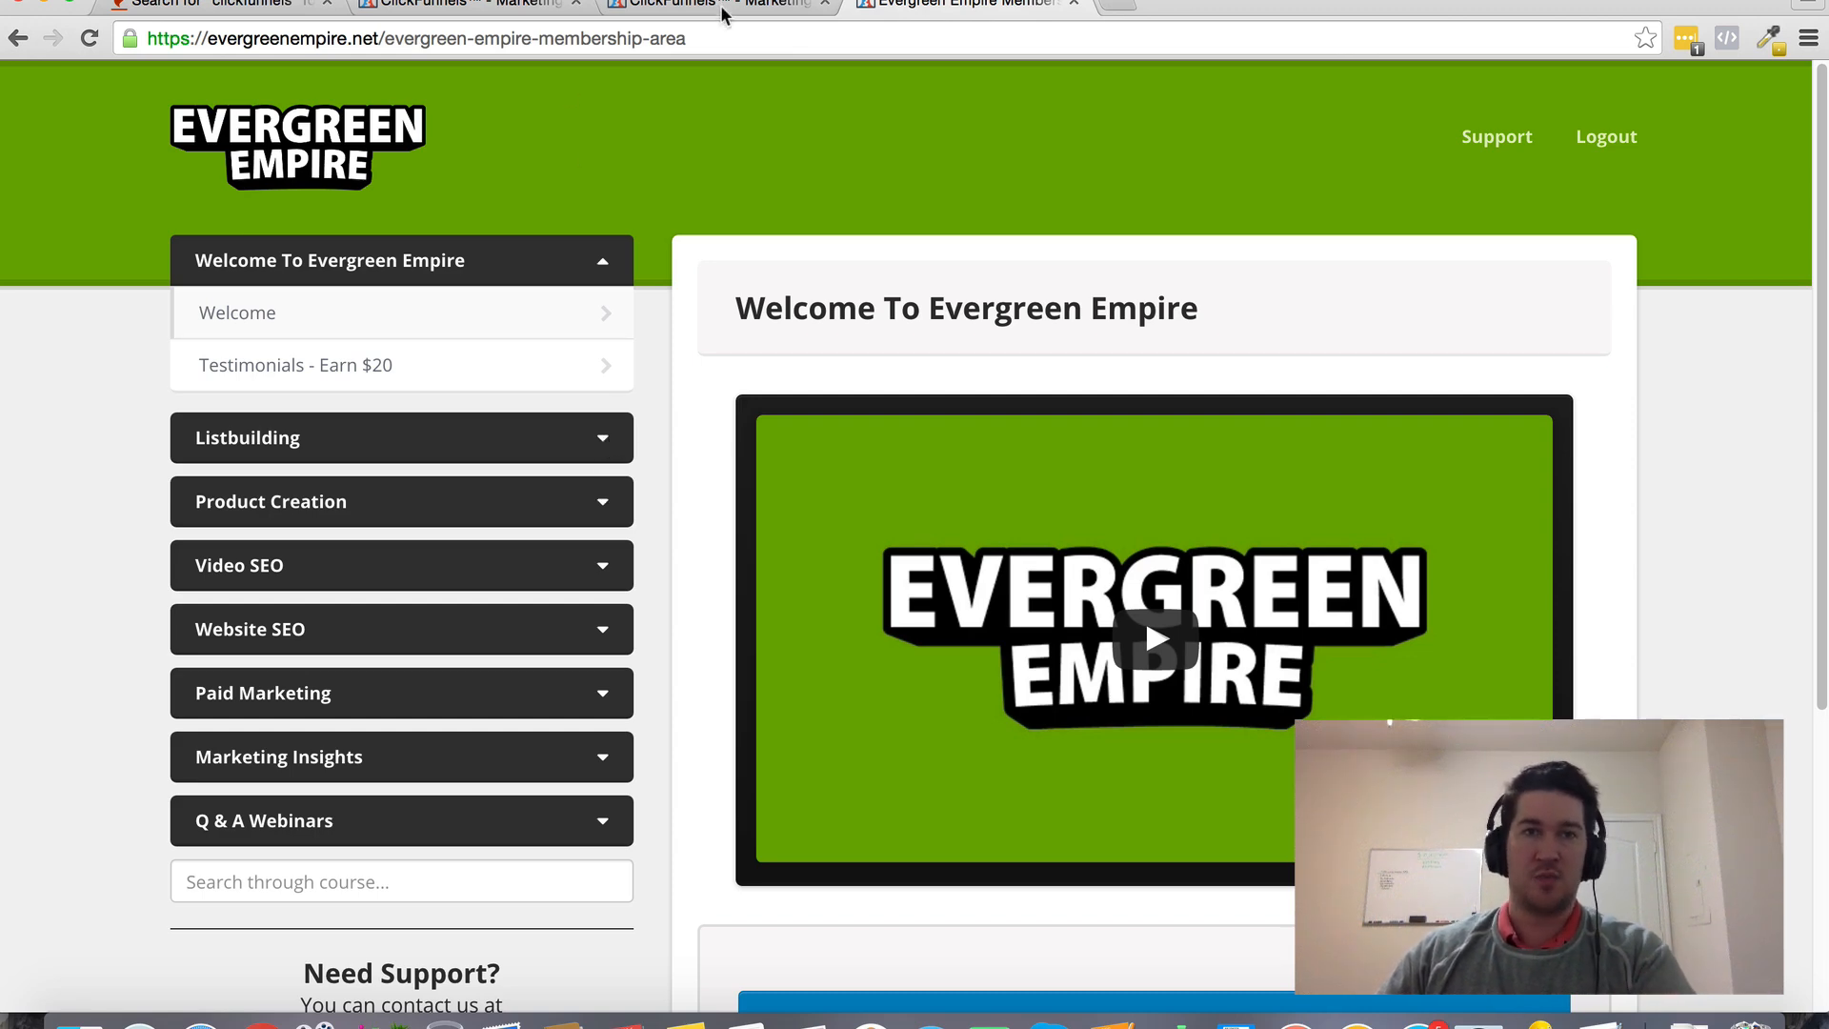
{"action": "mouse_move", "coordinate": [729, 12]}
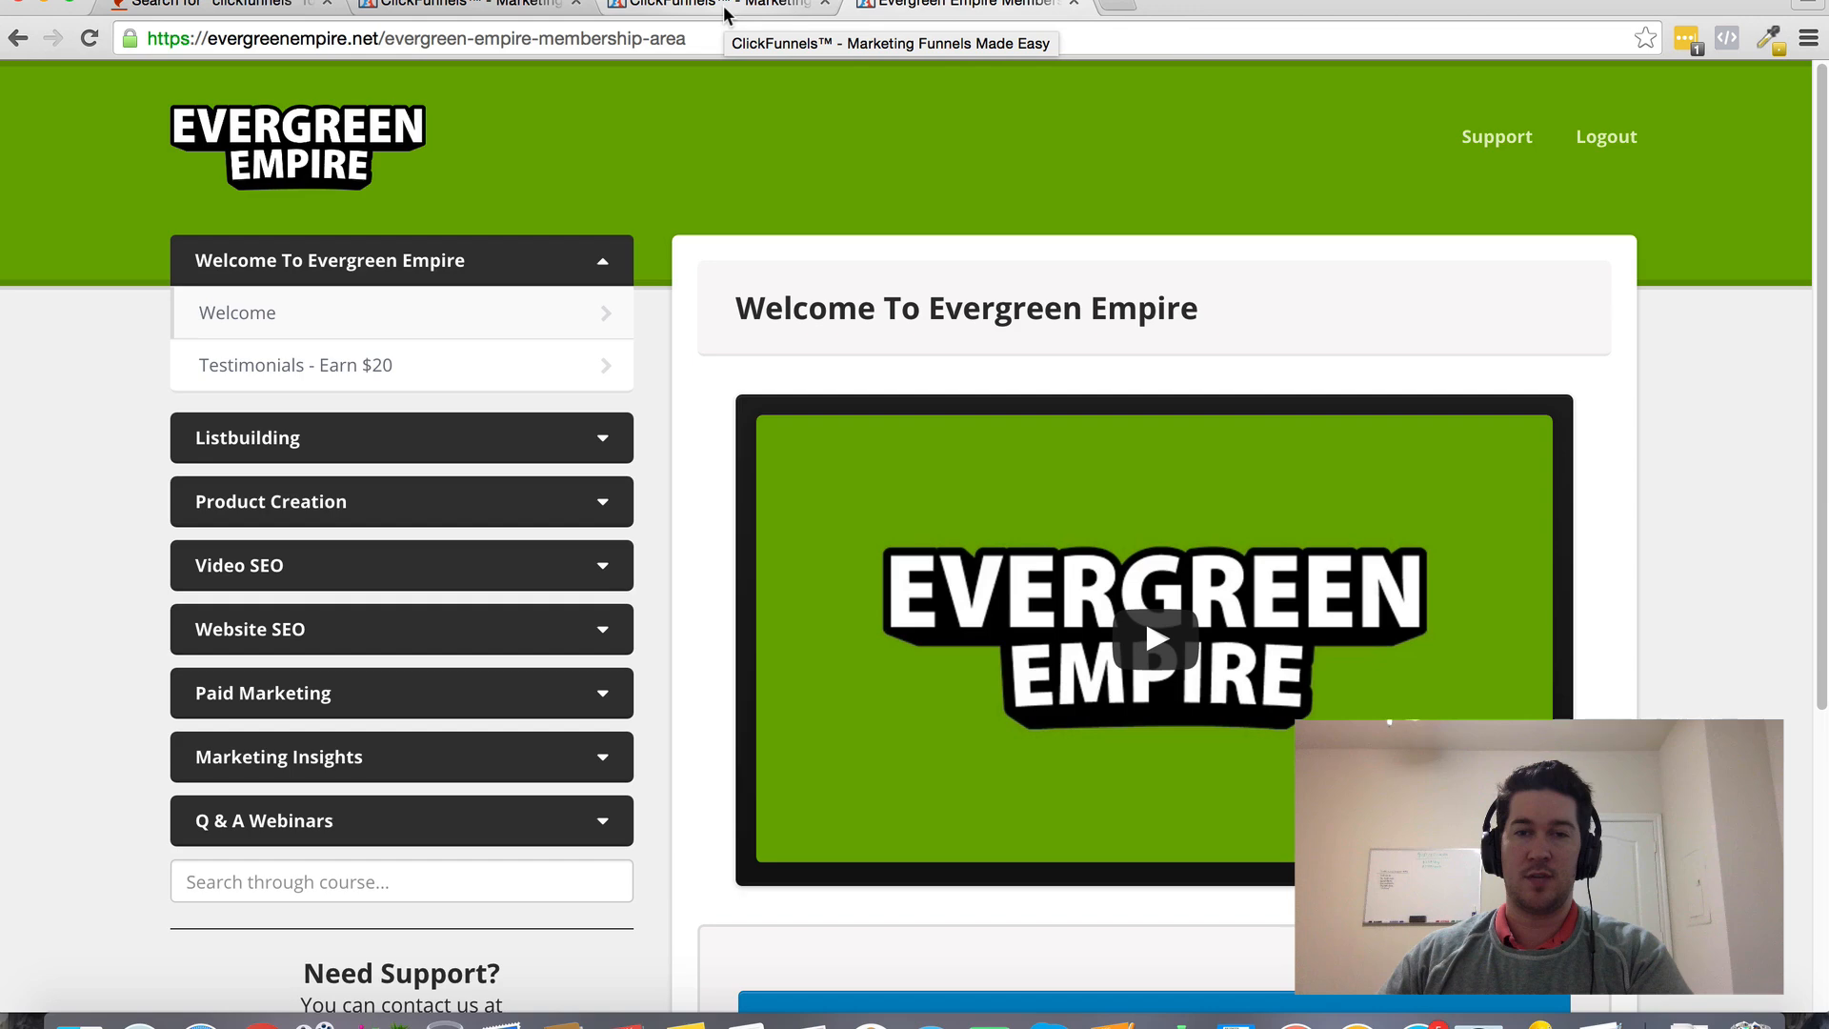
Return to the ClickFunnels tab, select the Head Tracking Code box, and hover Actionetics
{"action": "left_click", "coordinate": [695, 6]}
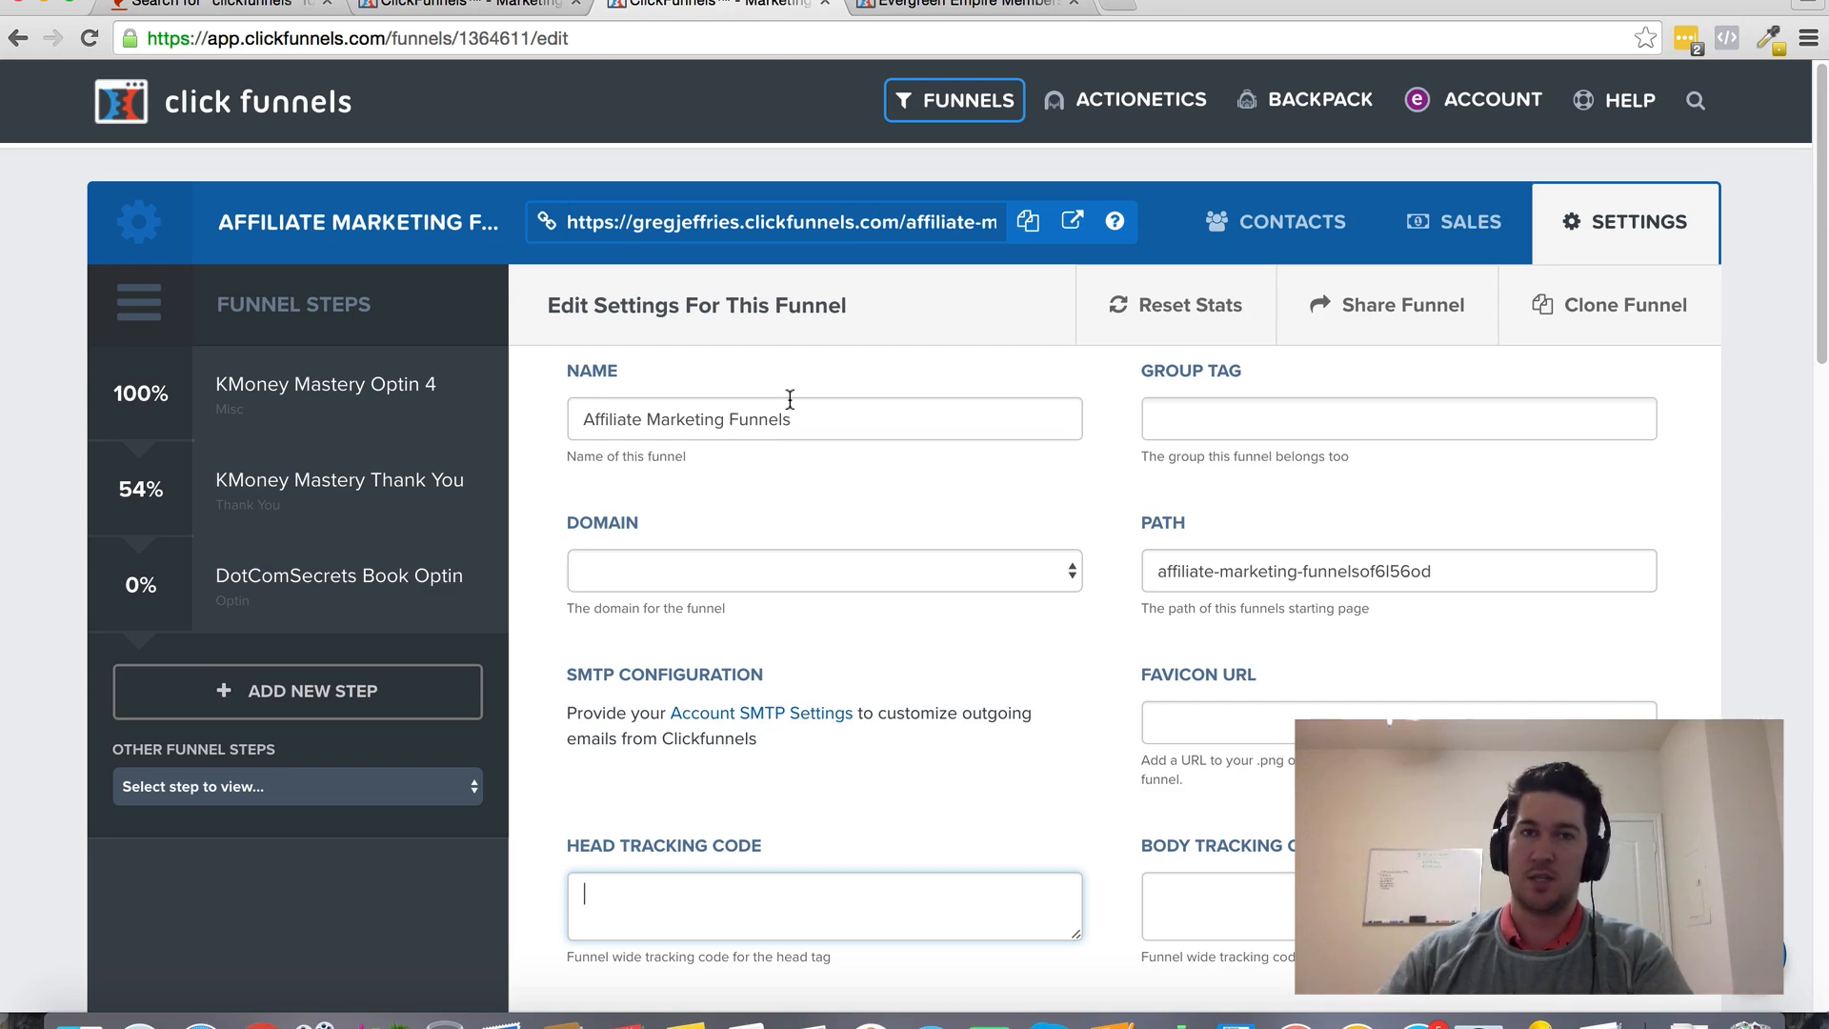
{"action": "left_click", "coordinate": [1631, 100]}
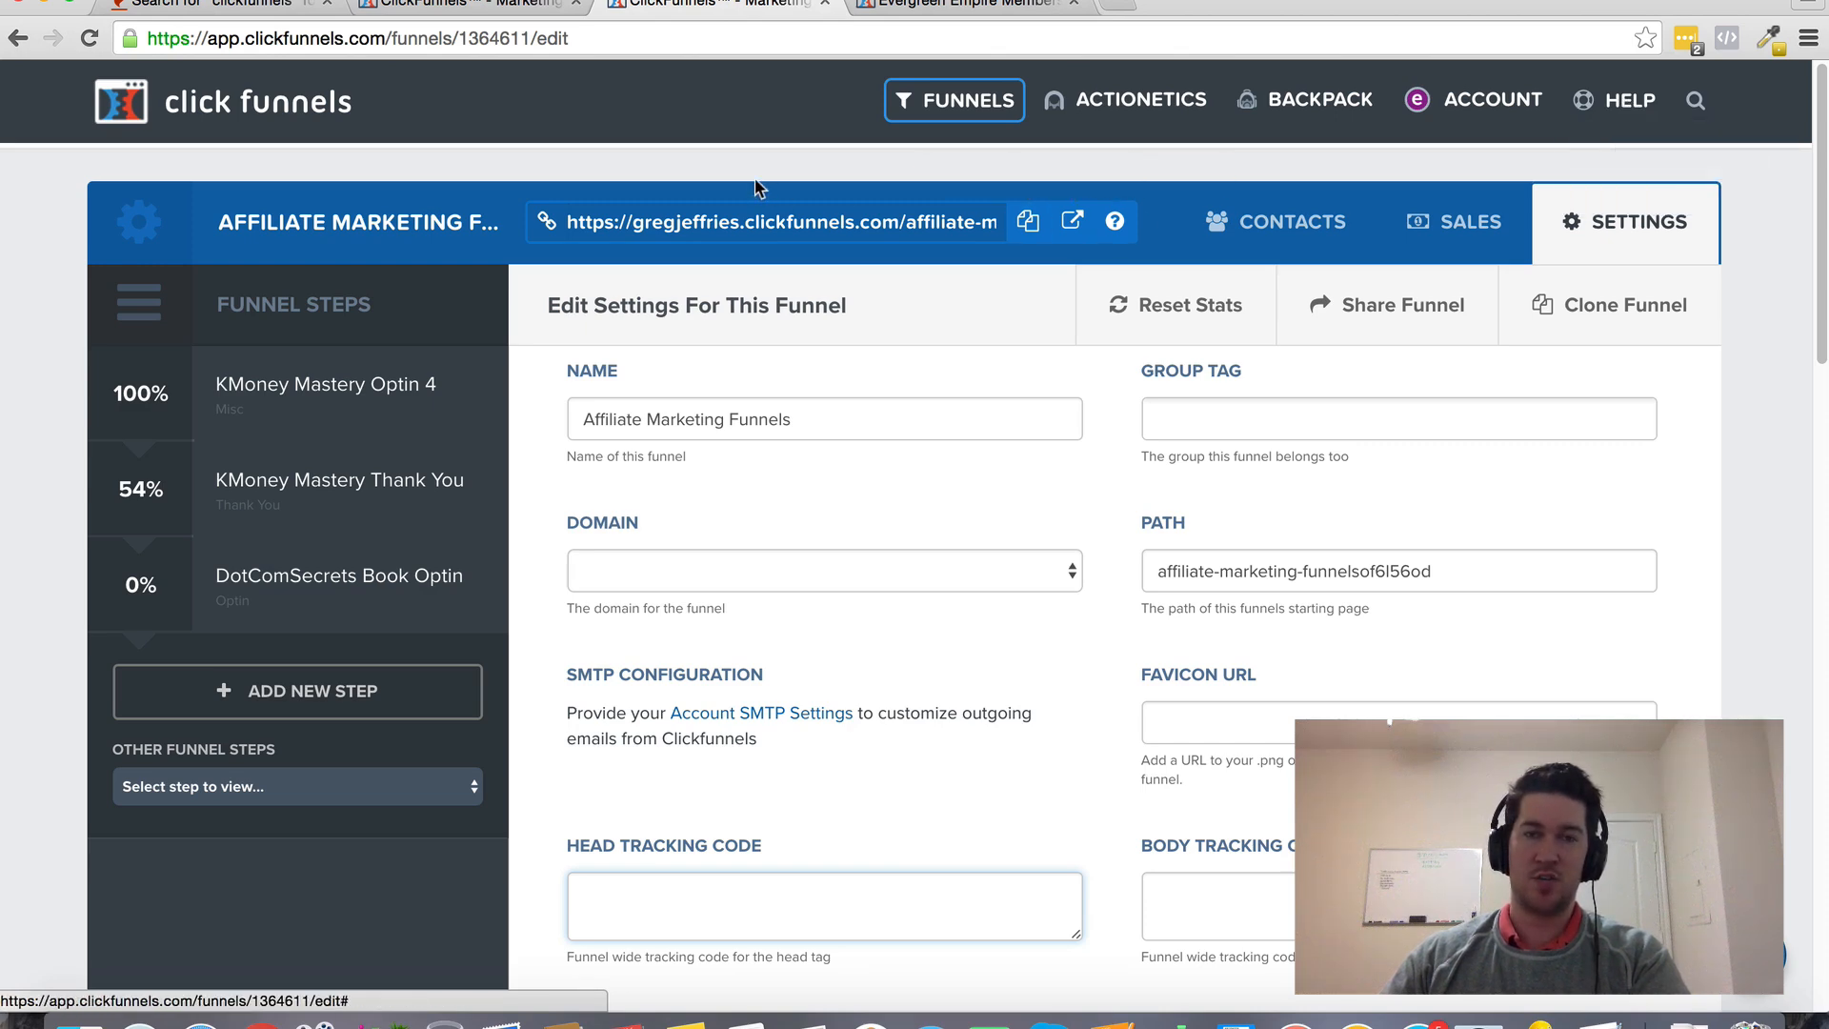
{"action": "left_click", "coordinate": [1135, 100]}
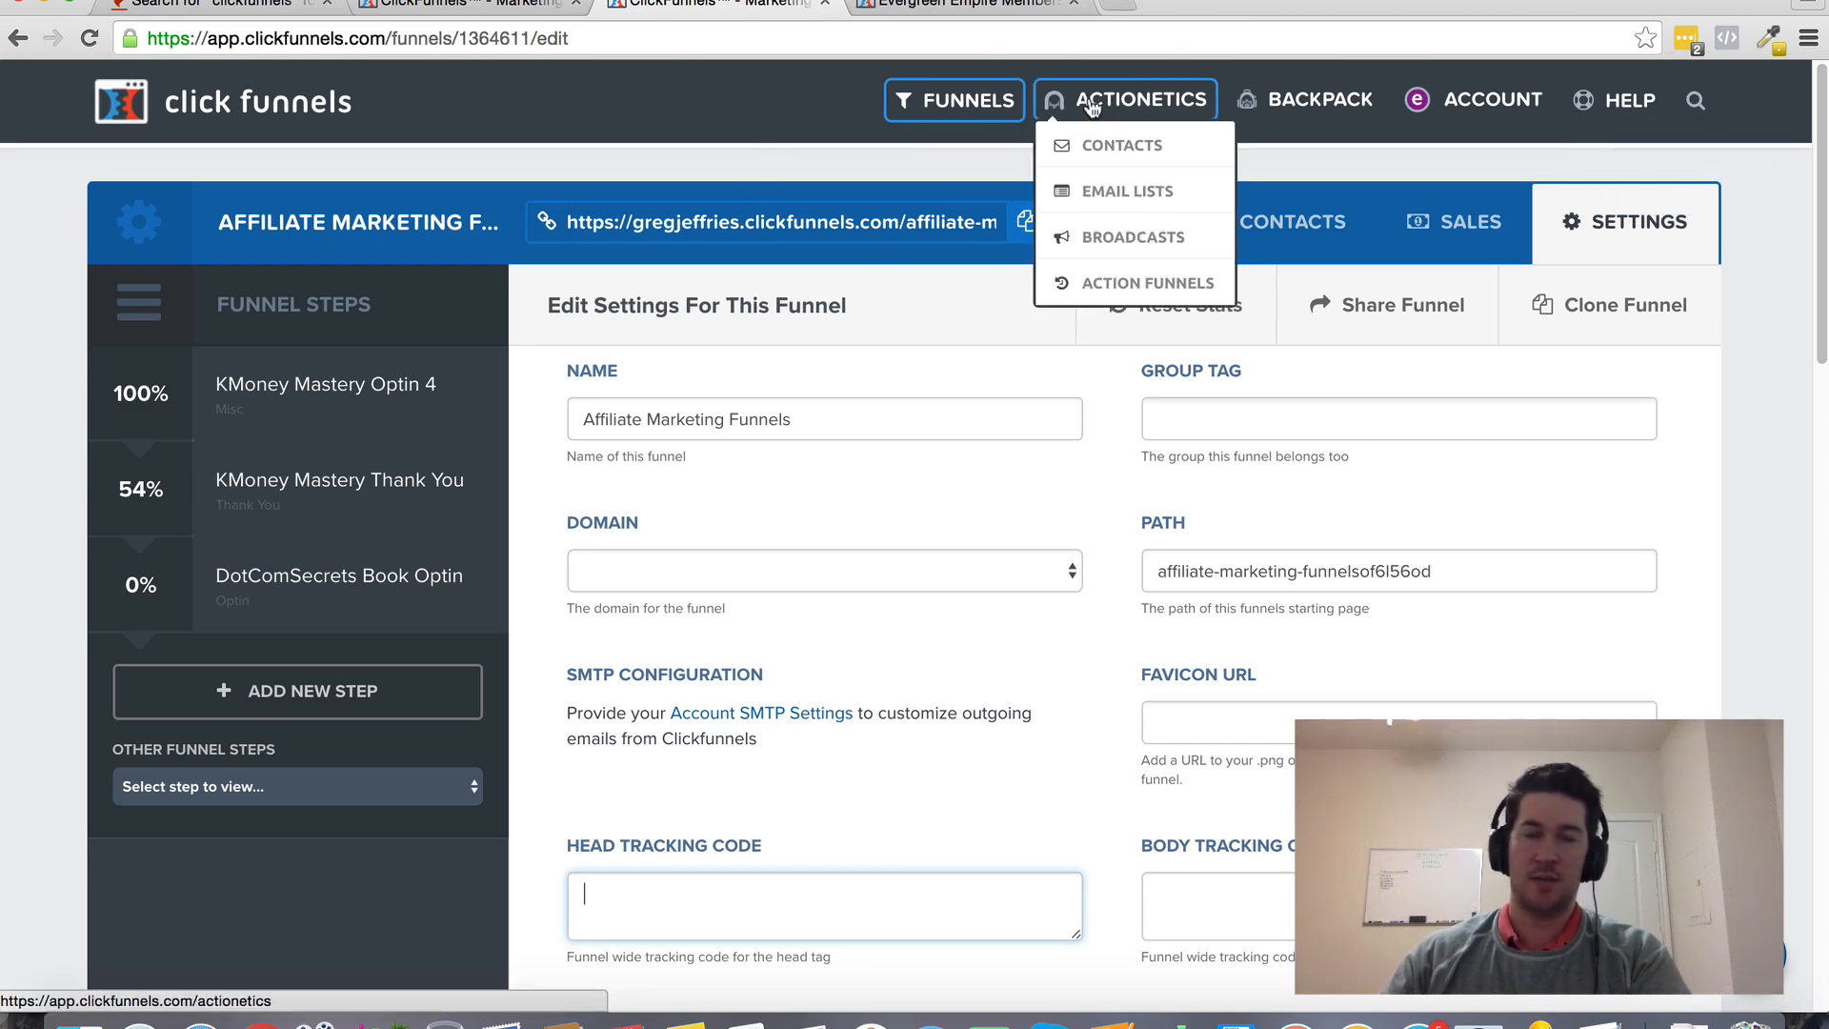